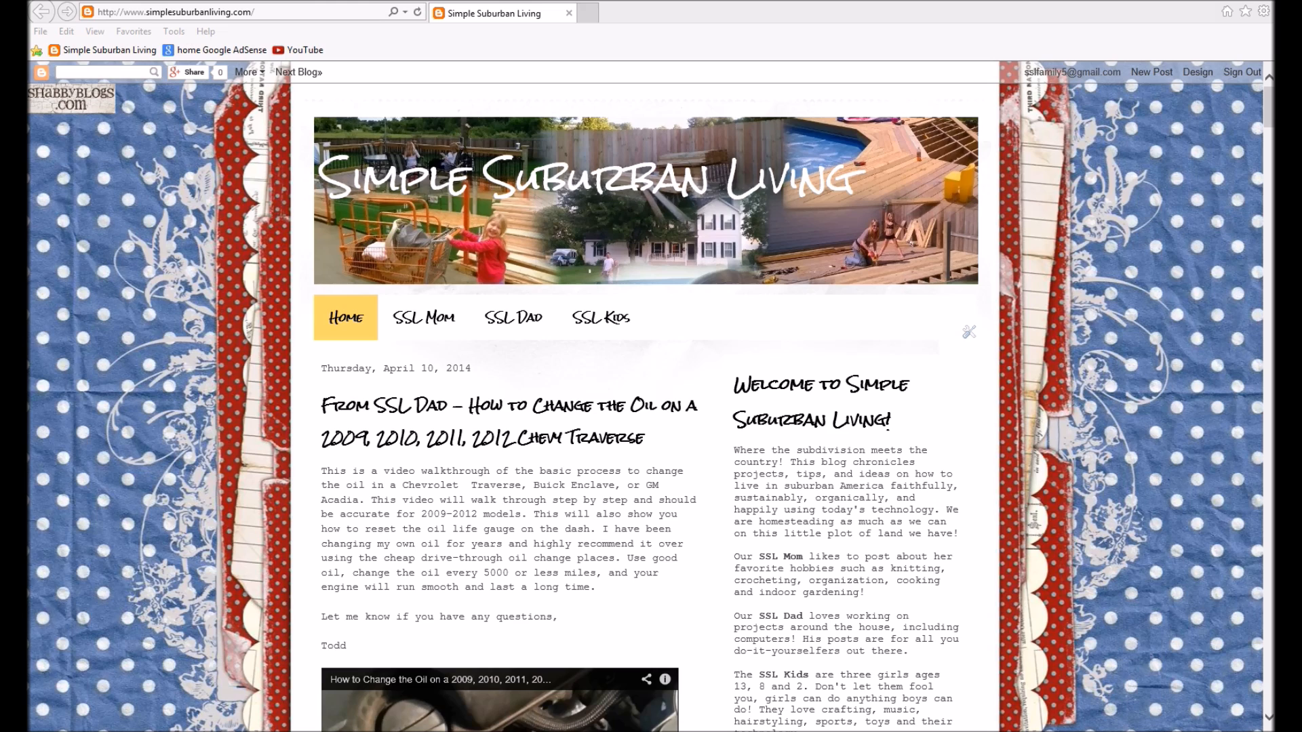
mouse_move(717, 15)
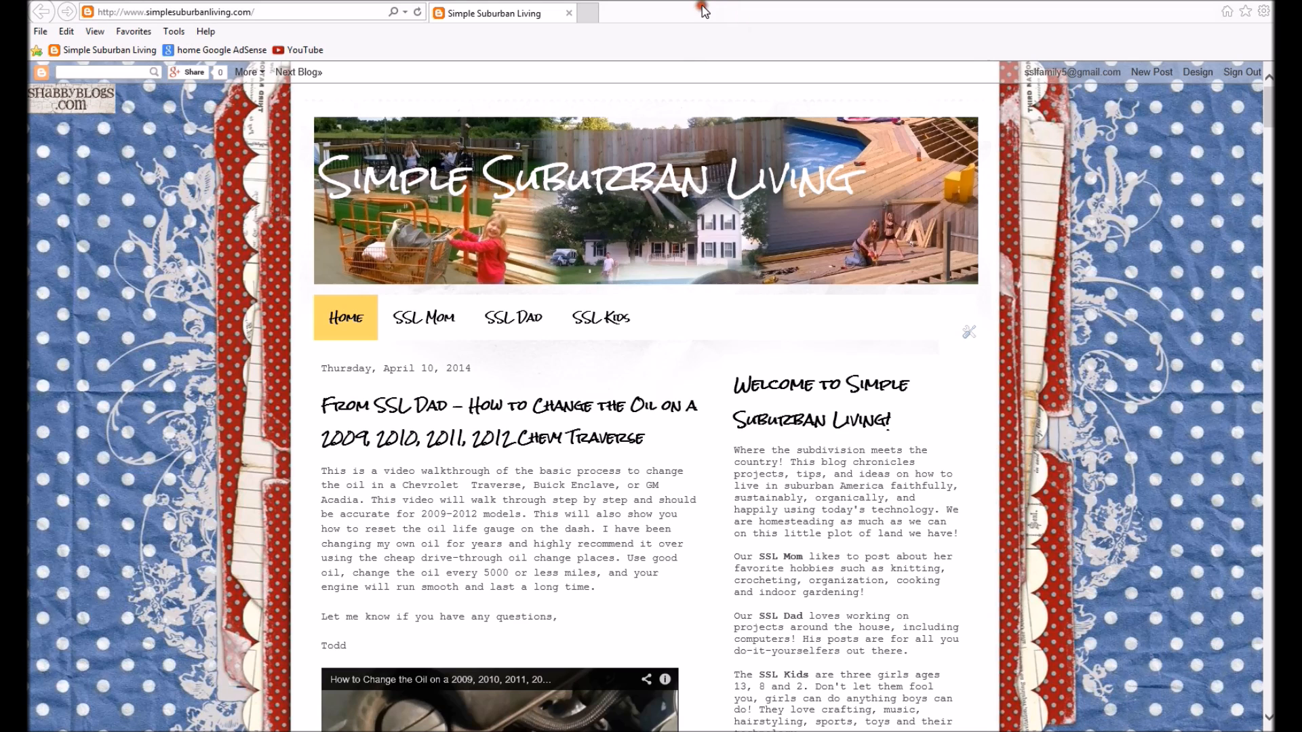
mouse_move(724, 15)
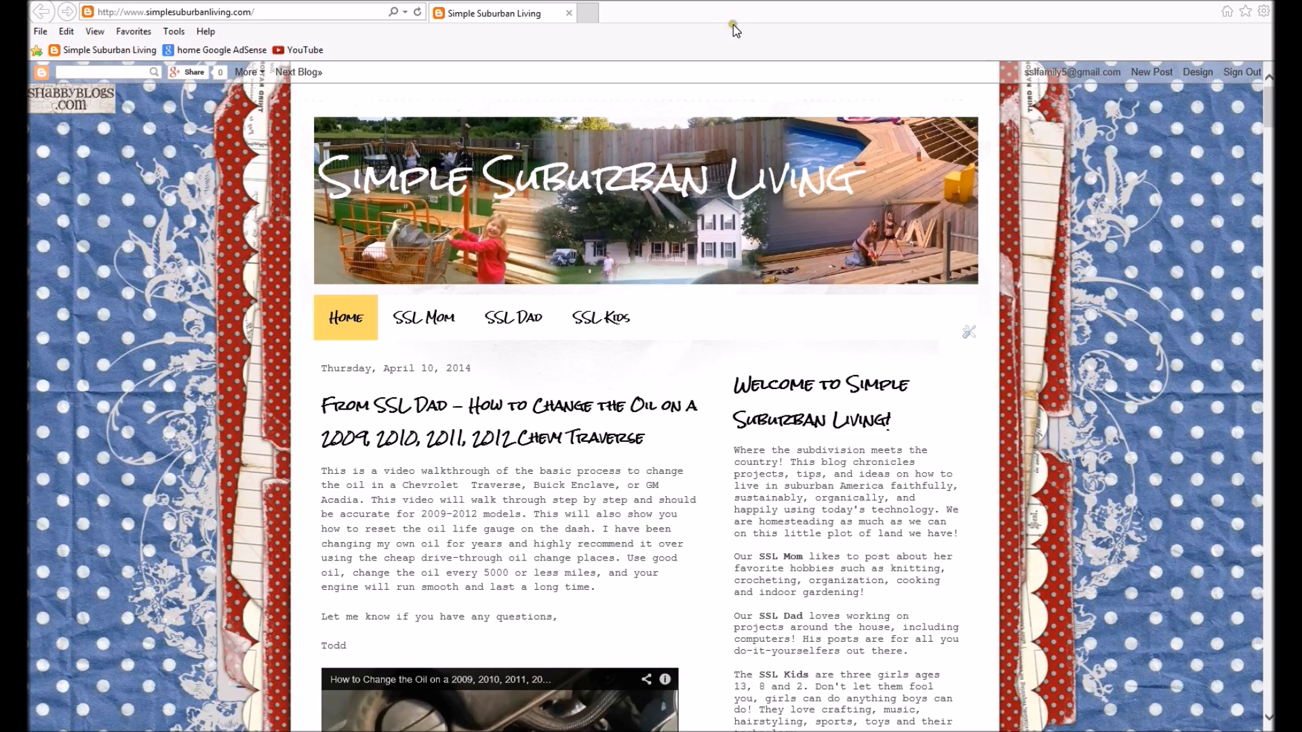
mouse_move(1241, 23)
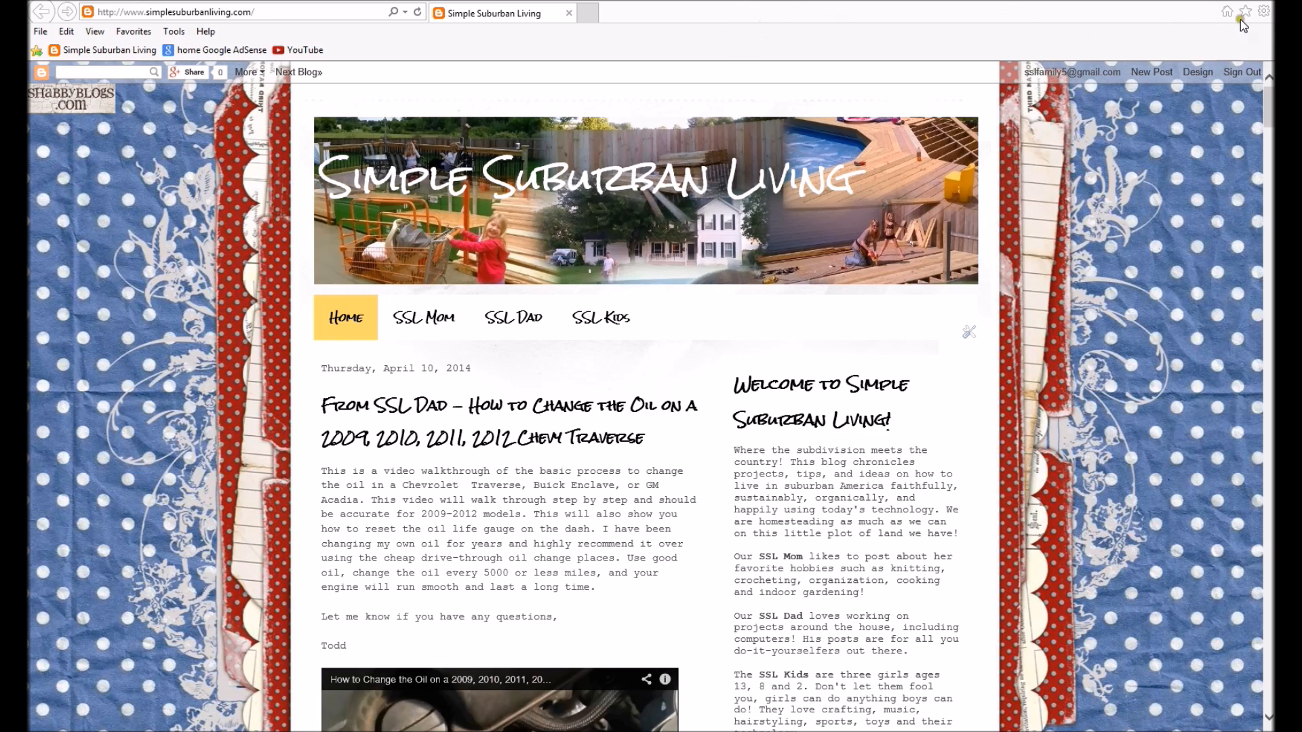
mouse_move(1262, 12)
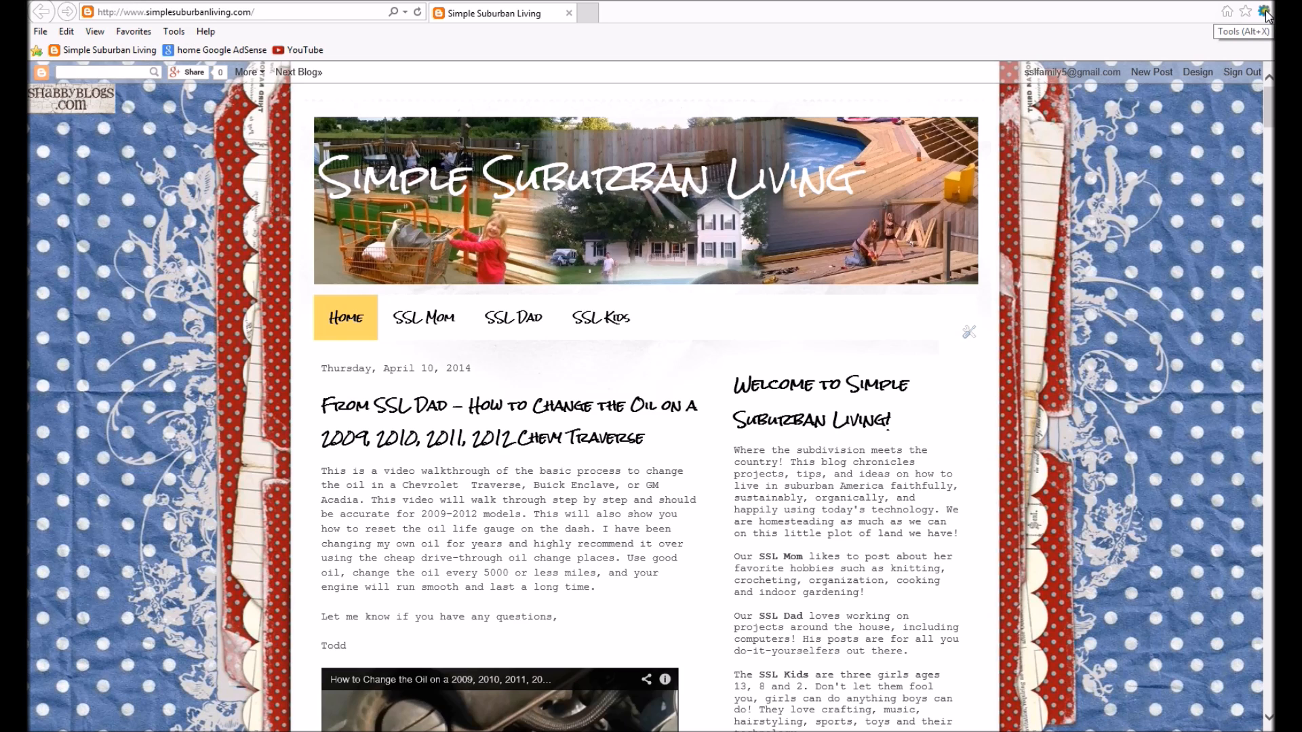
Open Internet Explorer's Internet Options dialog from the Tools menu.
left_click(1263, 10)
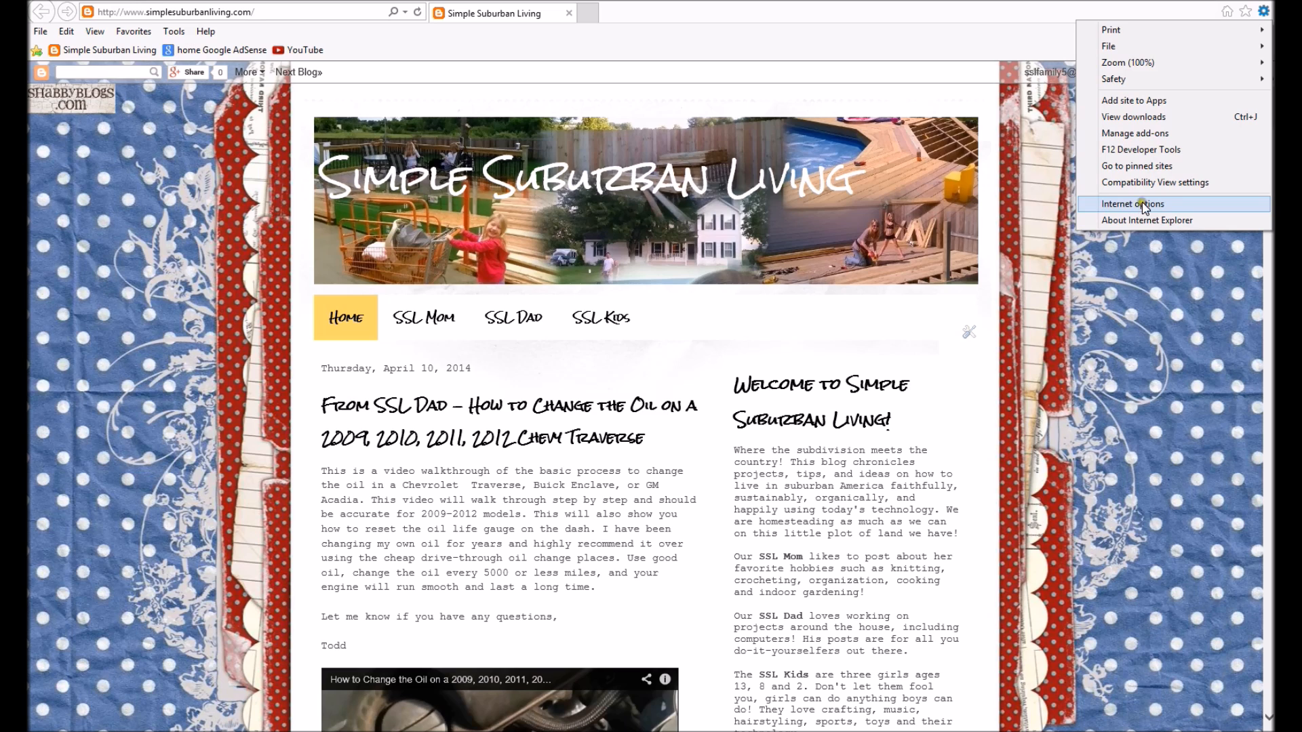
left_click(171, 31)
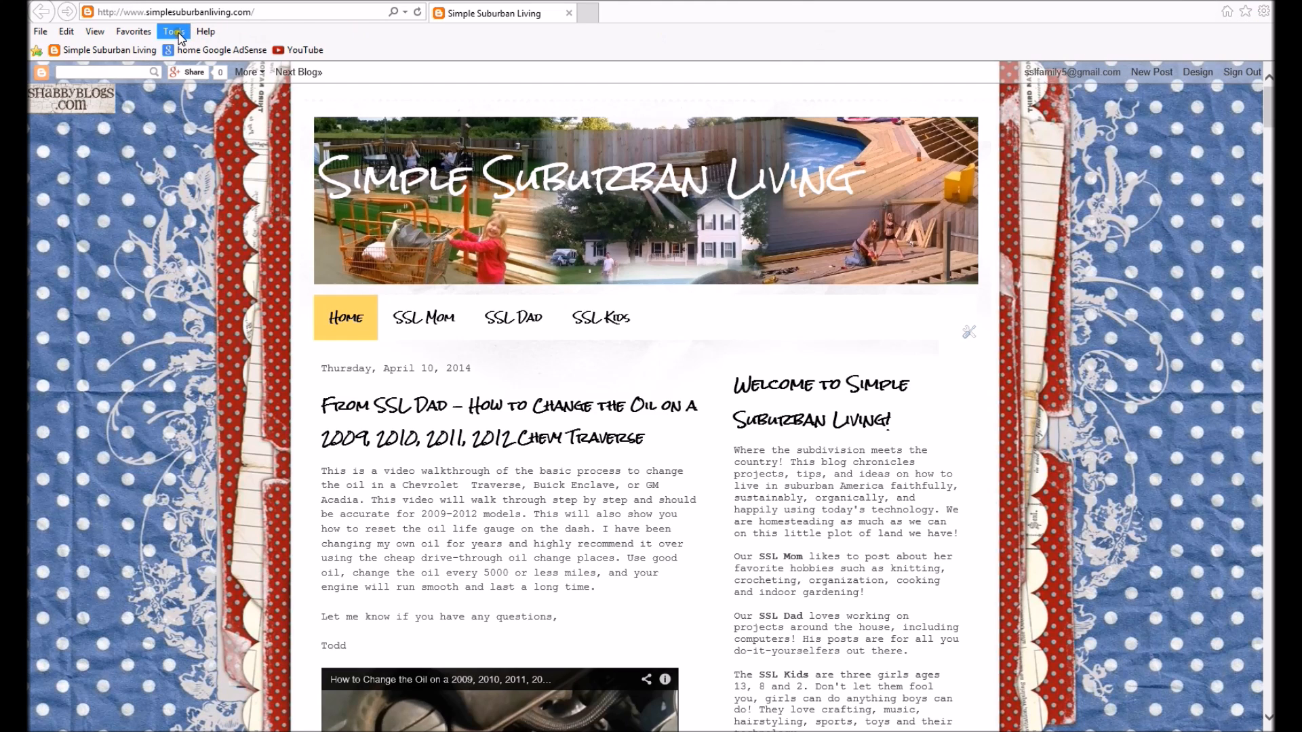
left_click(173, 31)
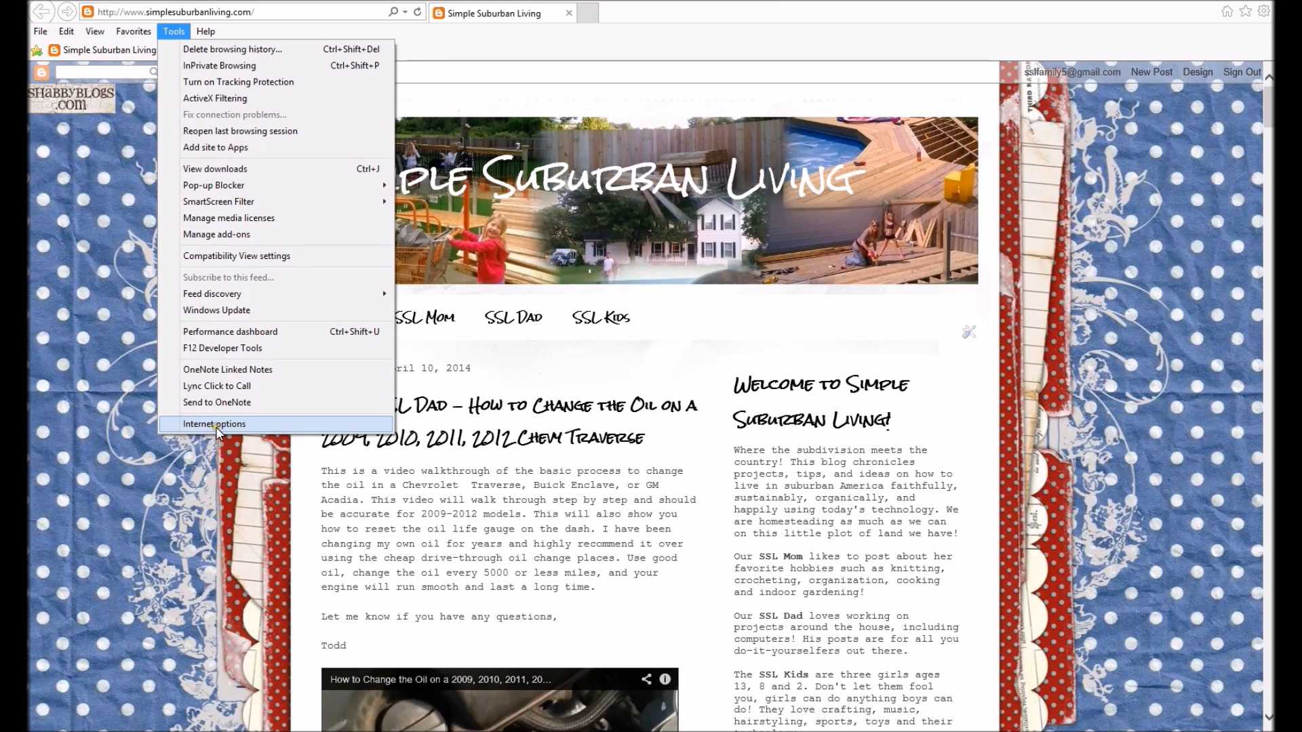
left_click(215, 423)
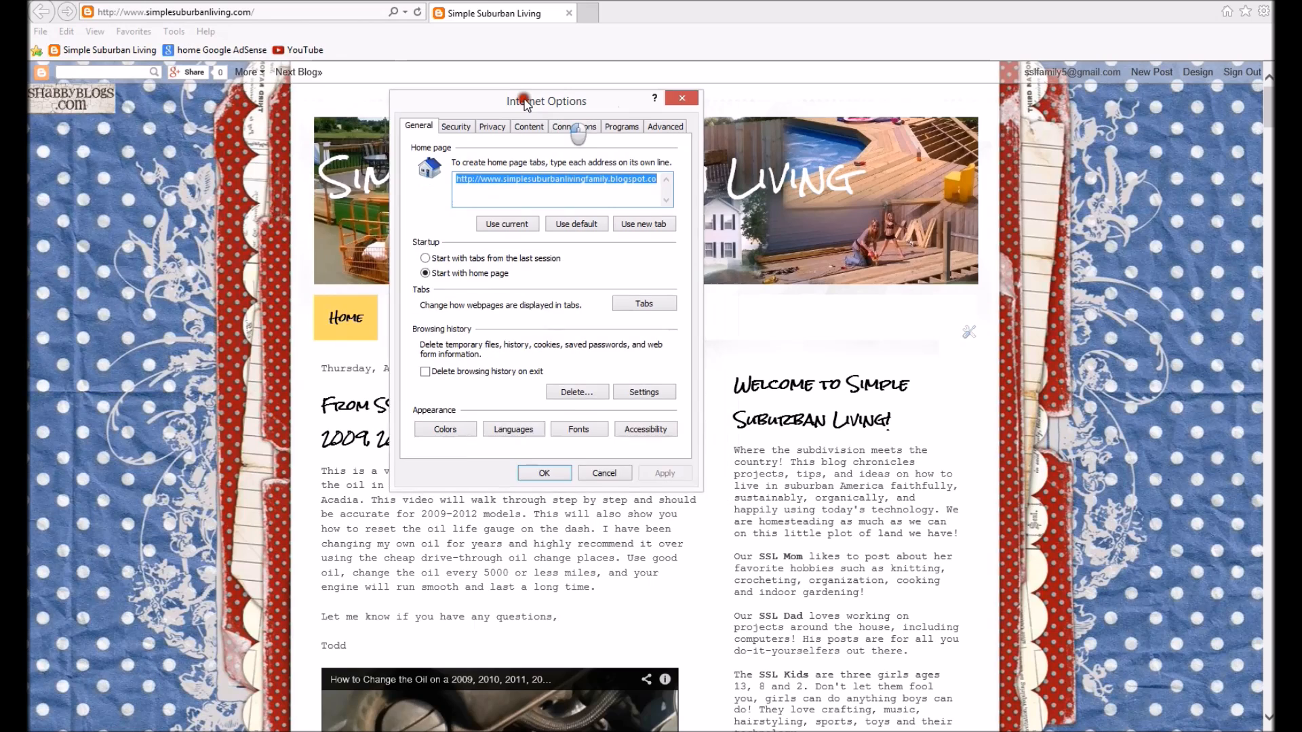
Reset Internet Explorer from the Advanced tab with Delete personal settings ticked.
left_click(613, 101)
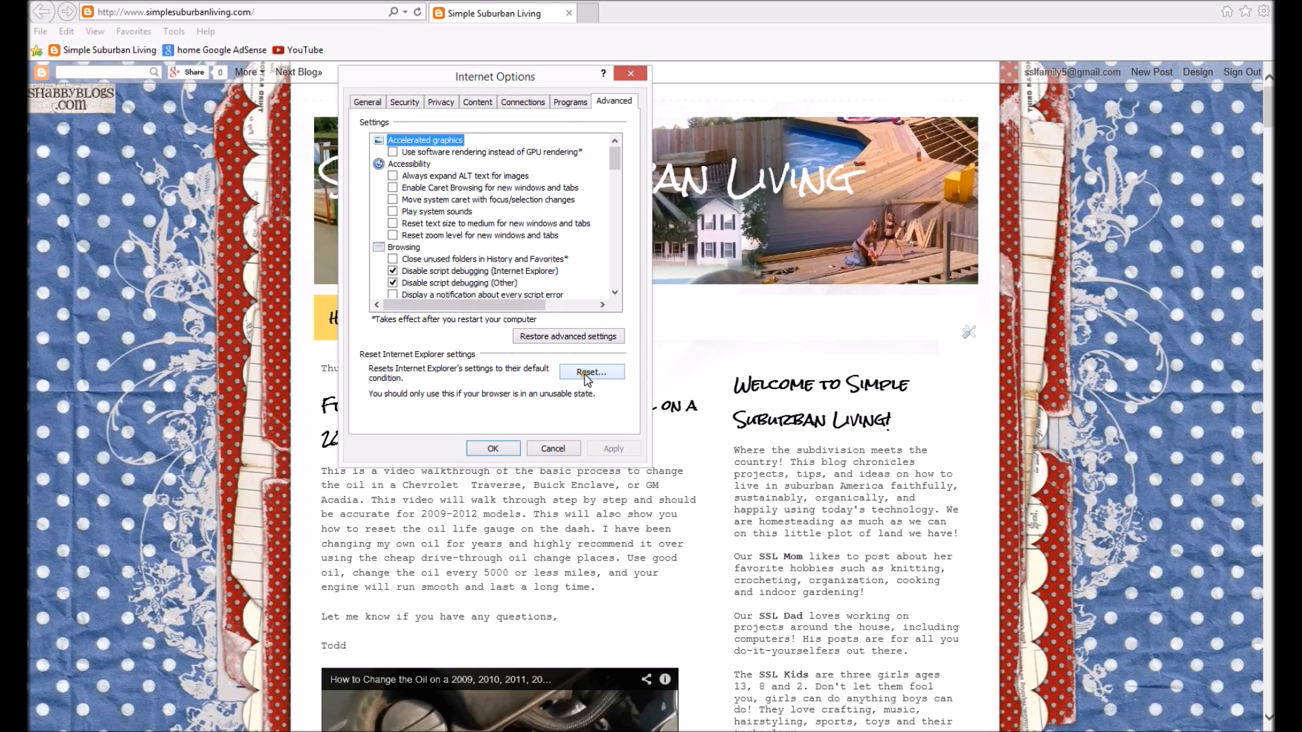
left_click(591, 372)
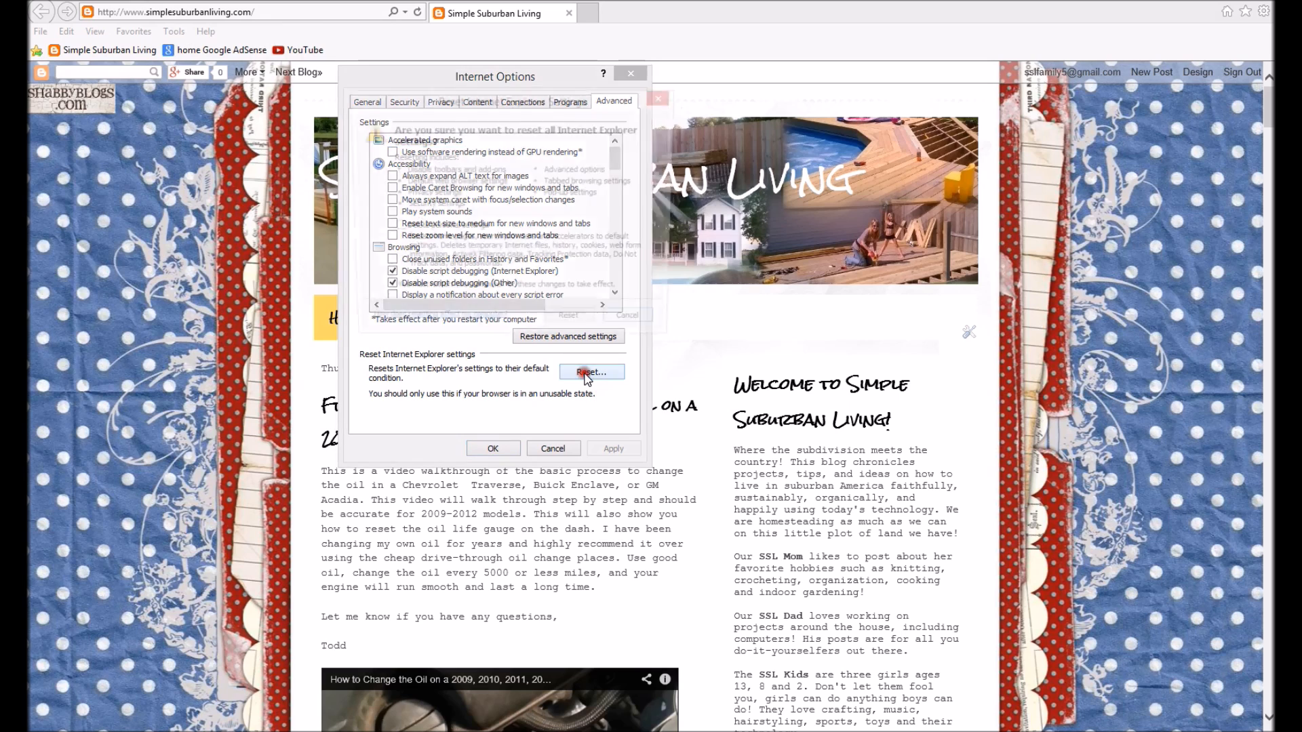
left_click(591, 372)
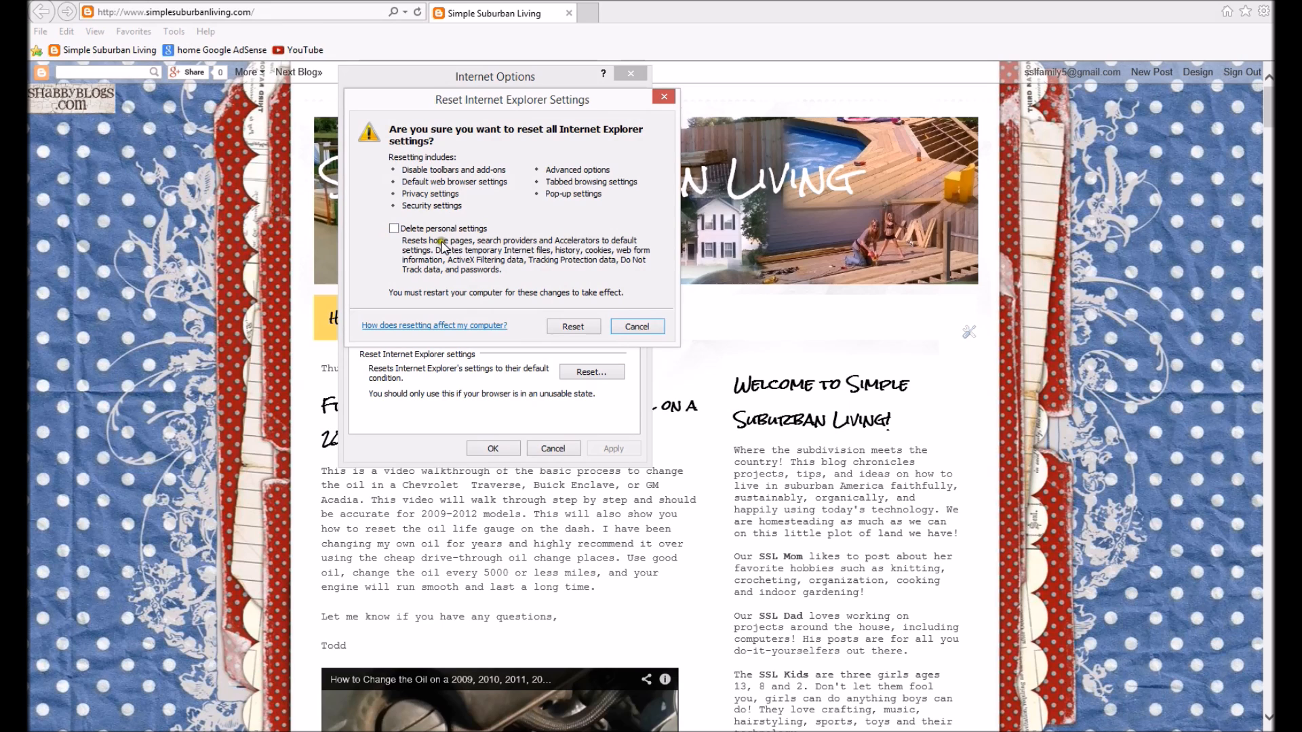
mouse_move(489, 256)
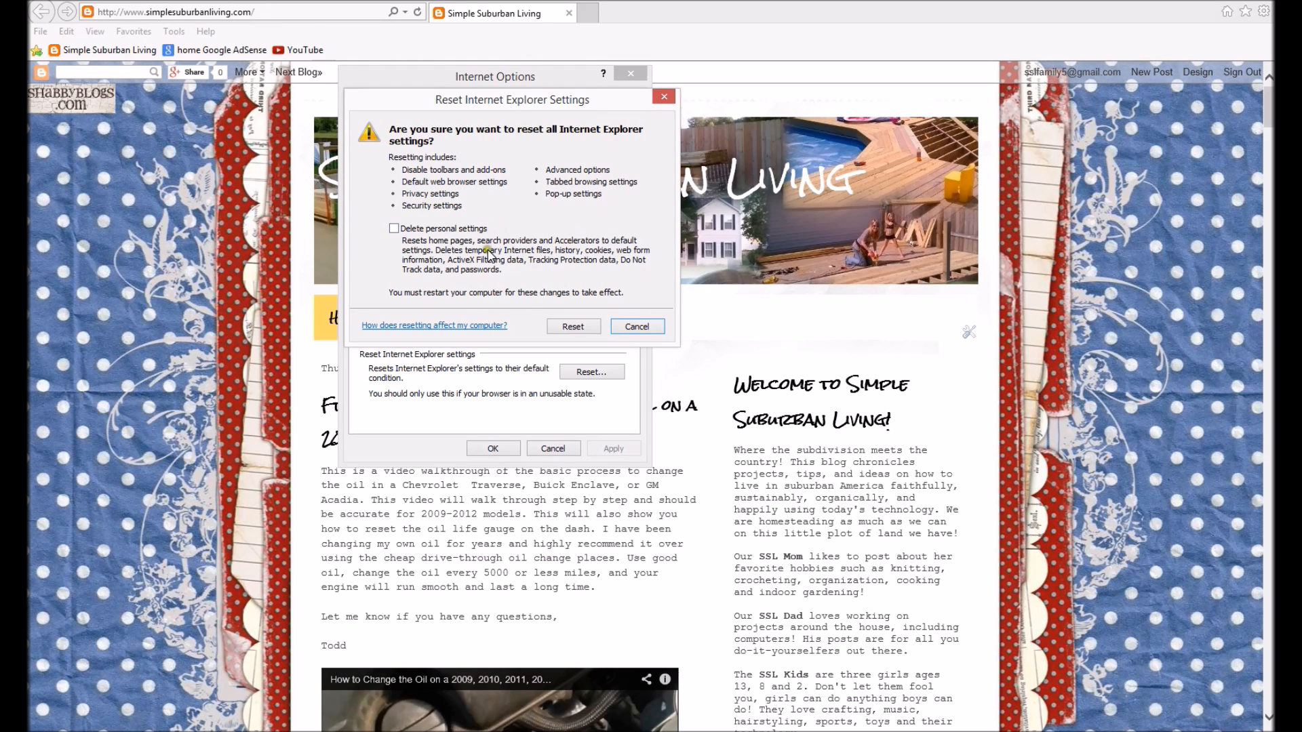
left_click(393, 229)
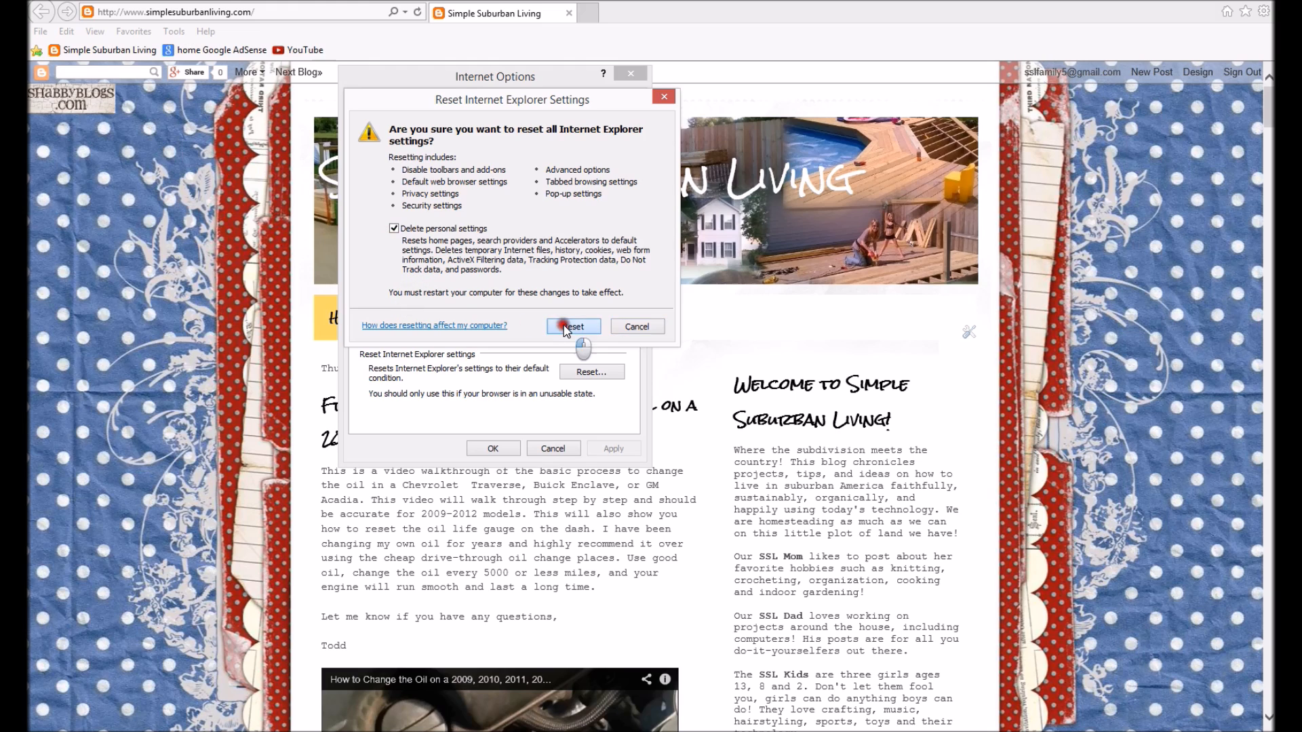
left_click(573, 326)
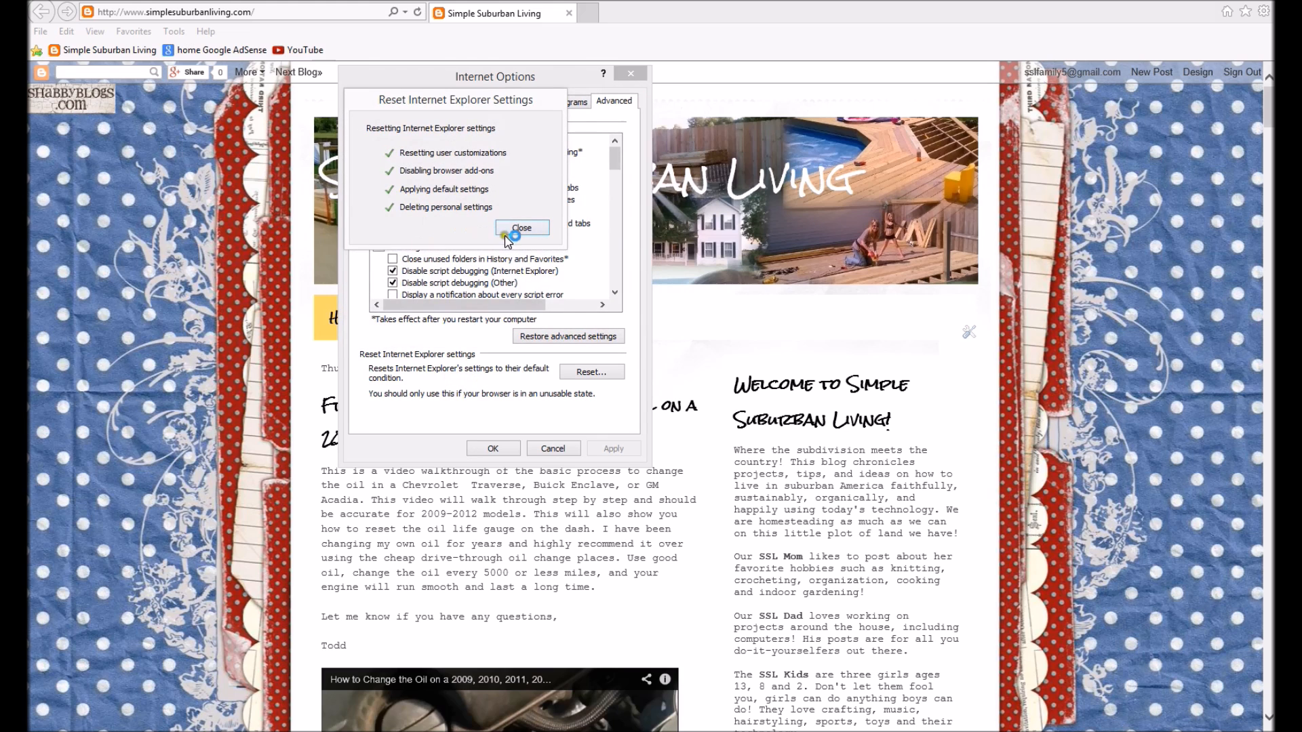
left_click(522, 229)
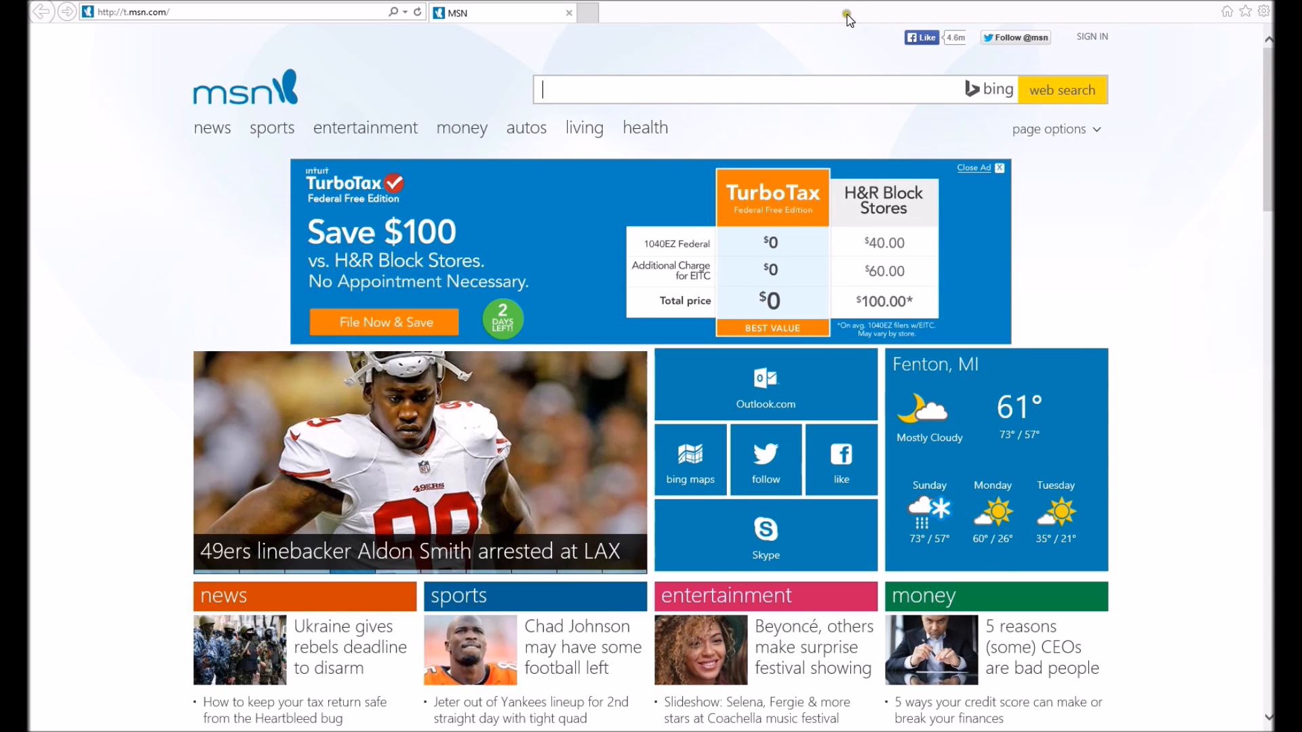
mouse_move(746, 14)
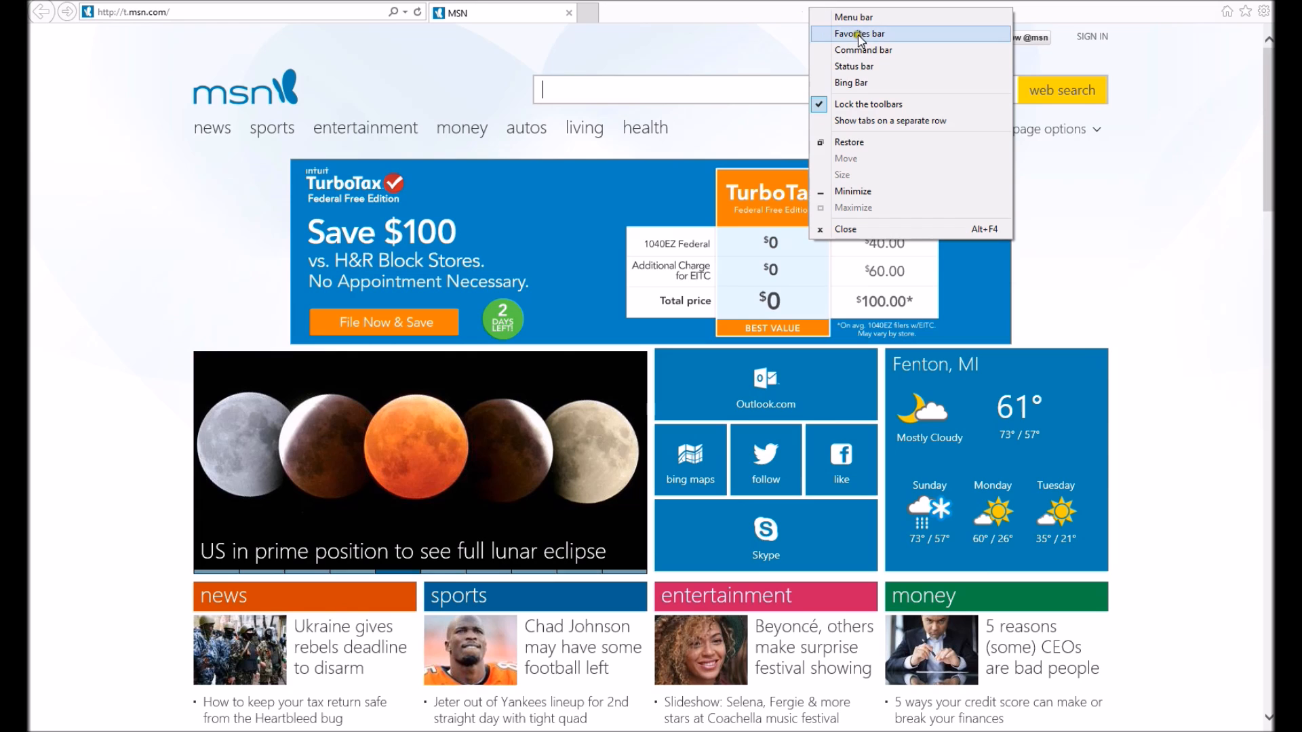
Turn the Favorites bar and the Menu bar back on.
left_click(859, 33)
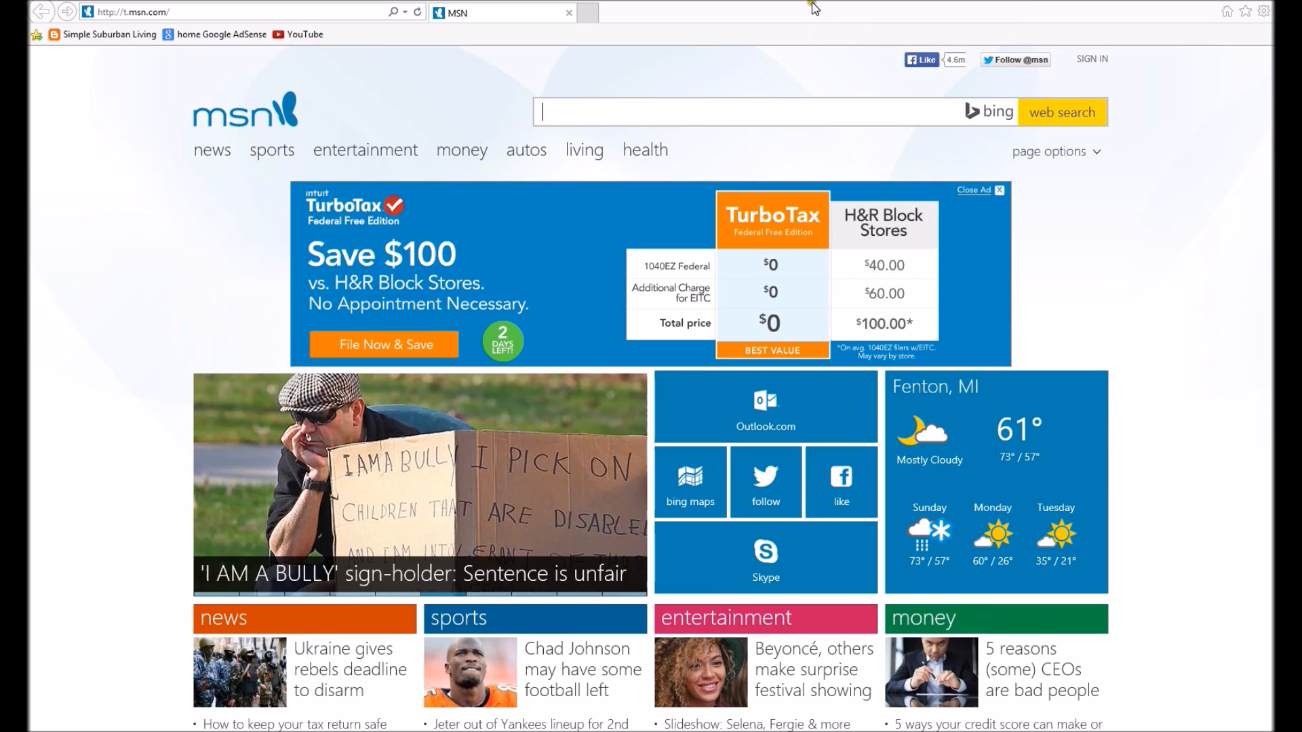
right_click(814, 8)
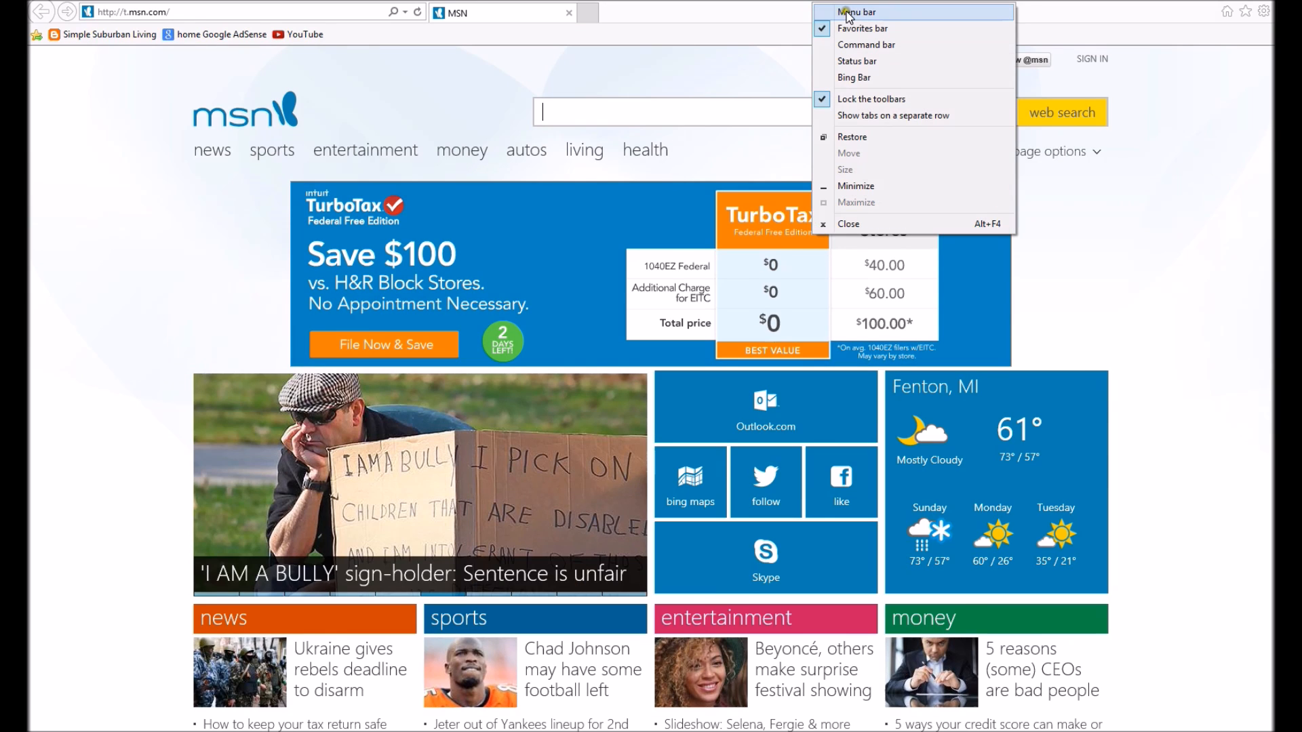
left_click(857, 12)
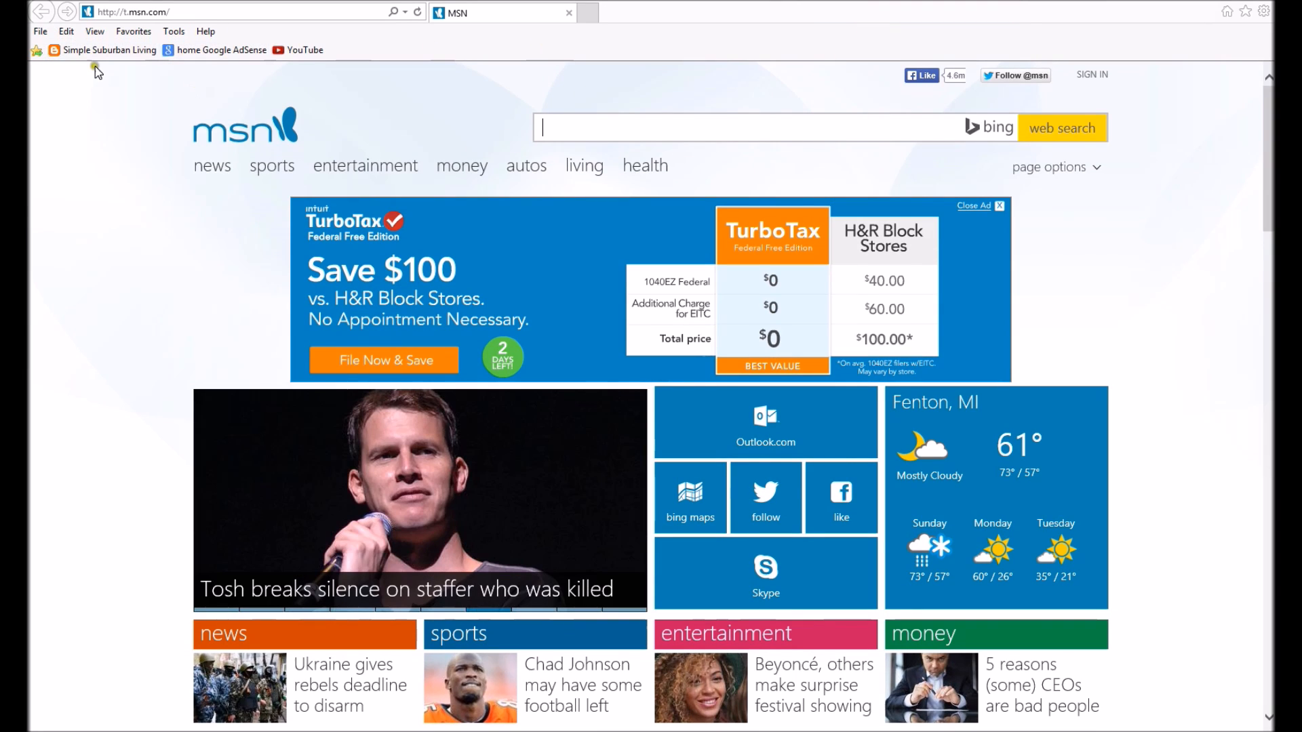
mouse_move(108, 49)
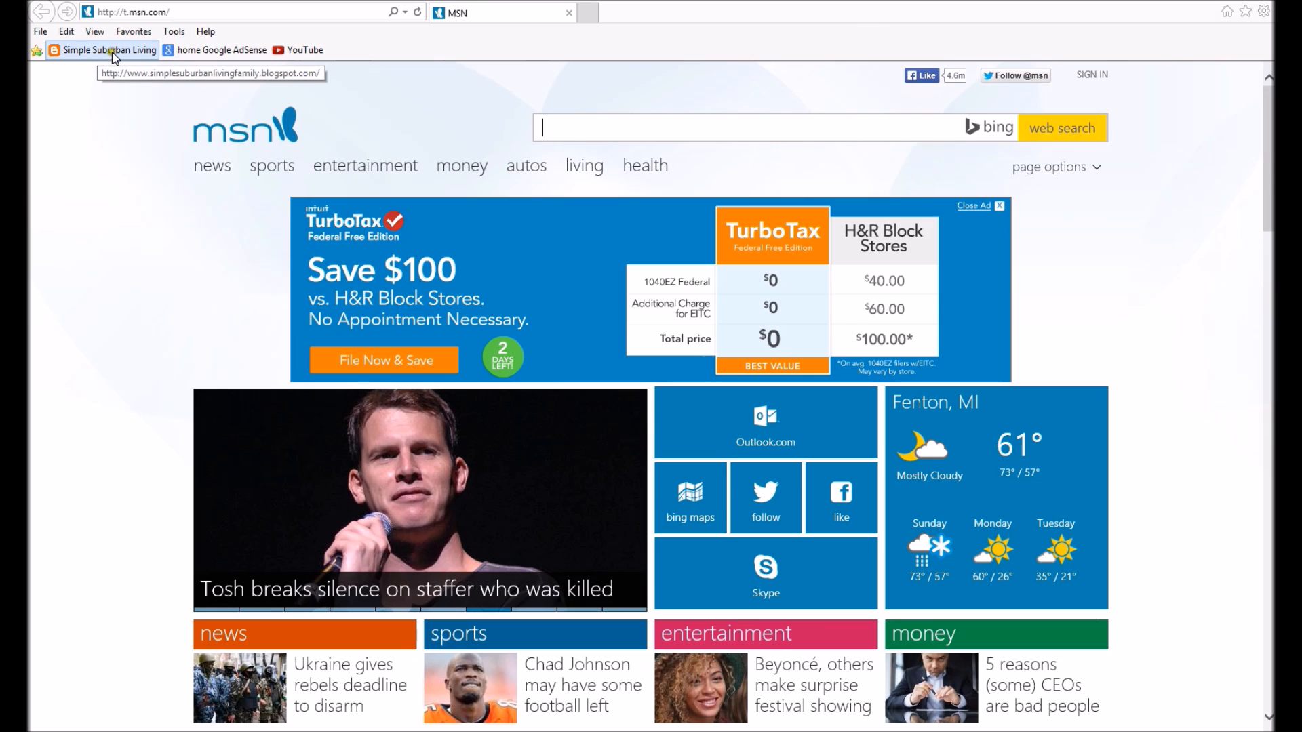
Load the Simple Suburban Living blog and make it the home page with Use current.
left_click(109, 49)
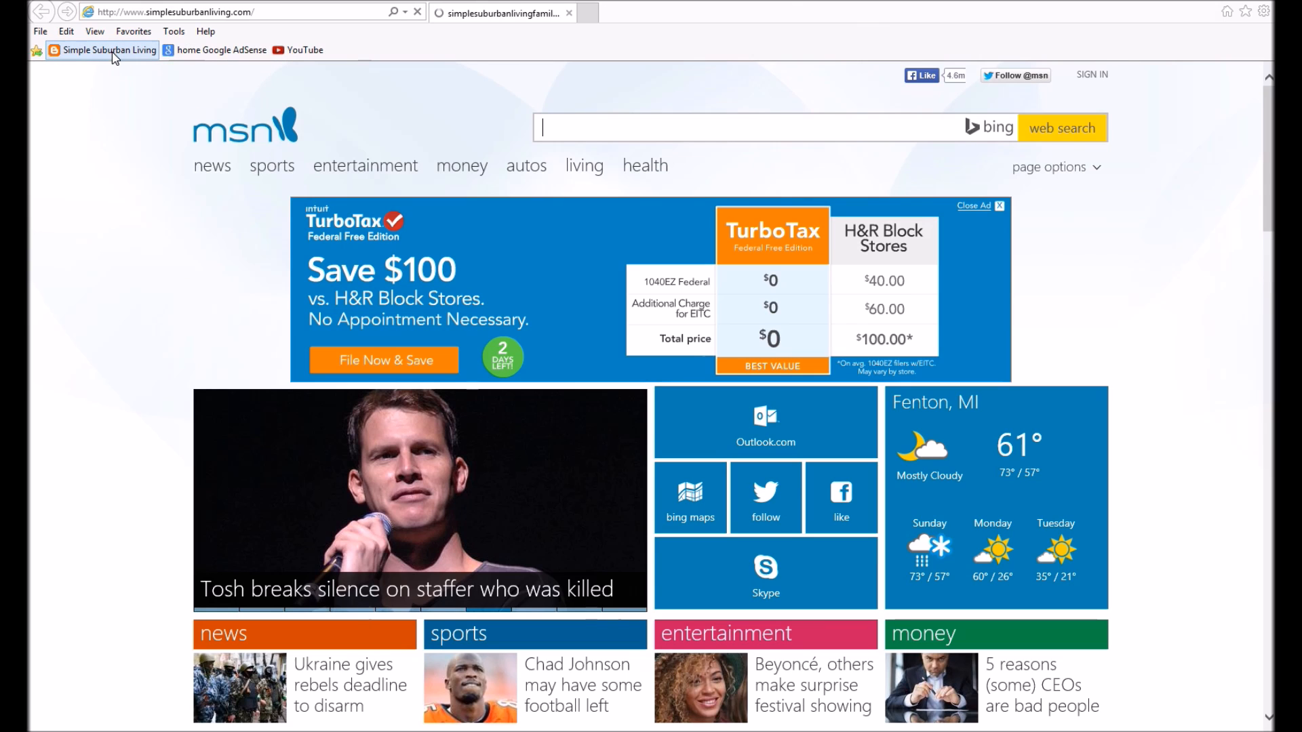
left_click(109, 50)
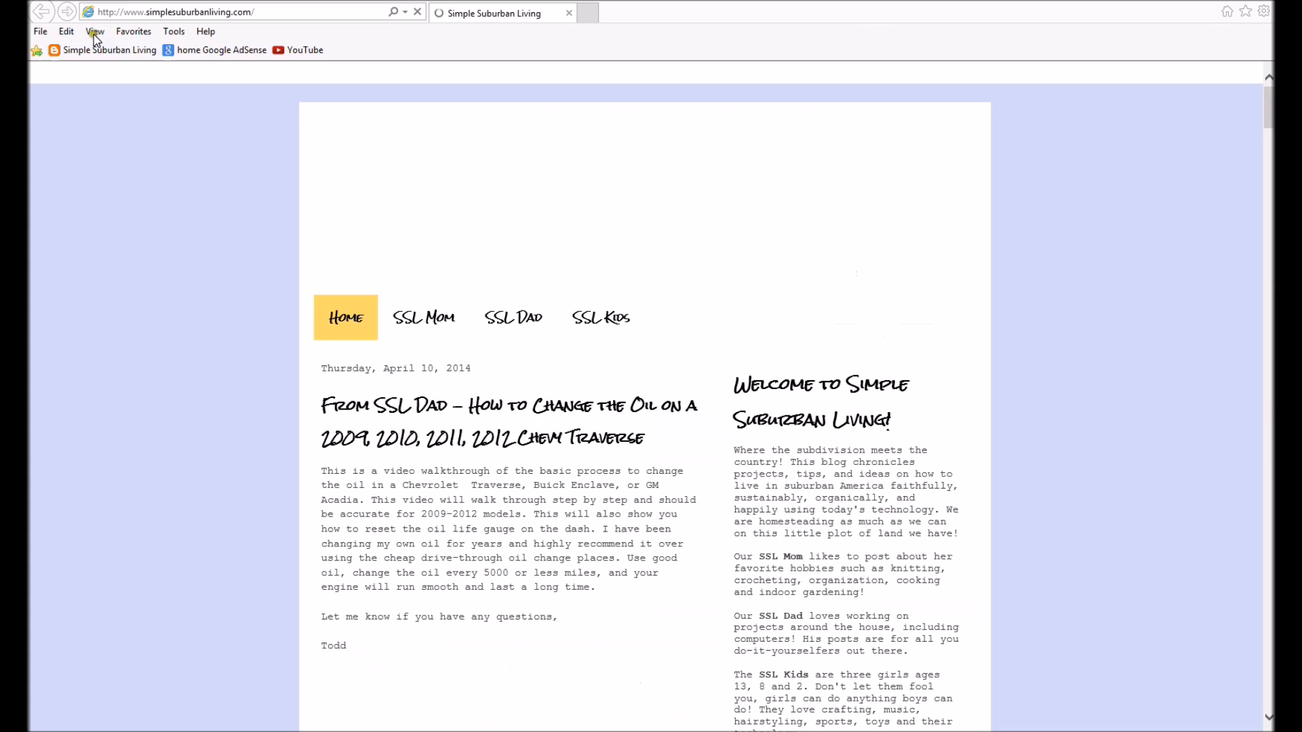
mouse_move(523, 68)
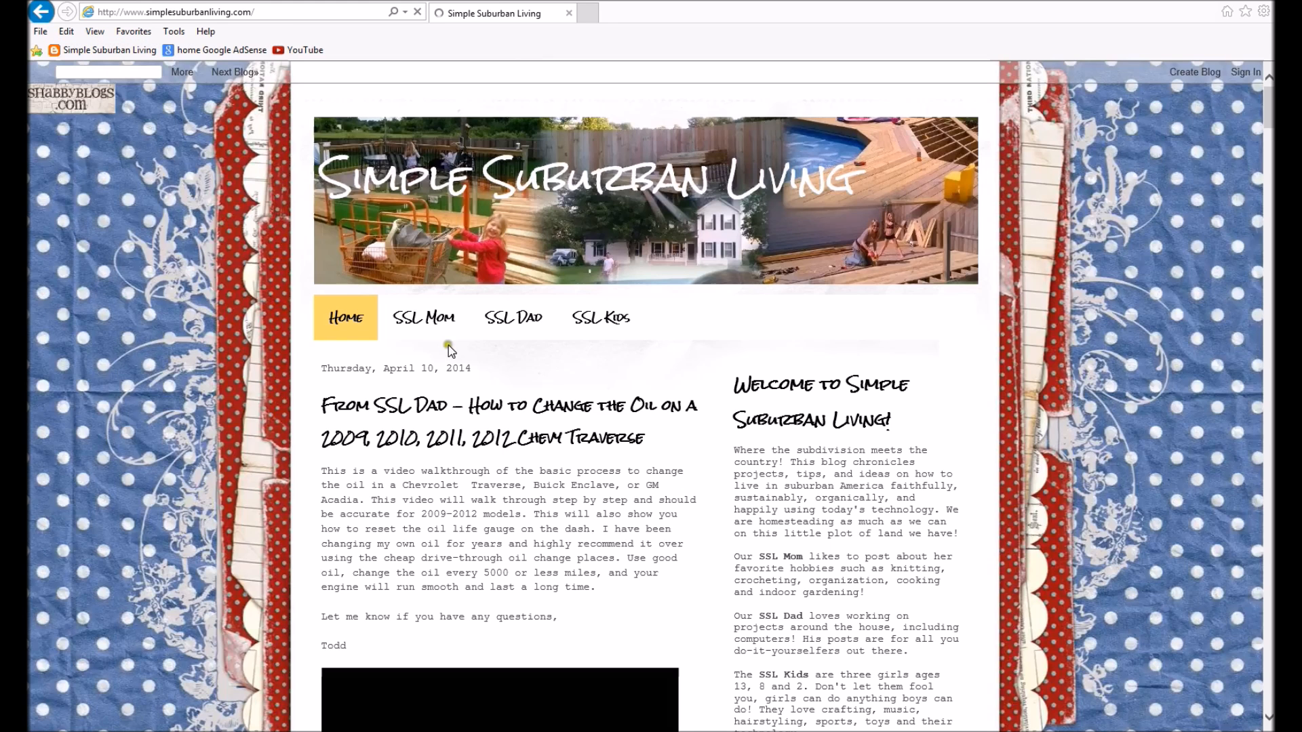
left_click(1263, 10)
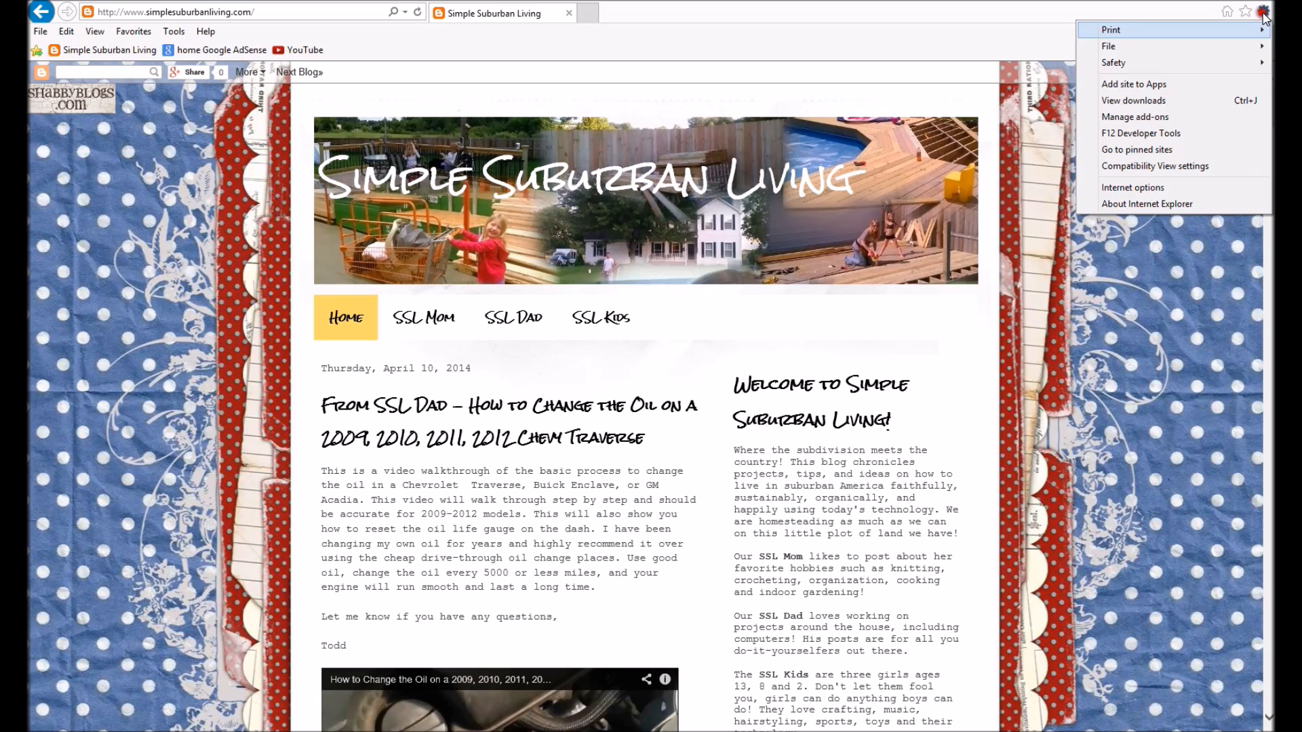
left_click(1131, 187)
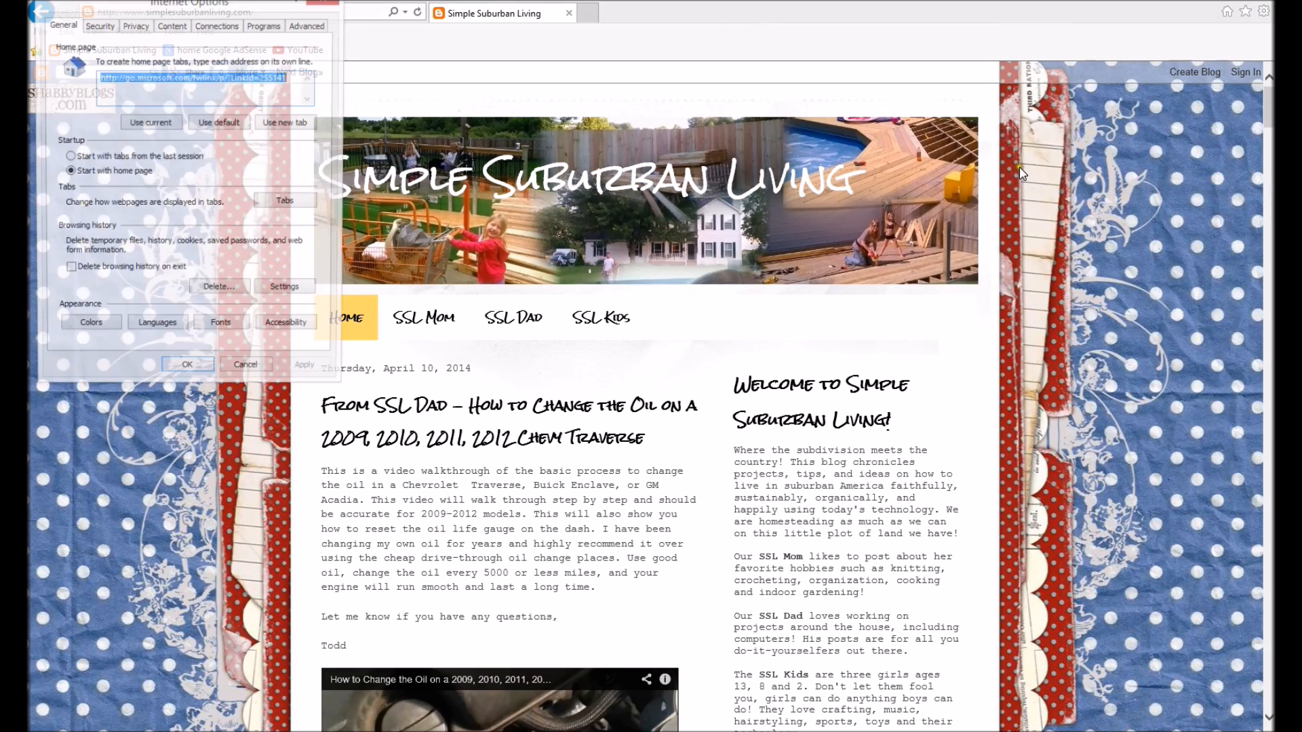
left_click(218, 122)
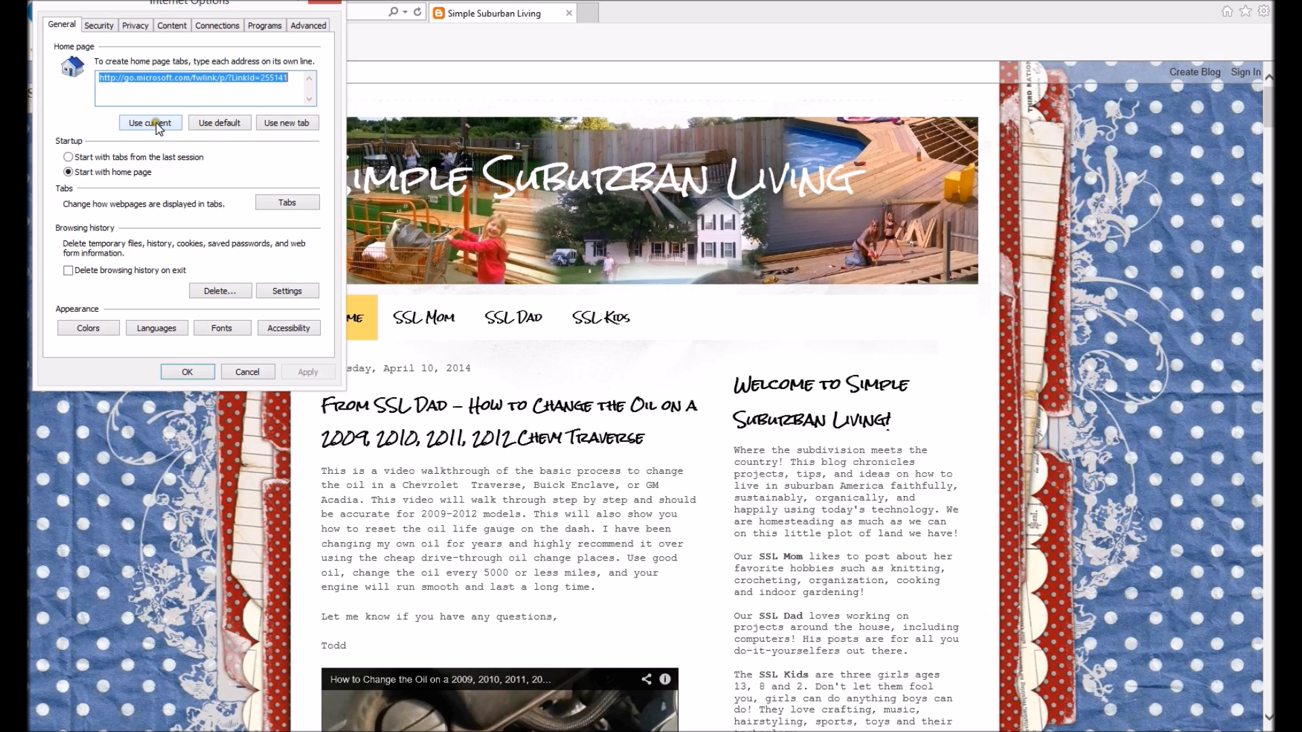
left_click(149, 122)
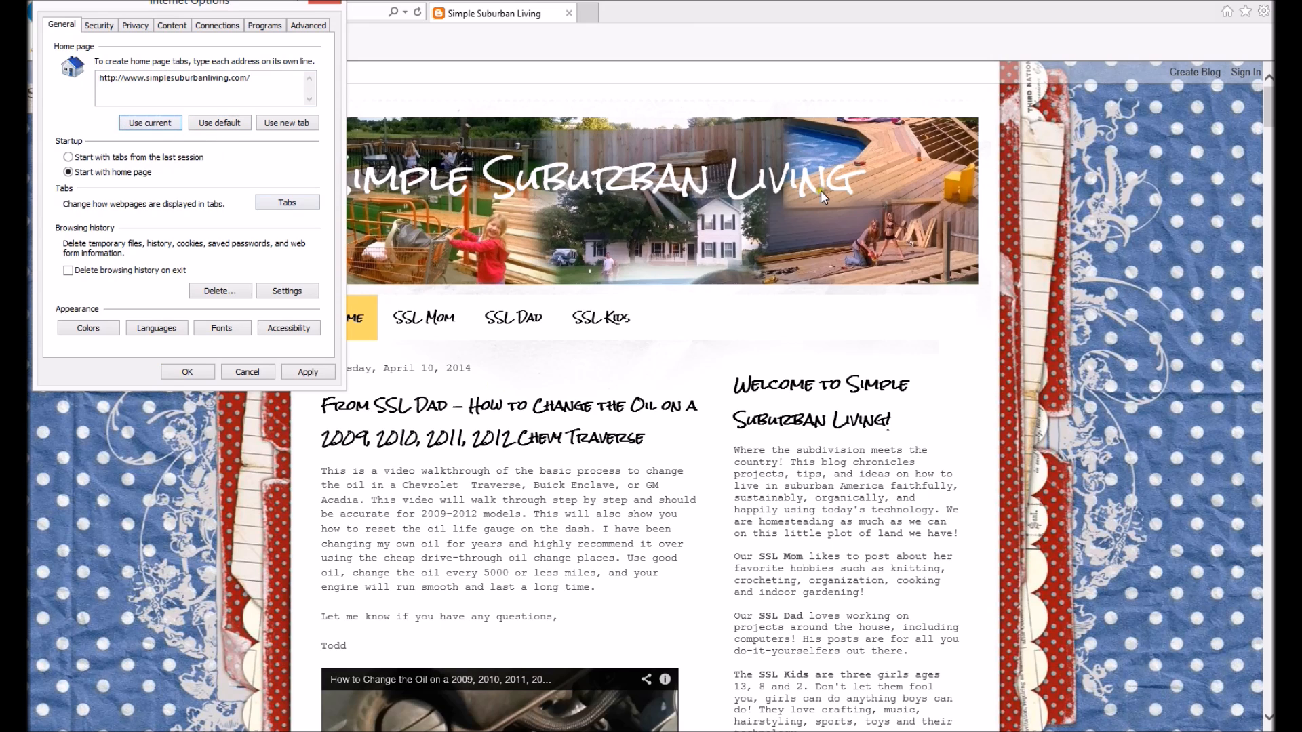
mouse_move(149, 9)
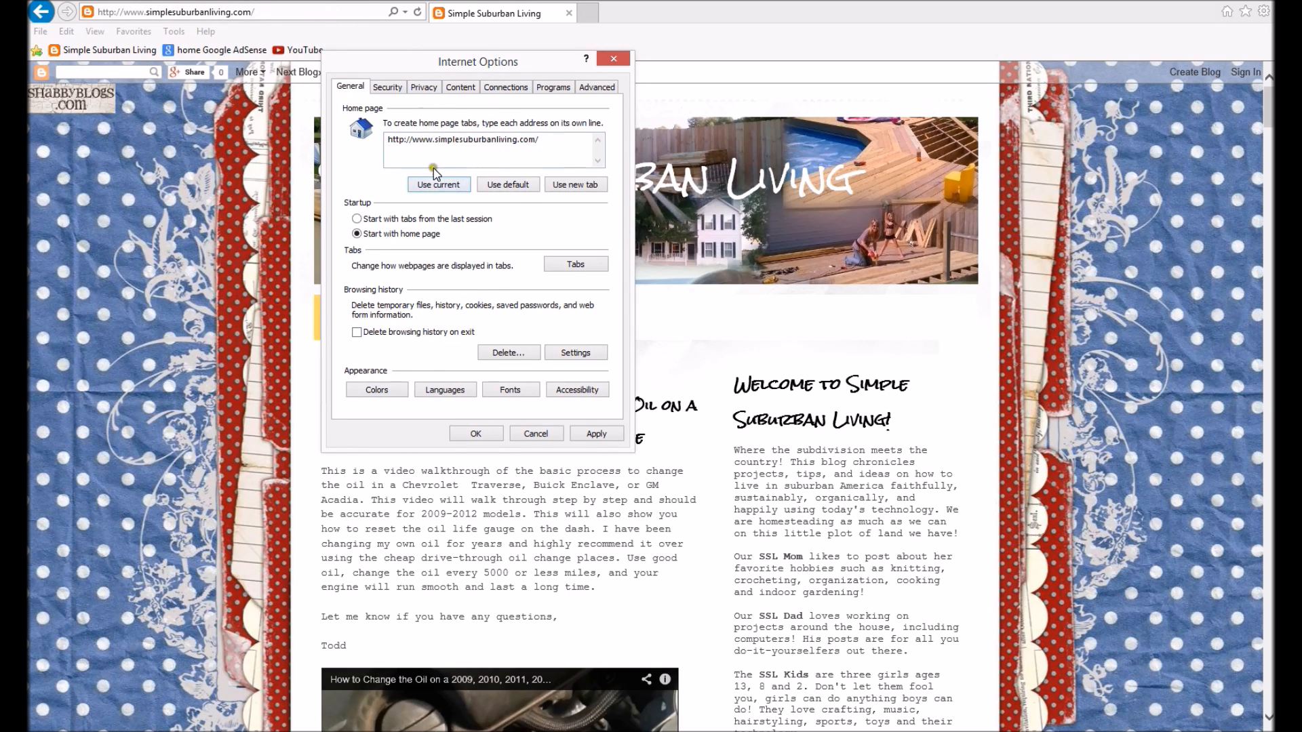
mouse_move(553, 87)
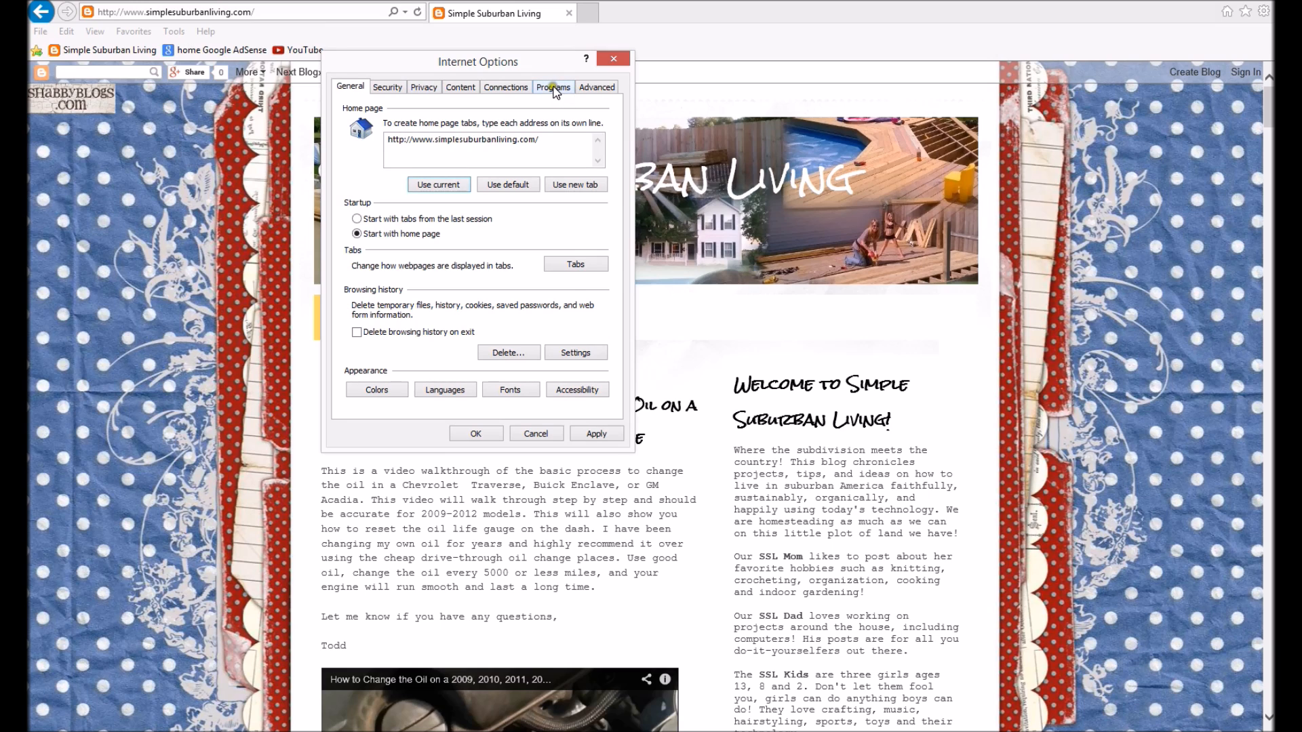
Check Search Providers in Manage add-ons, confirming Bing is the only one, then close.
left_click(553, 87)
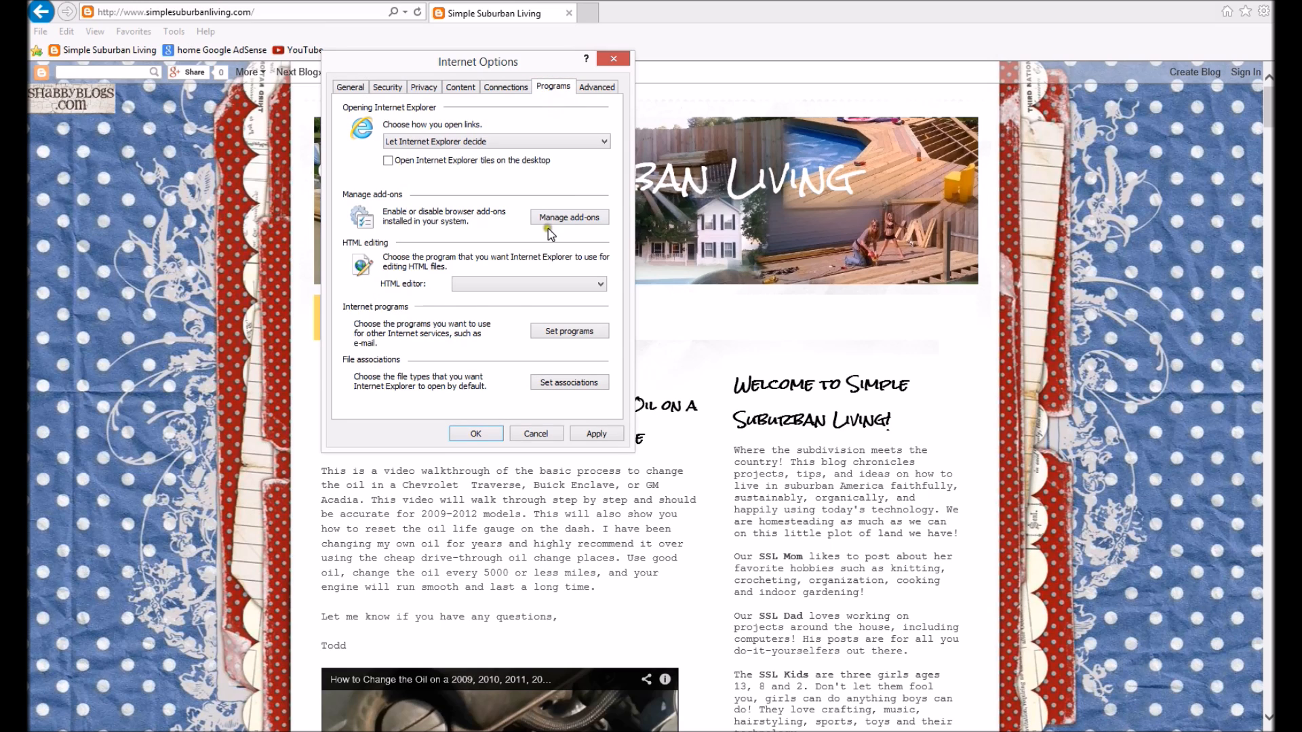
mouse_move(571, 225)
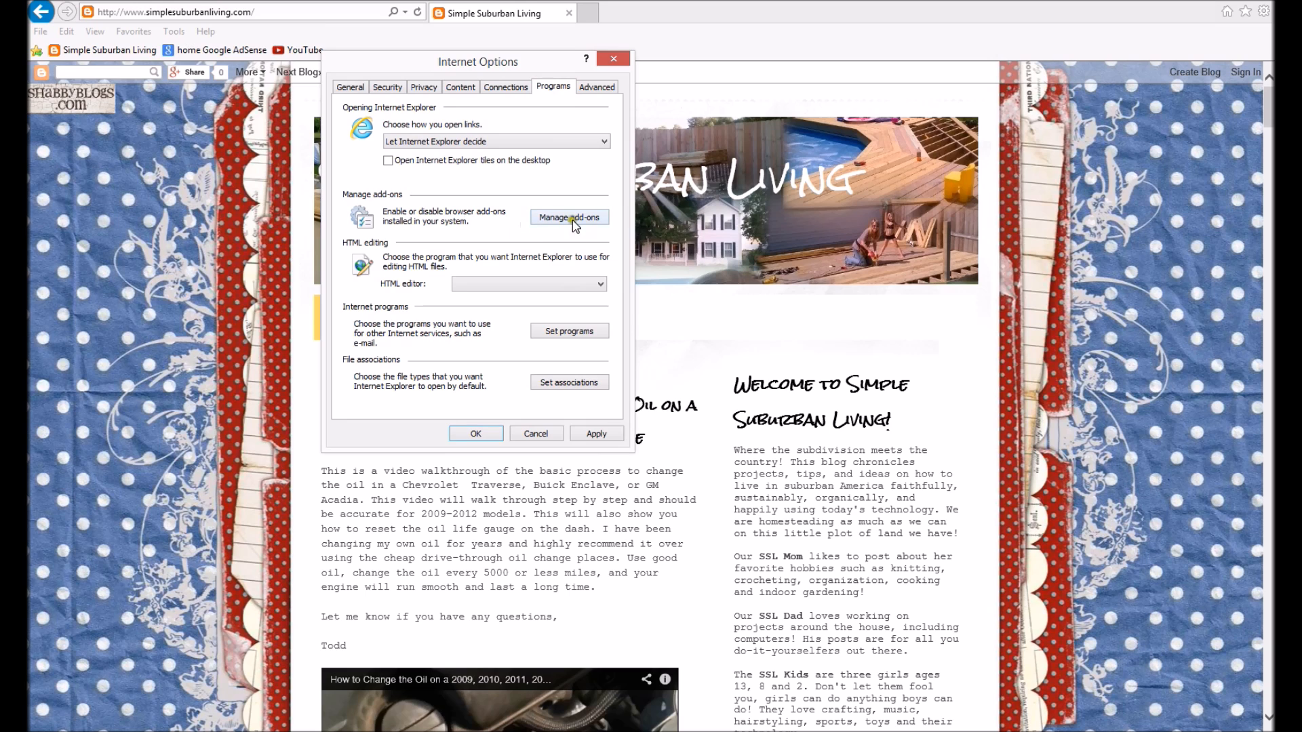
left_click(569, 217)
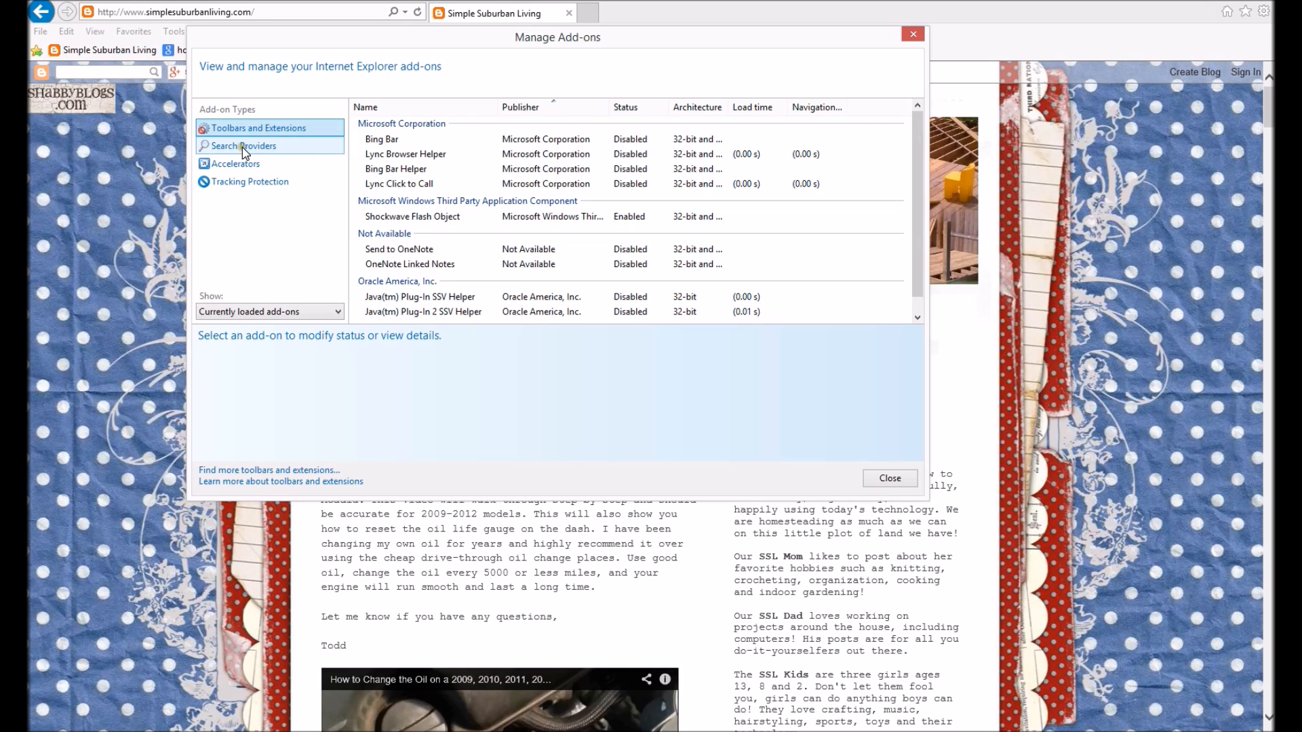
left_click(243, 145)
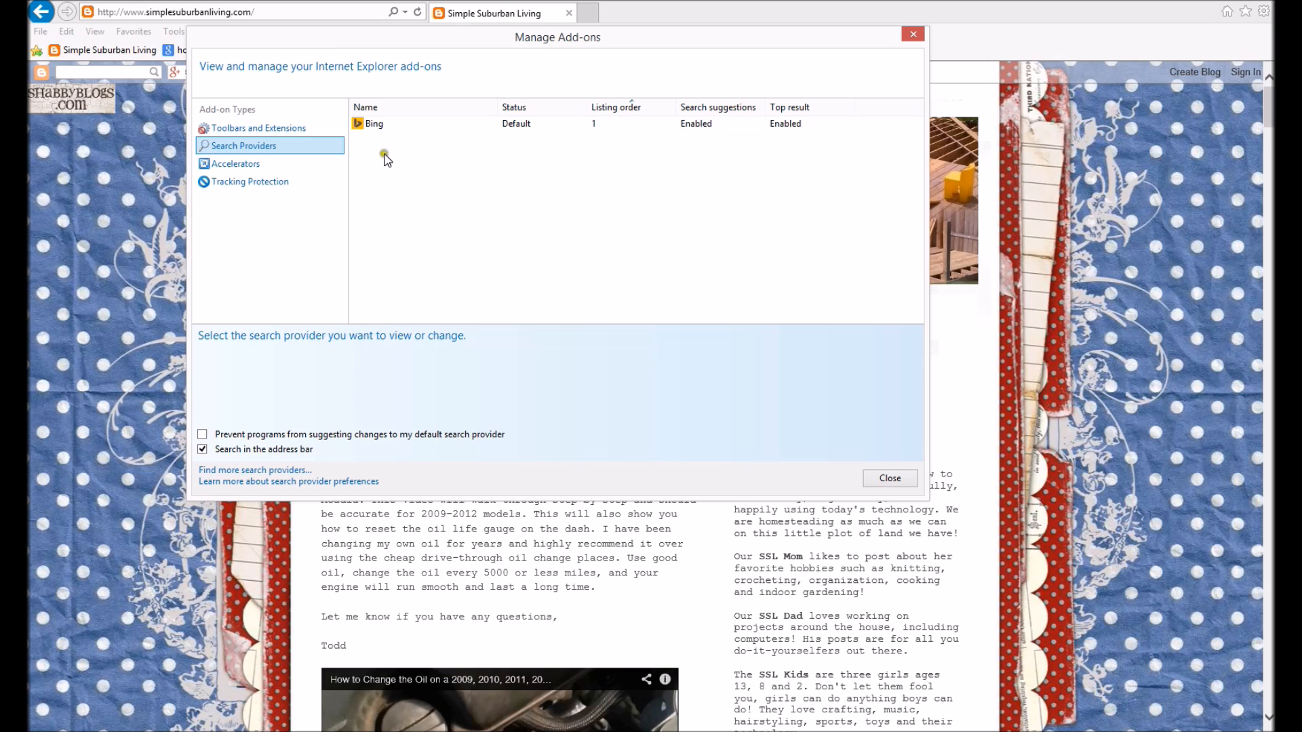
mouse_move(459, 152)
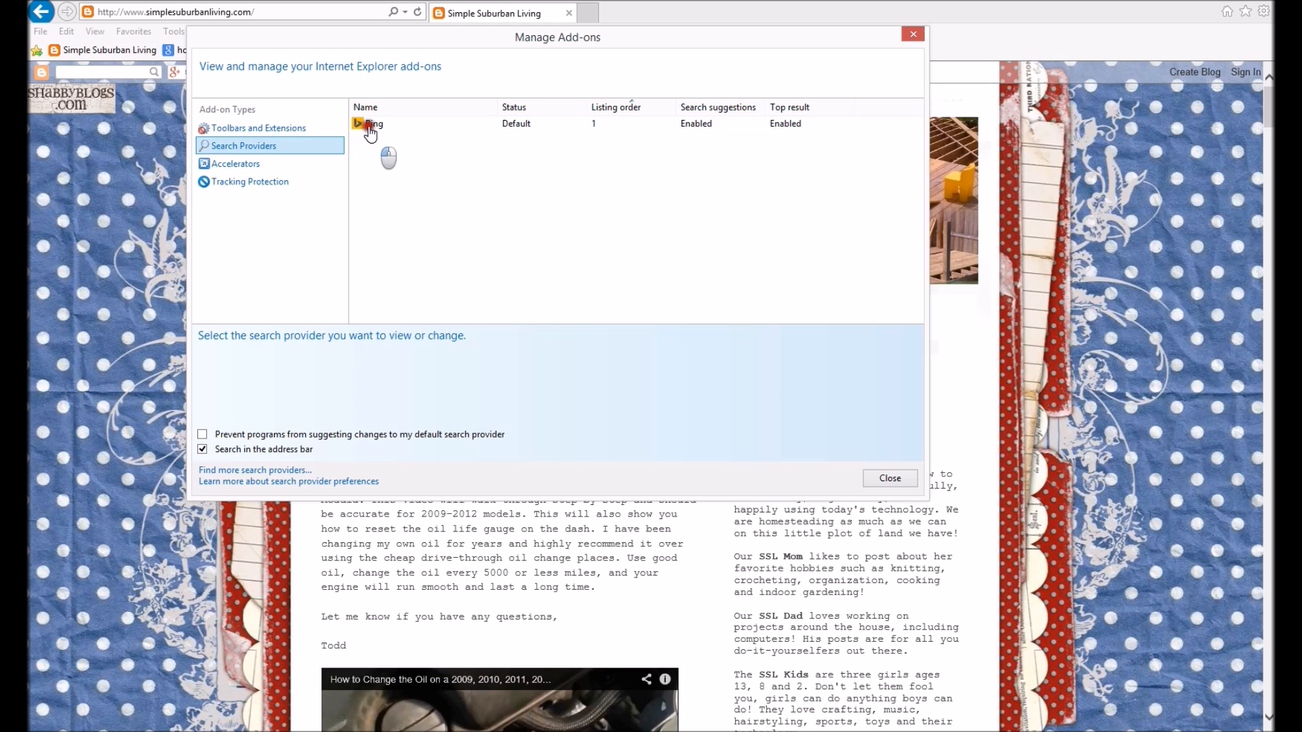
left_click(373, 123)
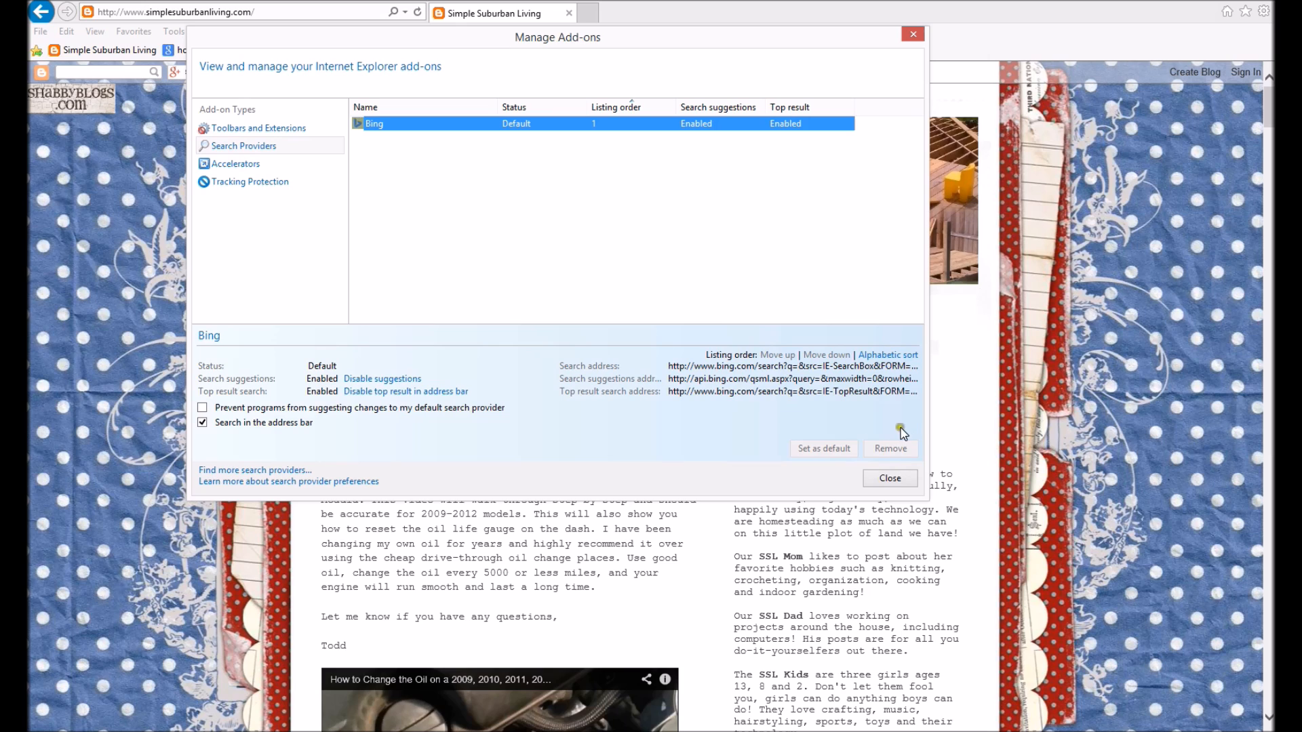
mouse_move(896, 446)
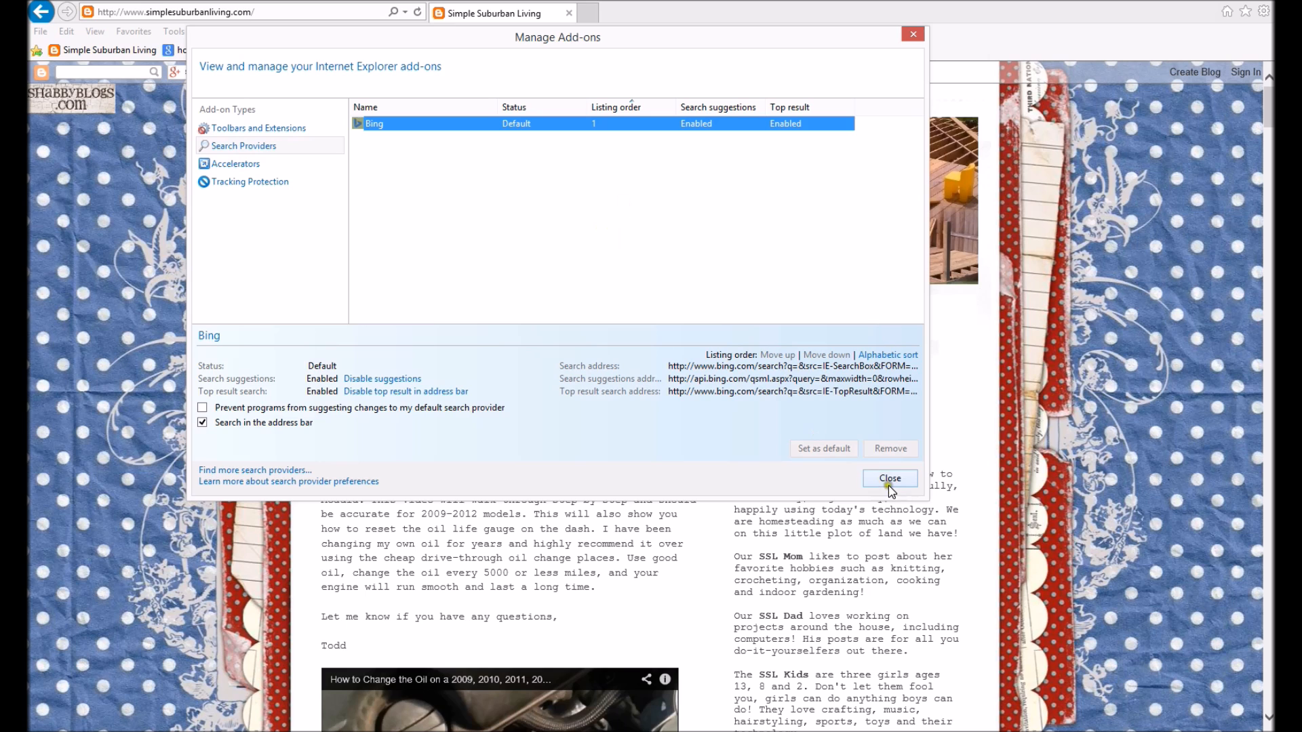
left_click(889, 477)
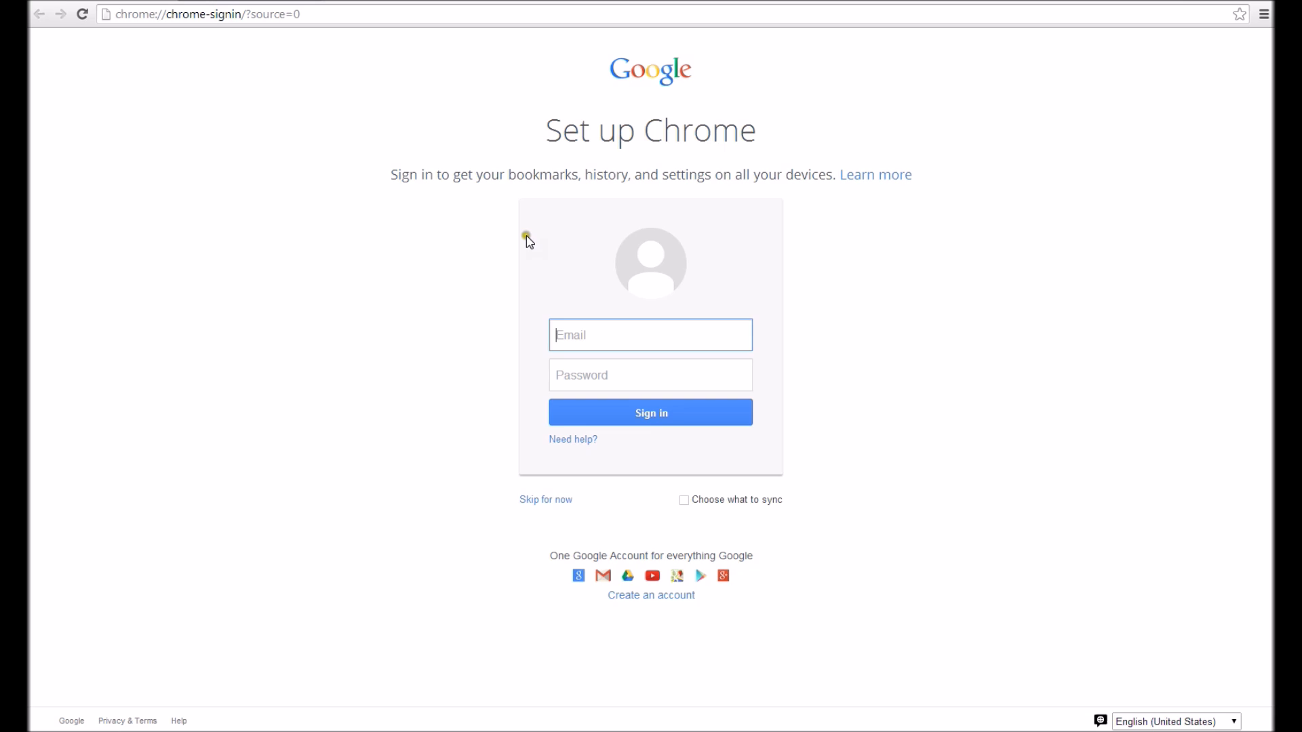
mouse_move(268, 185)
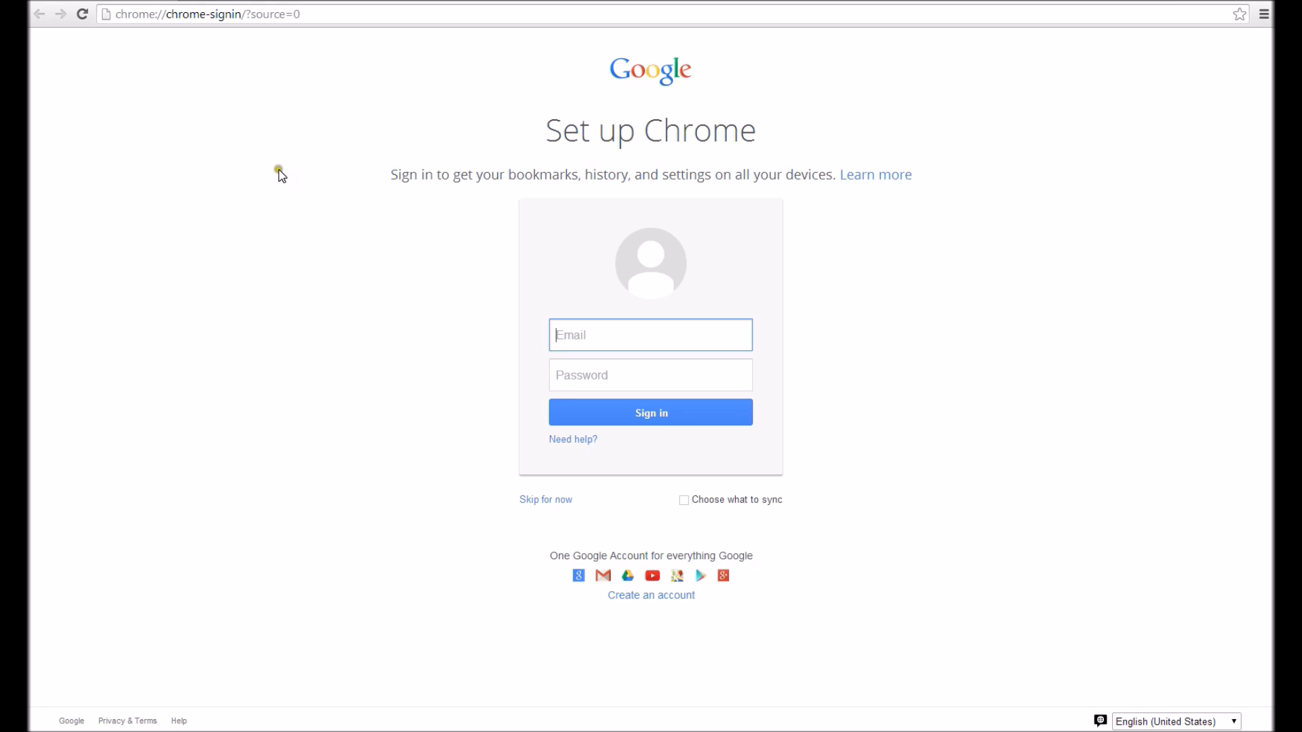
mouse_move(478, 253)
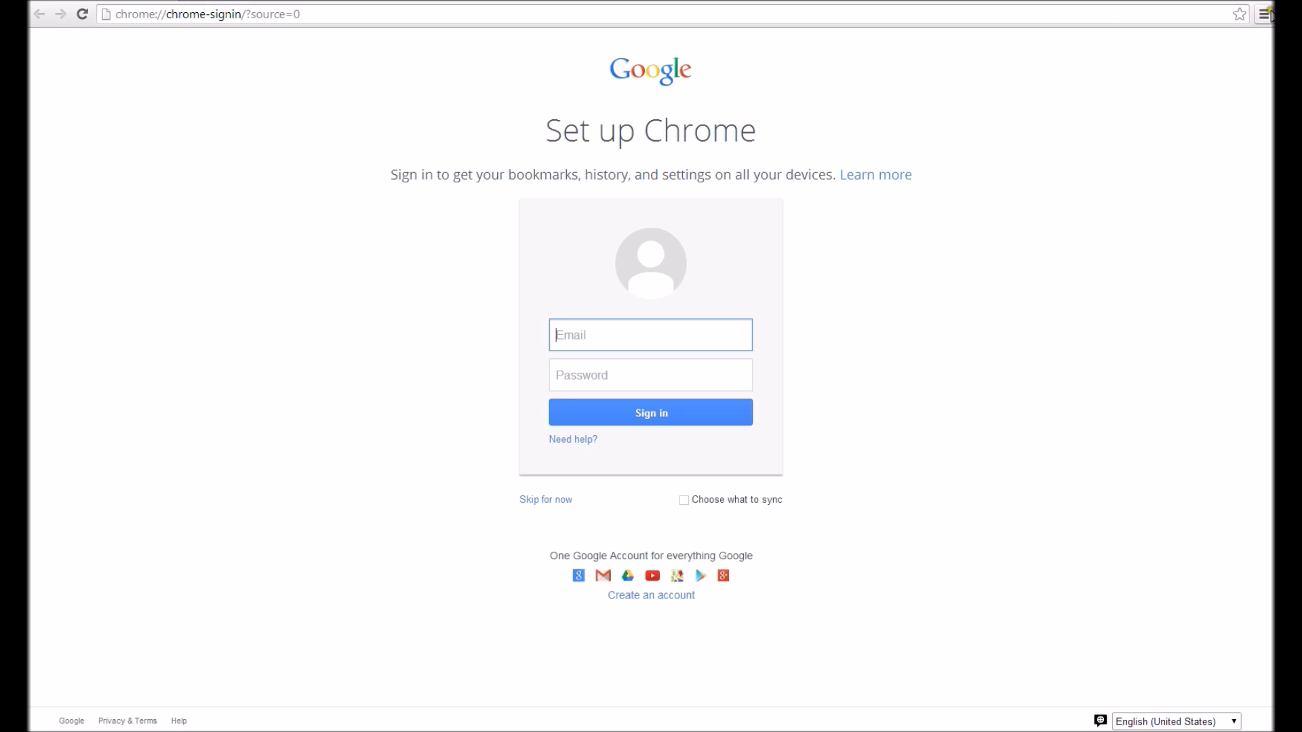
Open Chrome's Settings page from the main menu.
left_click(1265, 15)
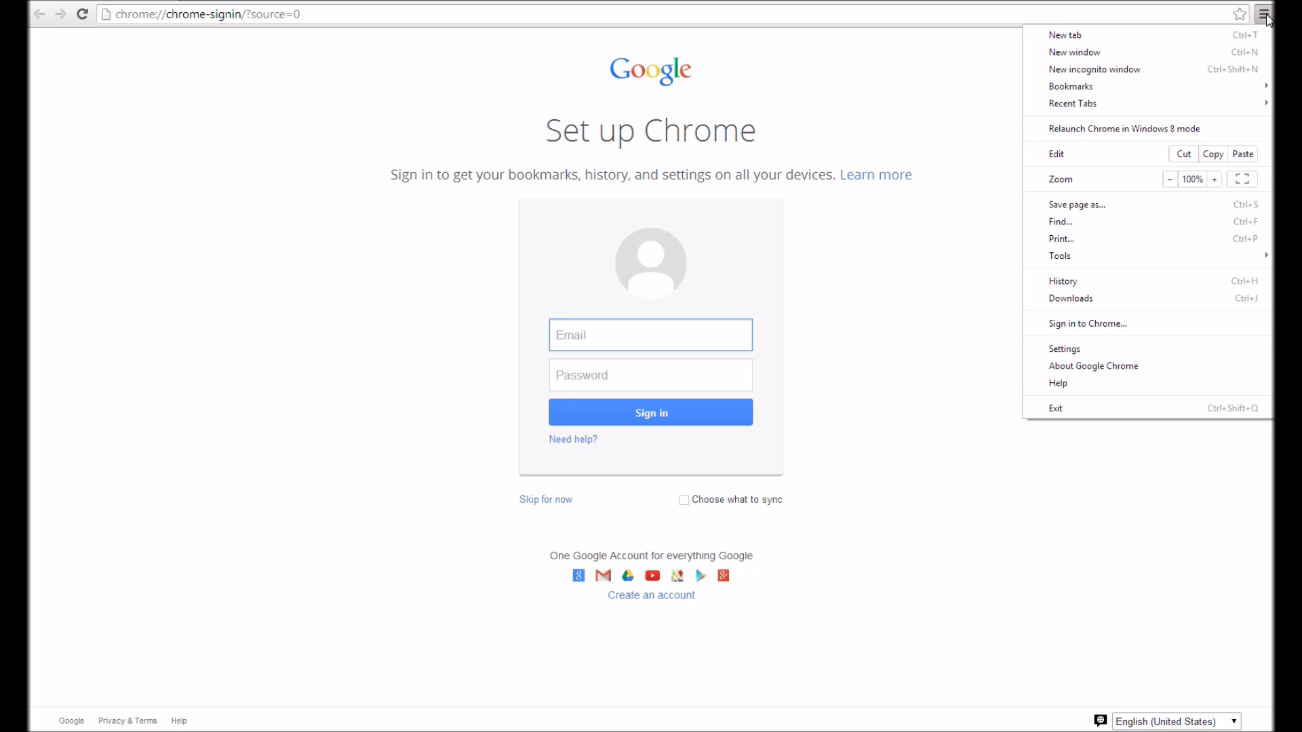
mouse_move(1064, 349)
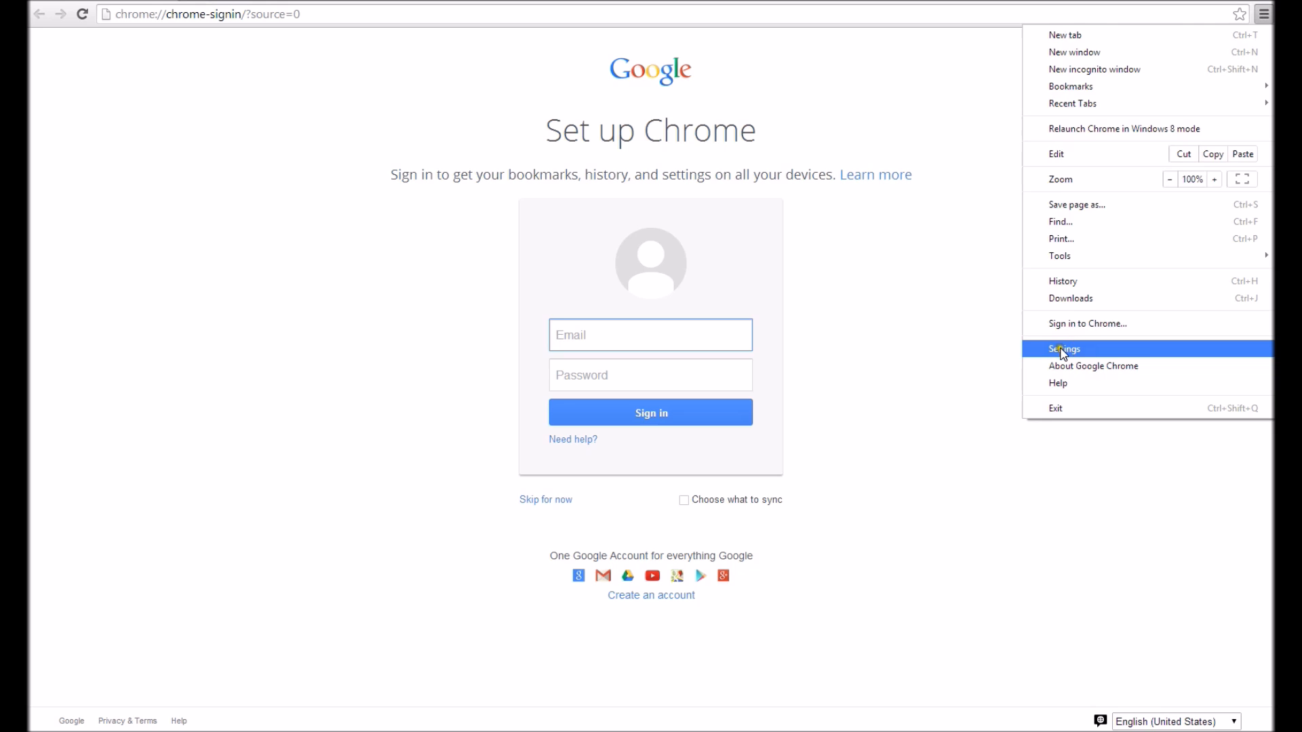
left_click(1064, 348)
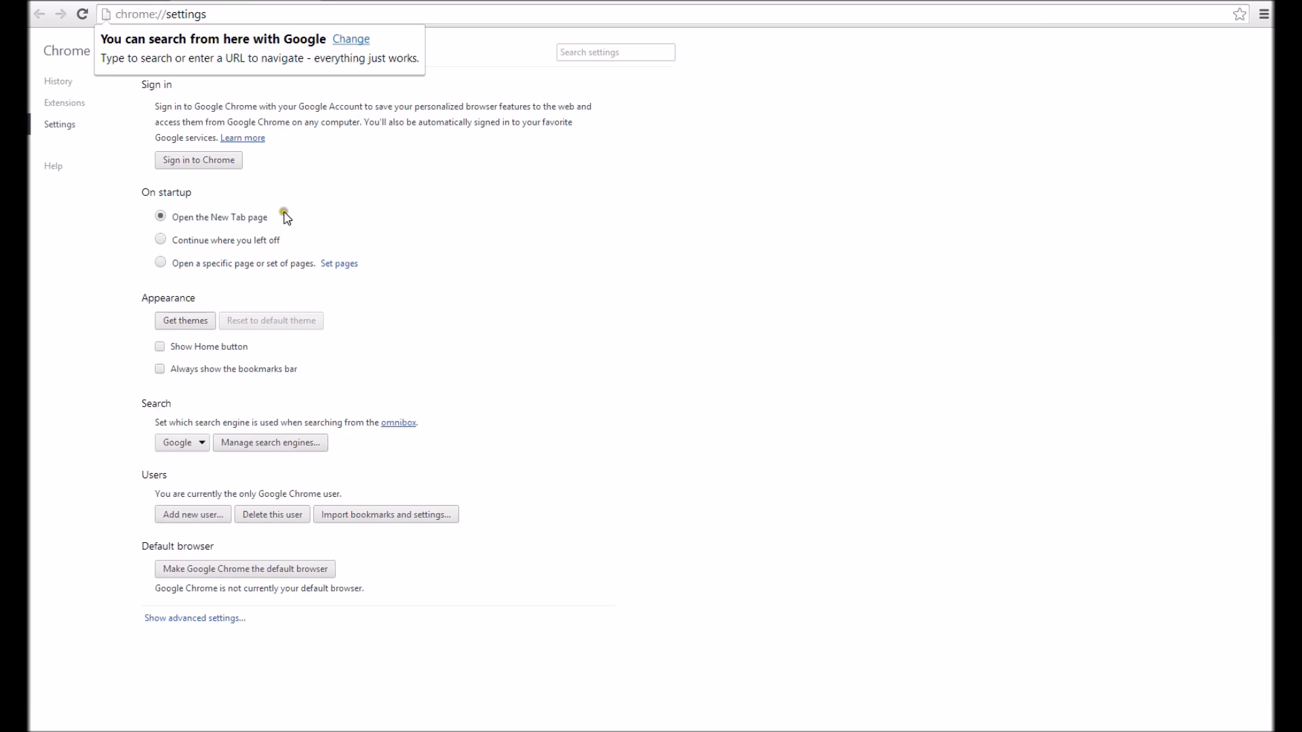
mouse_move(174, 411)
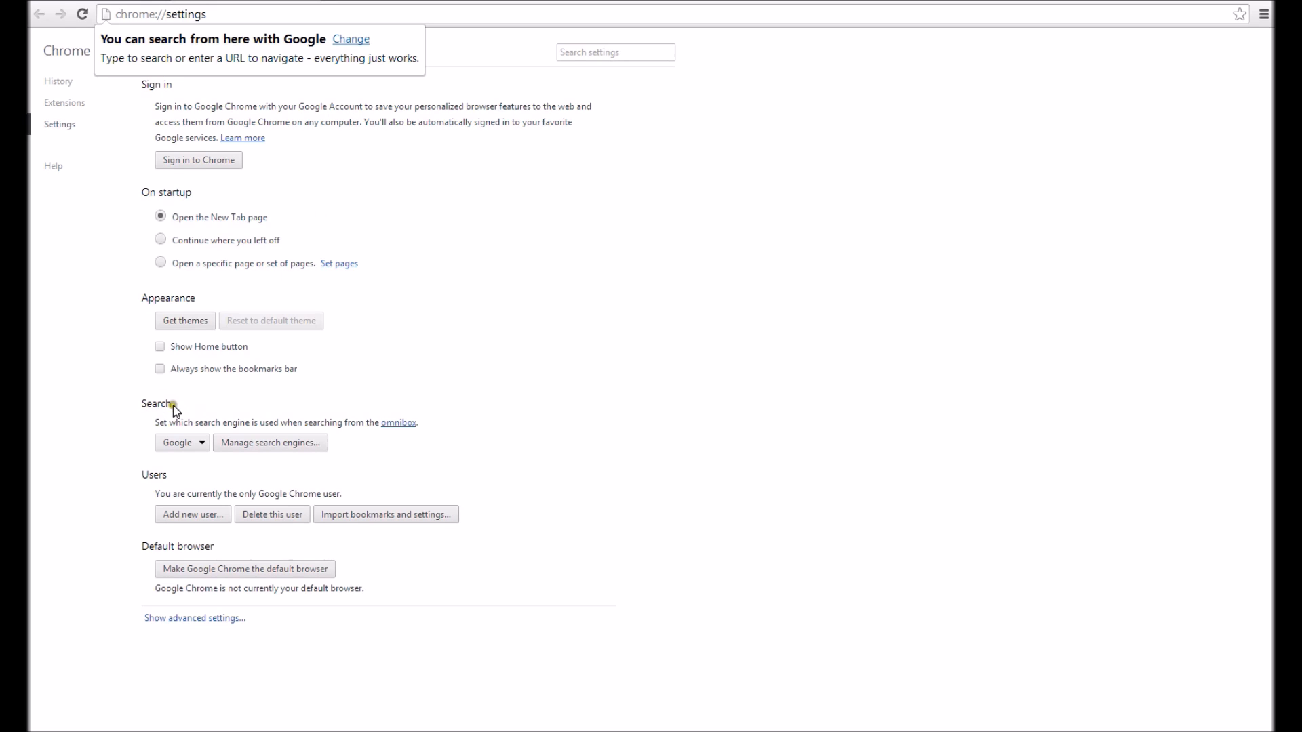
mouse_move(249, 408)
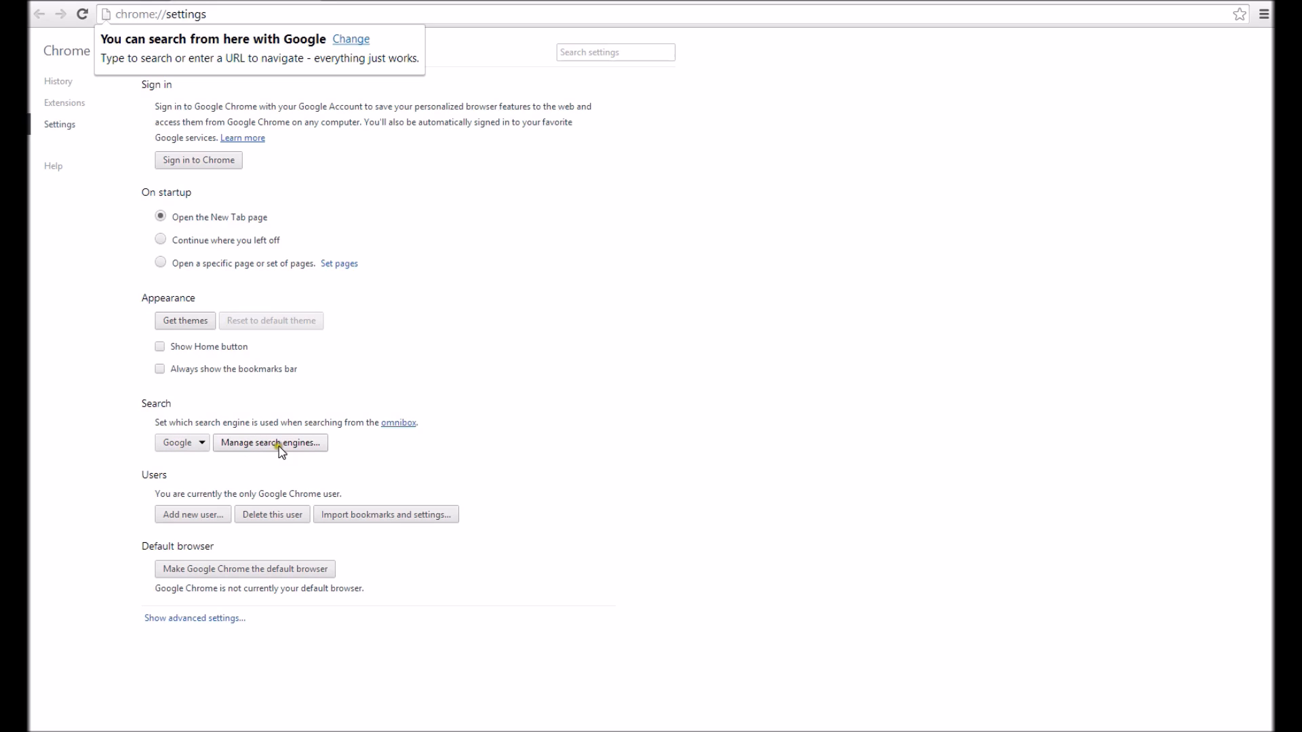
Delete AOL, Yahoo! and Ask from Chrome's search engines, keeping Google and Bing.
left_click(269, 442)
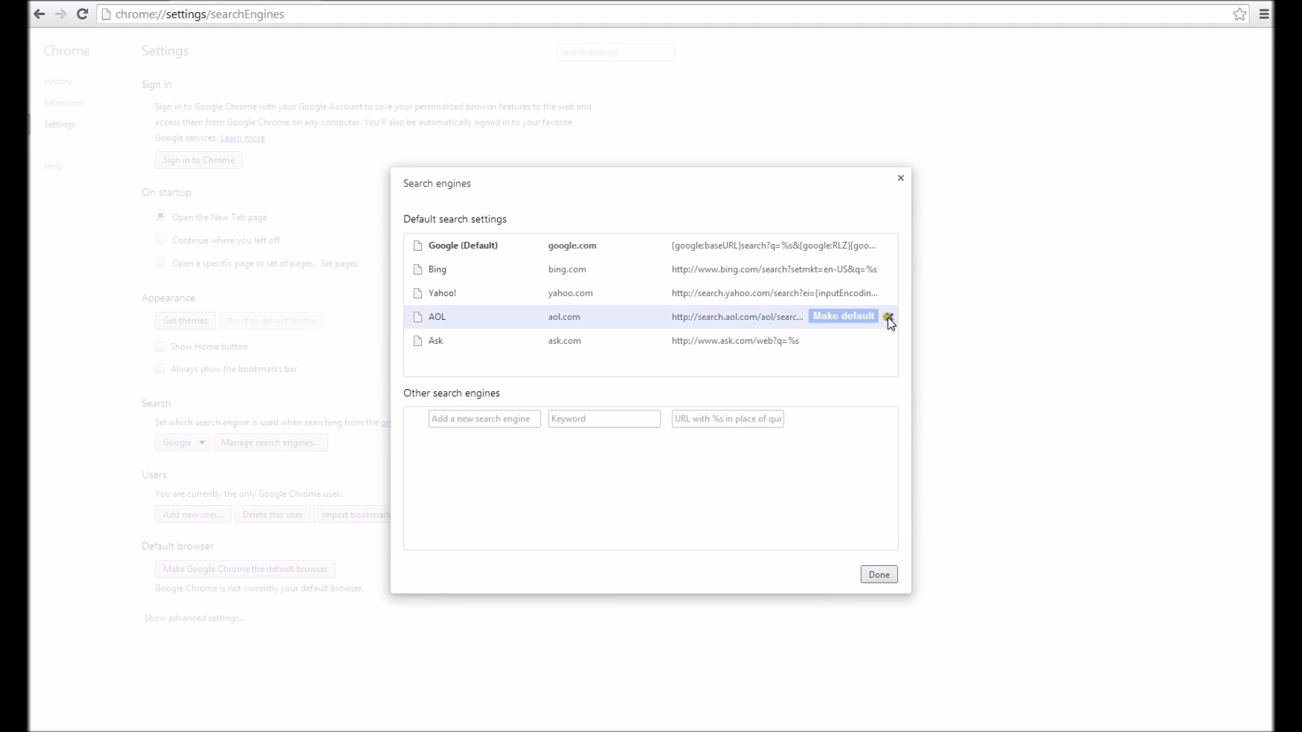
left_click(888, 317)
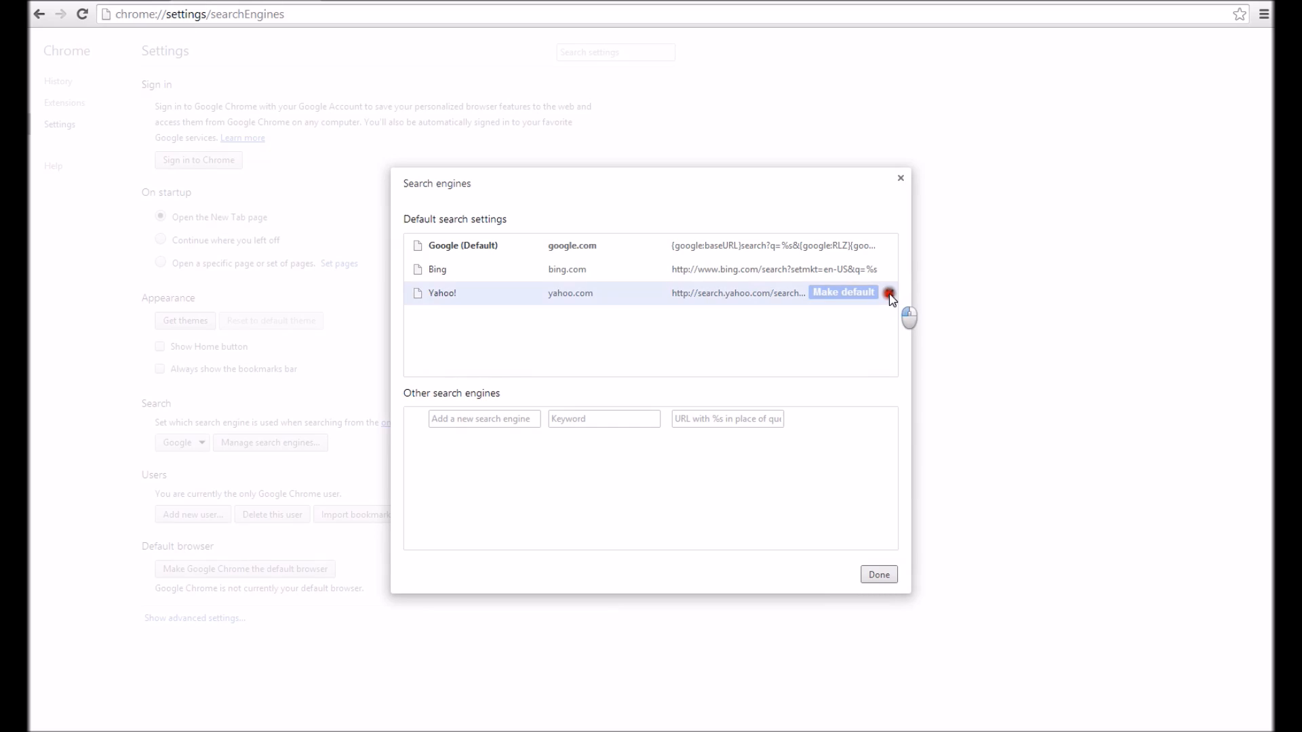
left_click(889, 293)
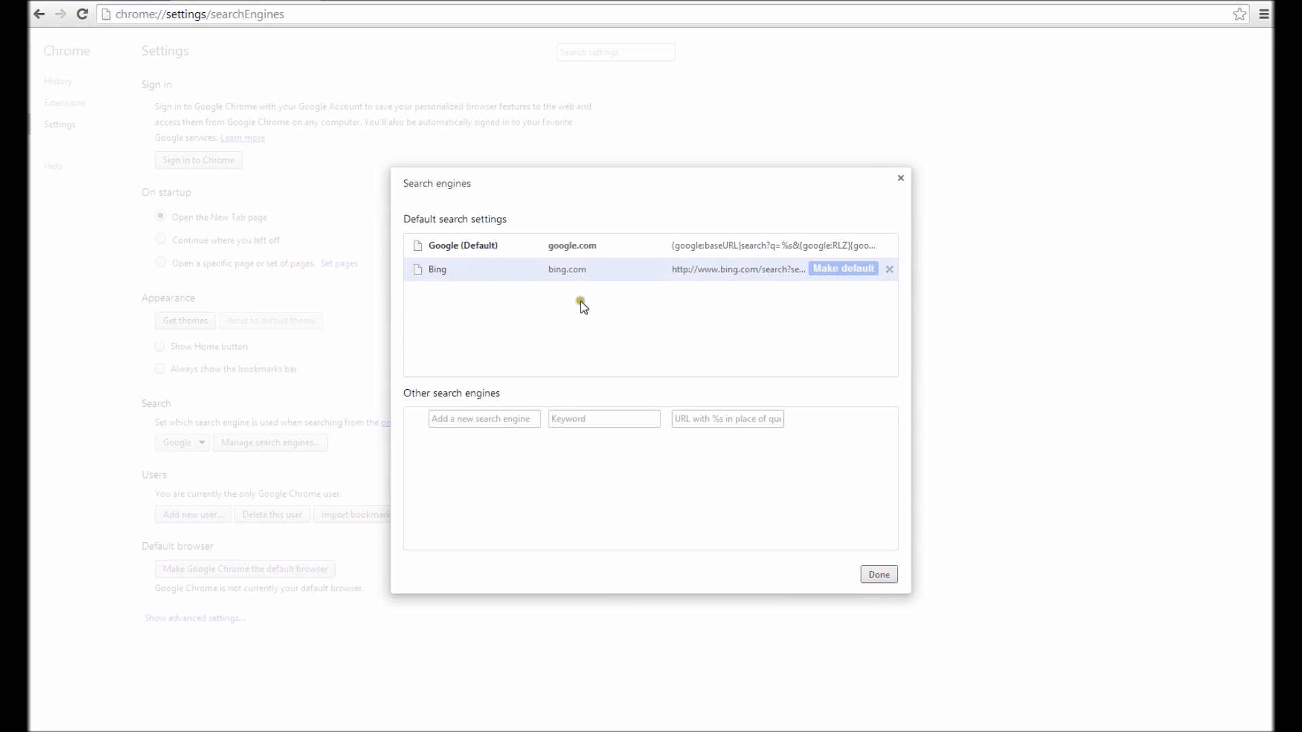
mouse_move(467, 318)
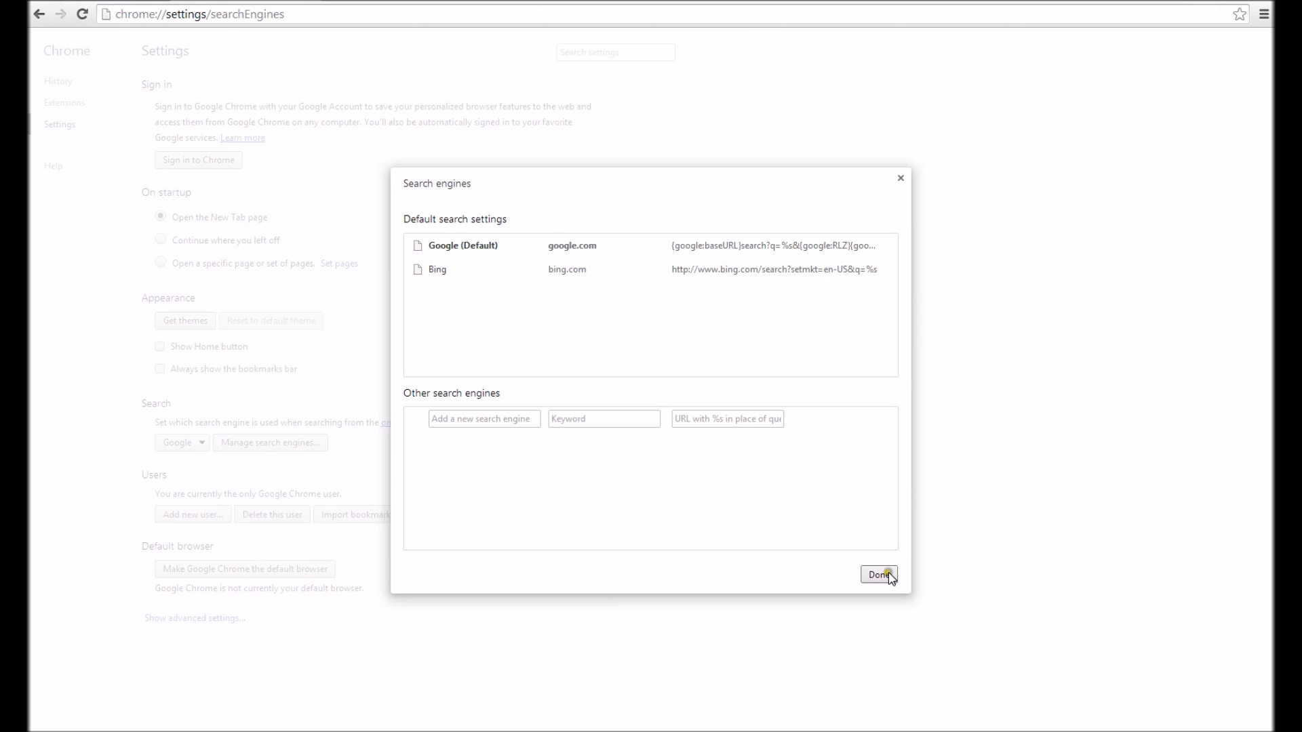
left_click(878, 574)
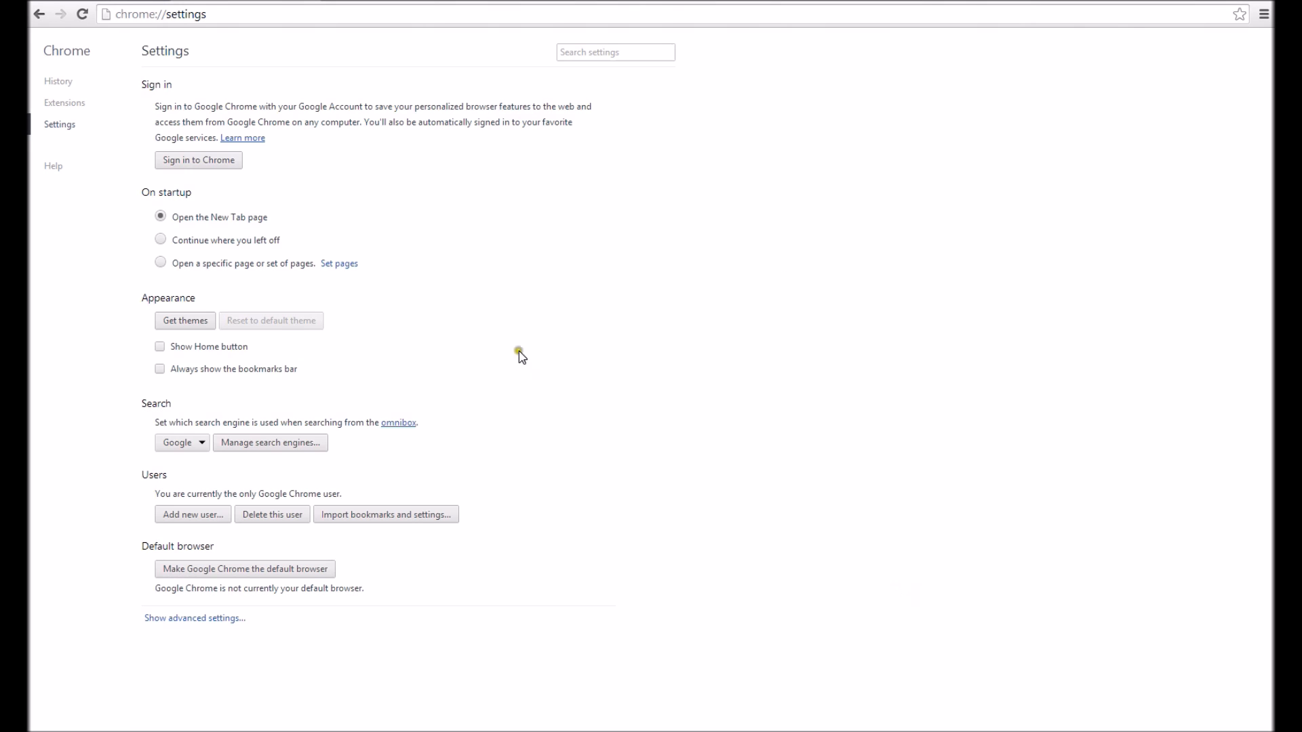
left_click(160, 347)
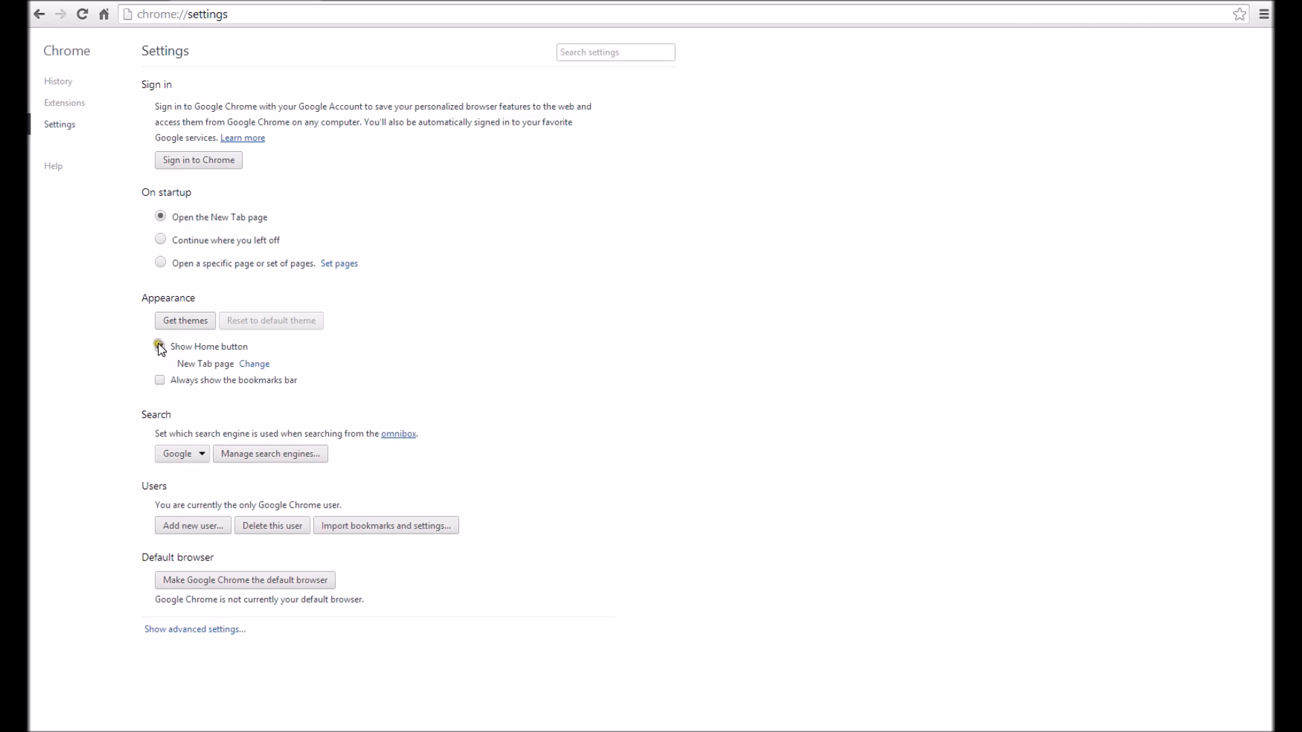
left_click(159, 346)
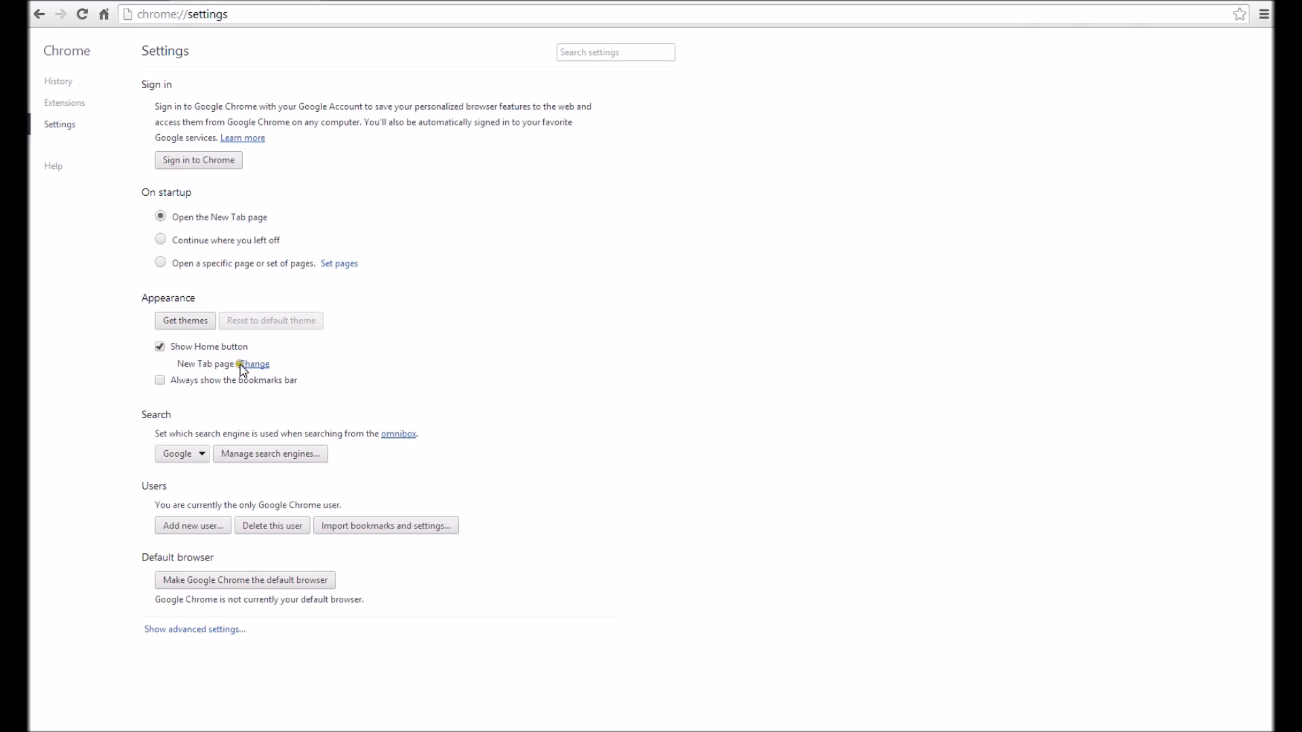
left_click(254, 364)
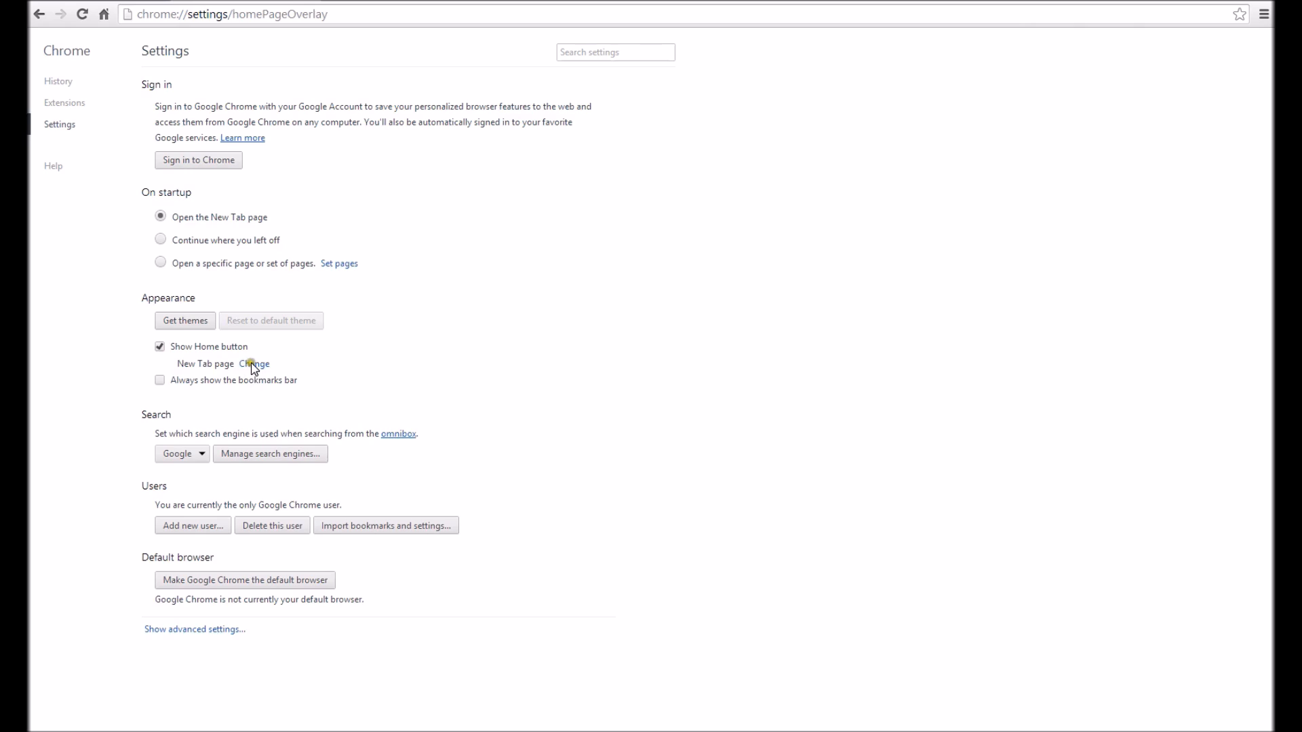
left_click(255, 363)
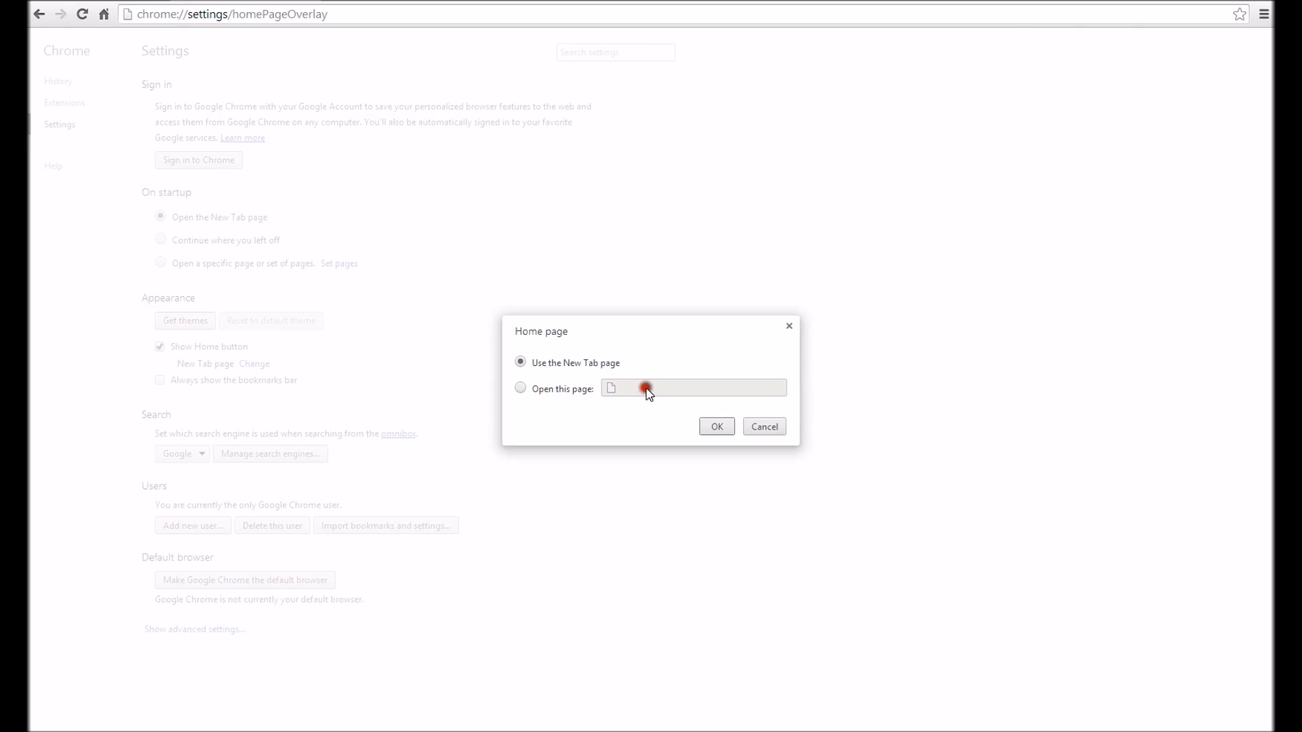
left_click(520, 387)
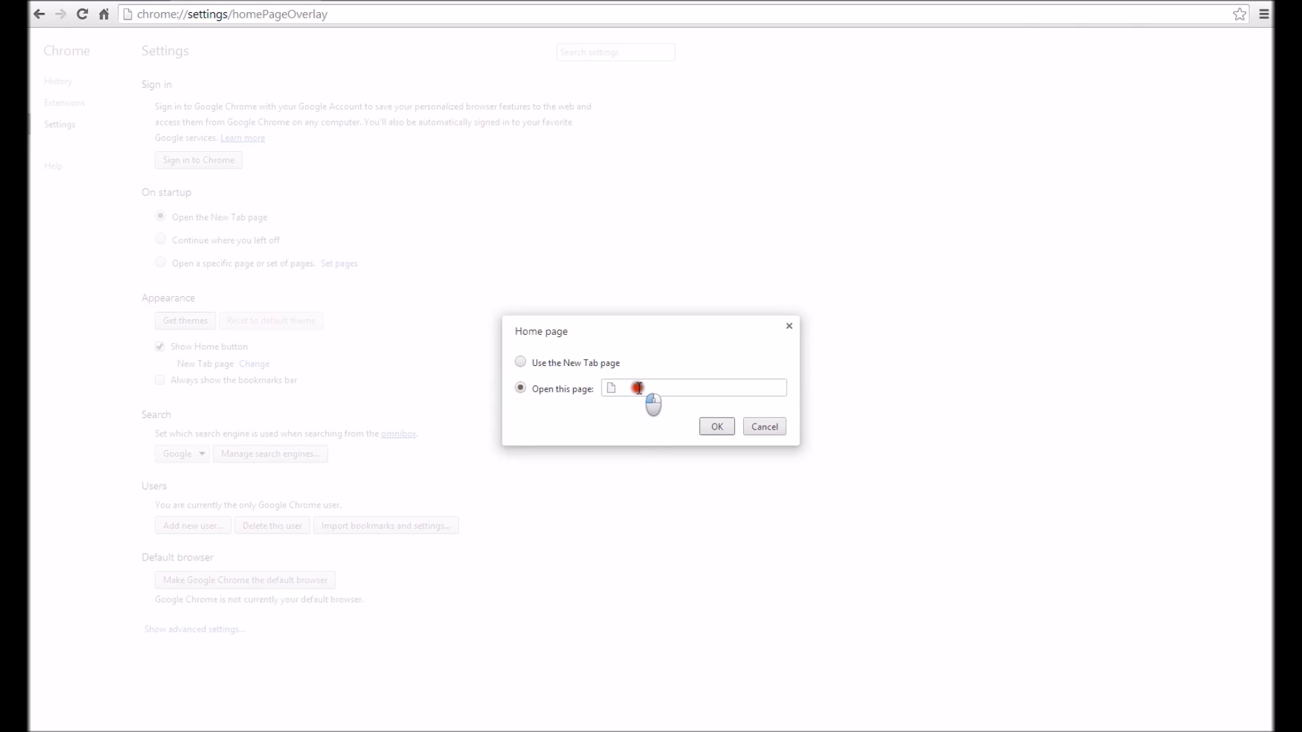
left_click(693, 388)
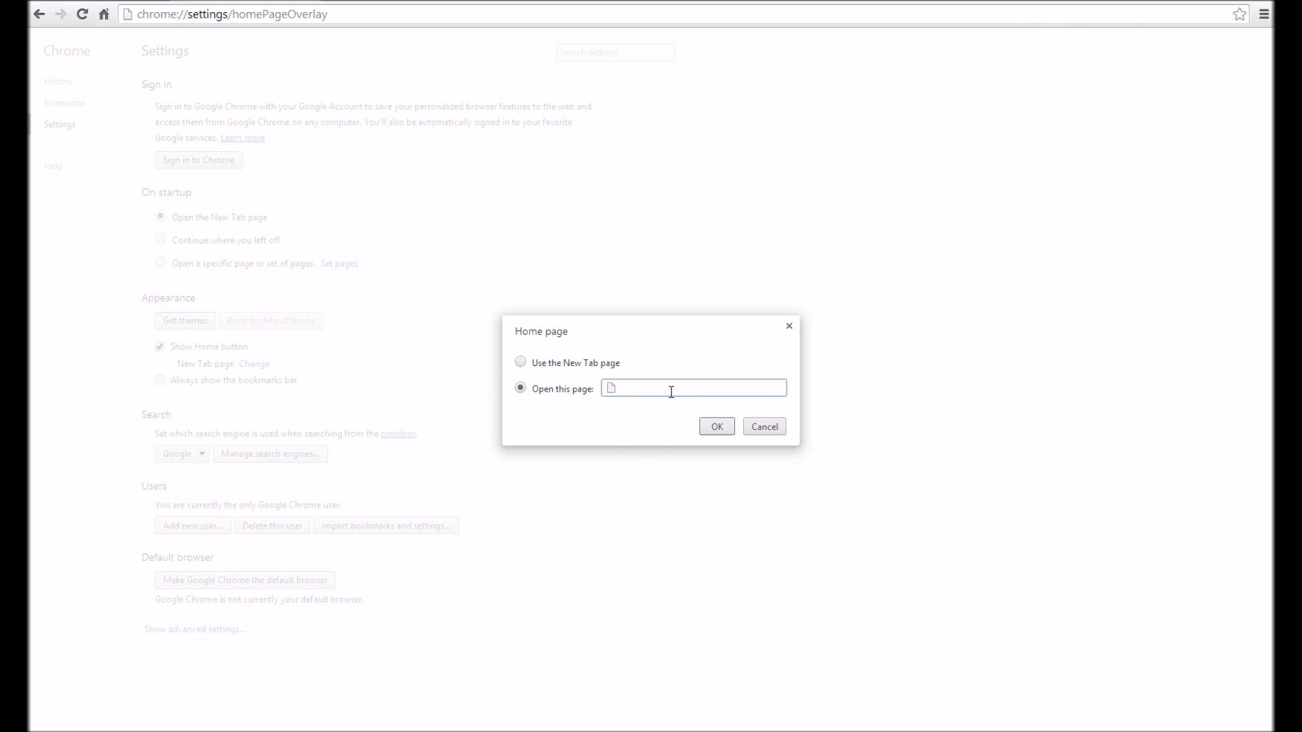
type("www.google.com")
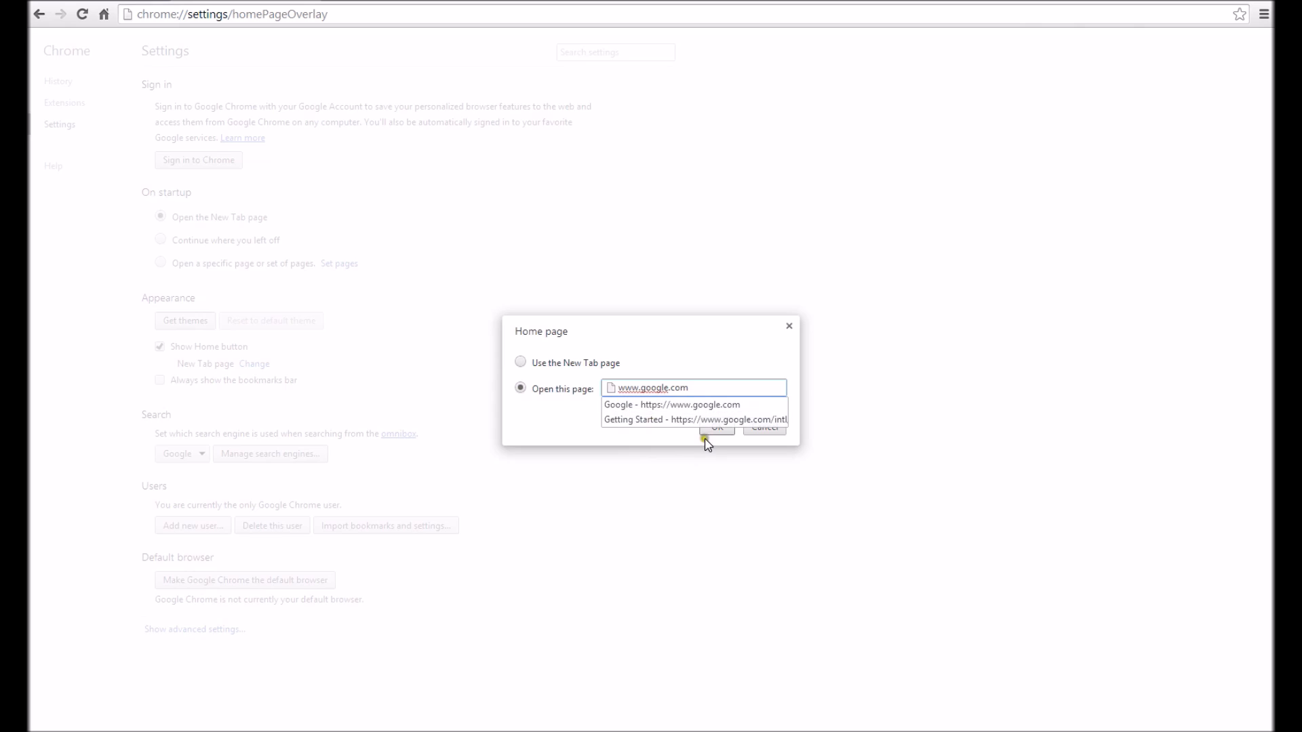
left_click(714, 428)
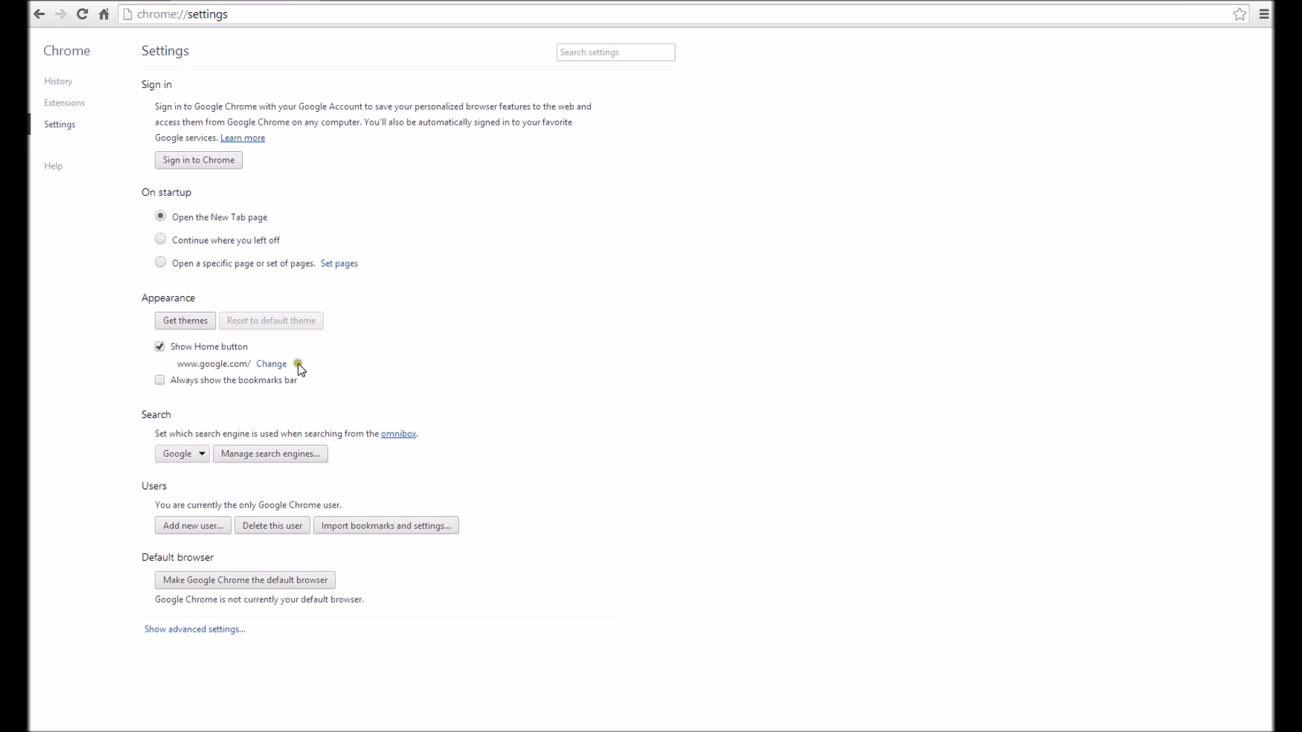
mouse_move(209, 222)
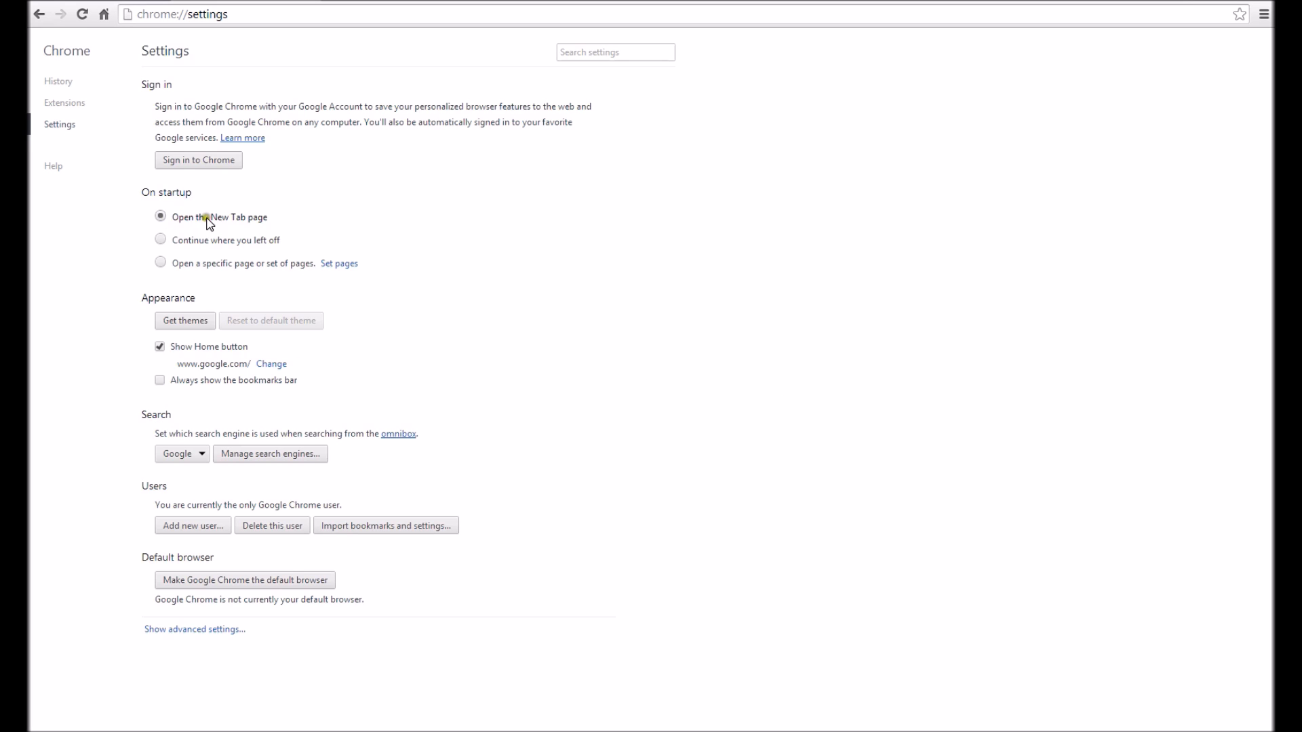
mouse_move(147, 204)
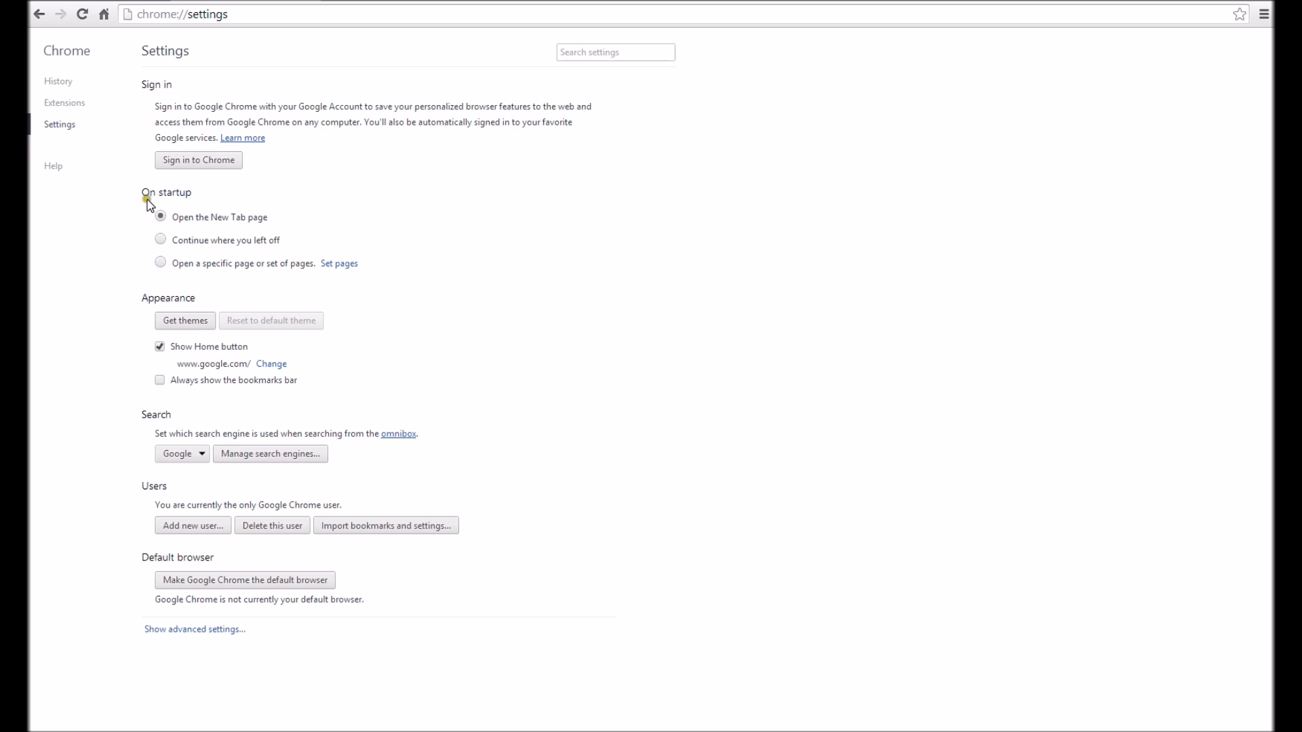
left_click(160, 262)
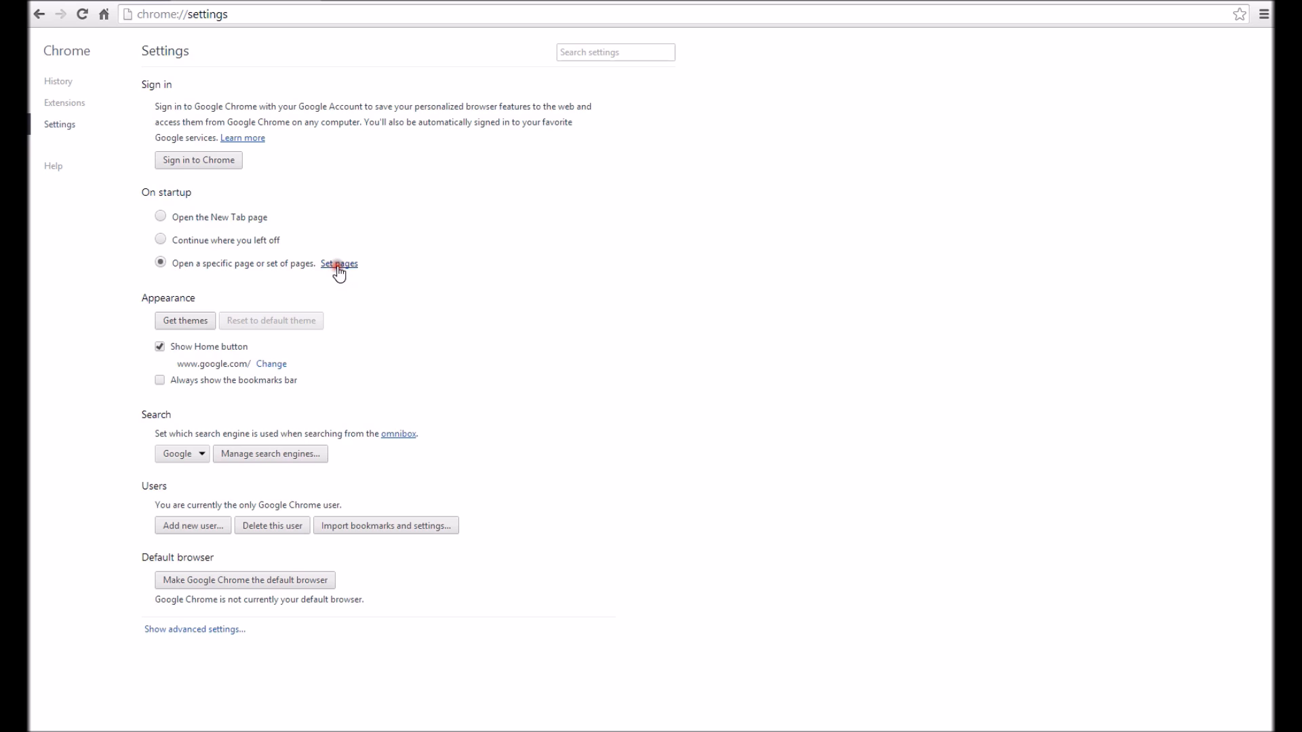
left_click(339, 263)
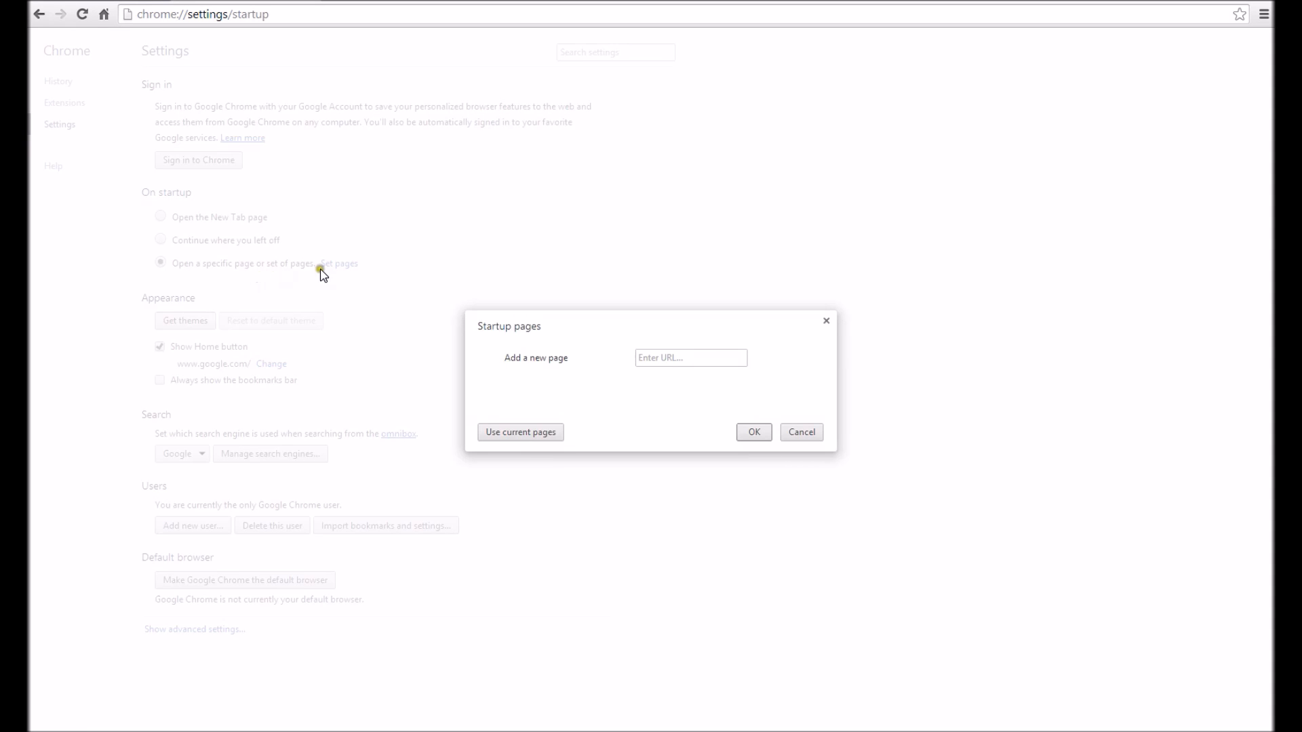
type("www.google.com")
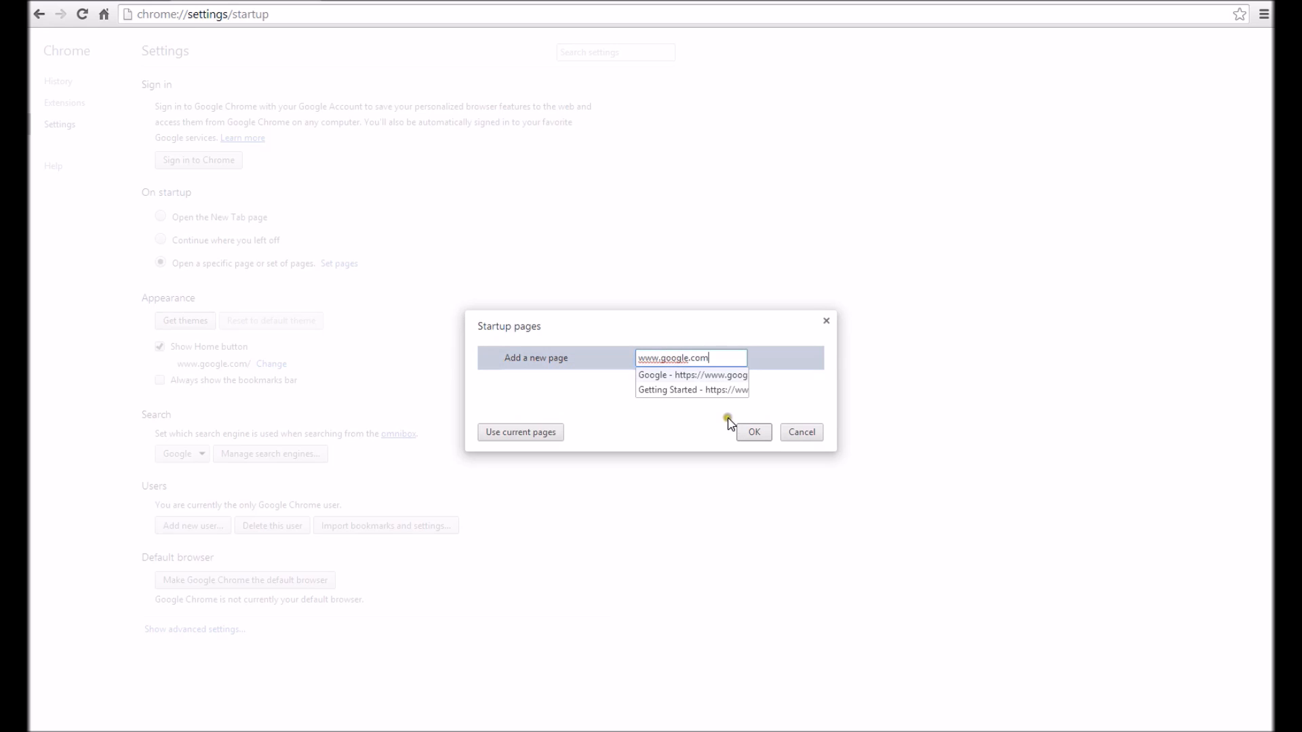
left_click(752, 431)
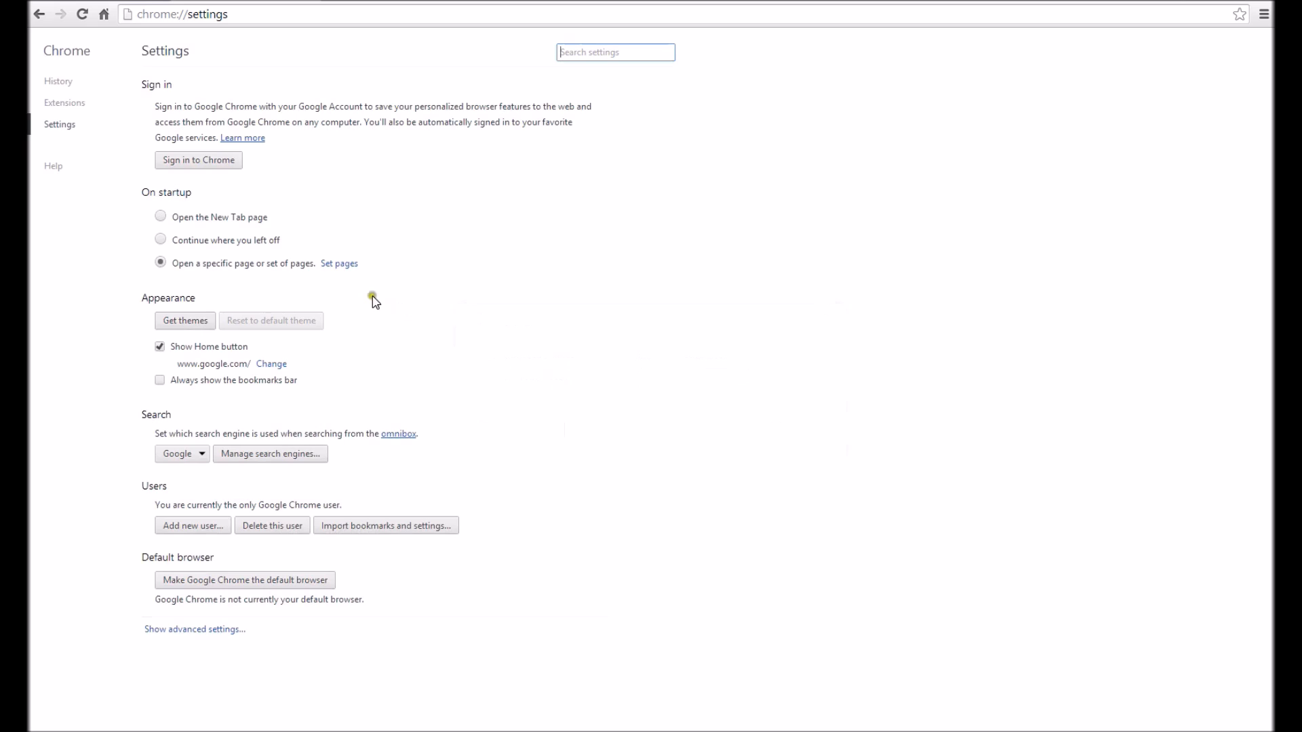
mouse_move(96, 124)
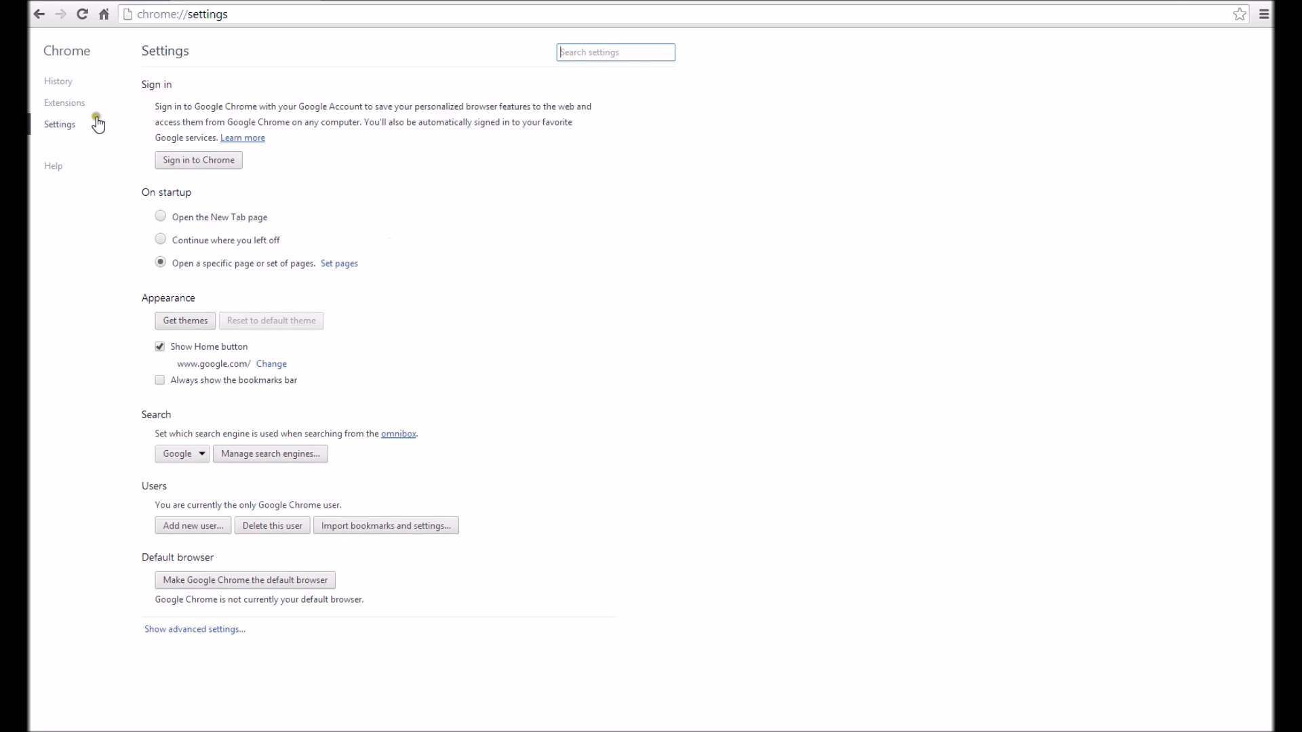
mouse_move(65, 123)
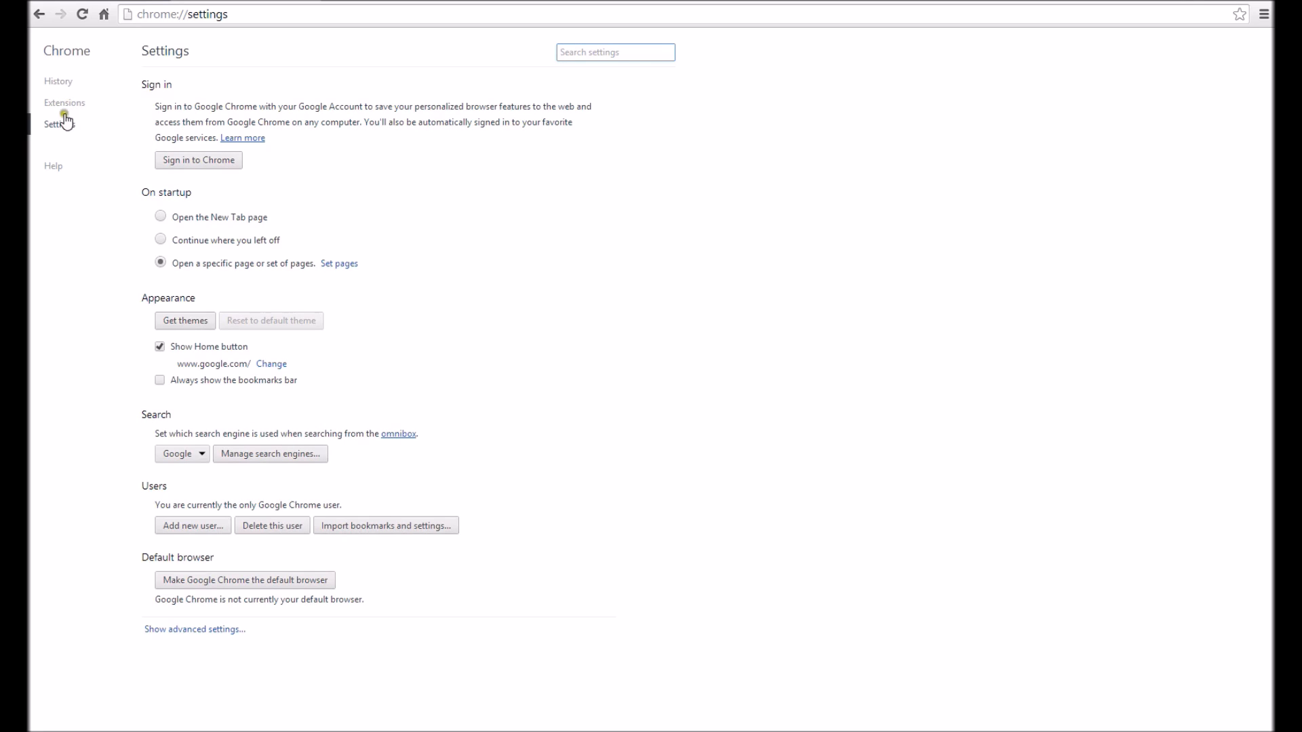
Open Chrome's Extensions page to review the Google Docs extension.
left_click(64, 102)
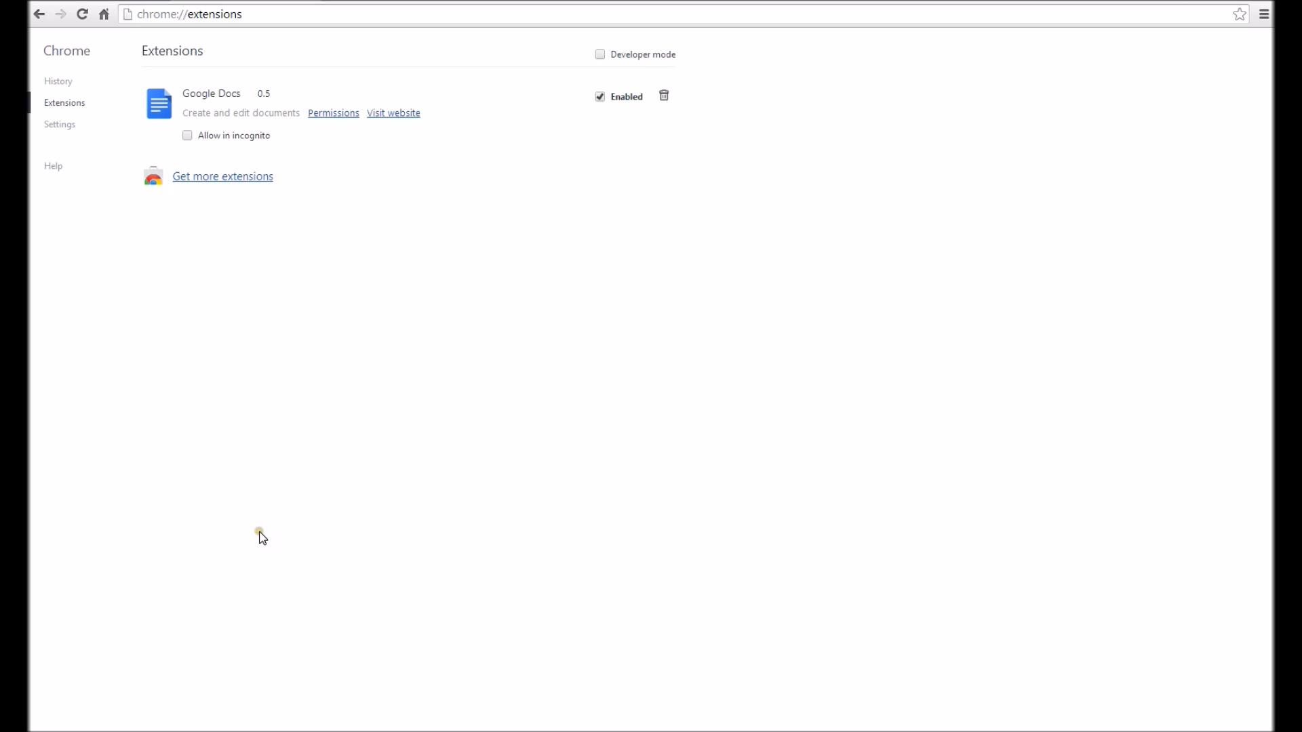
mouse_move(665, 96)
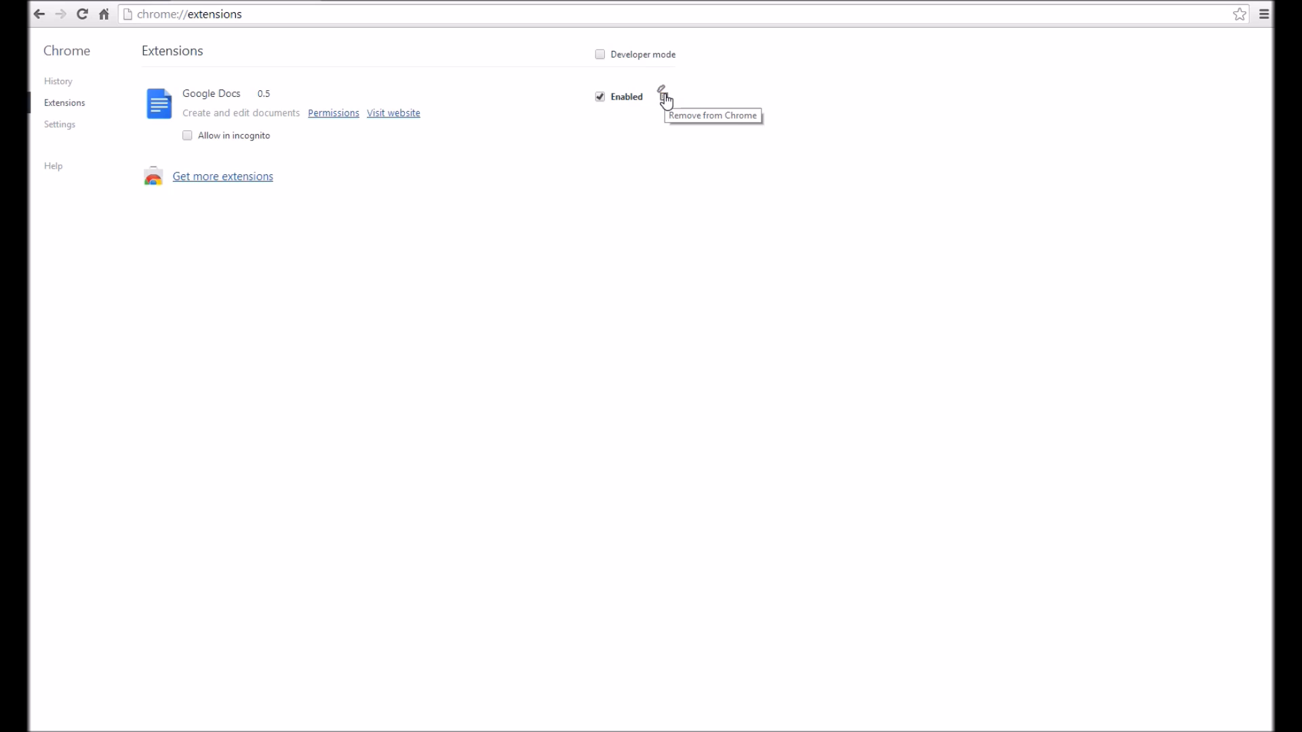
mouse_move(309, 278)
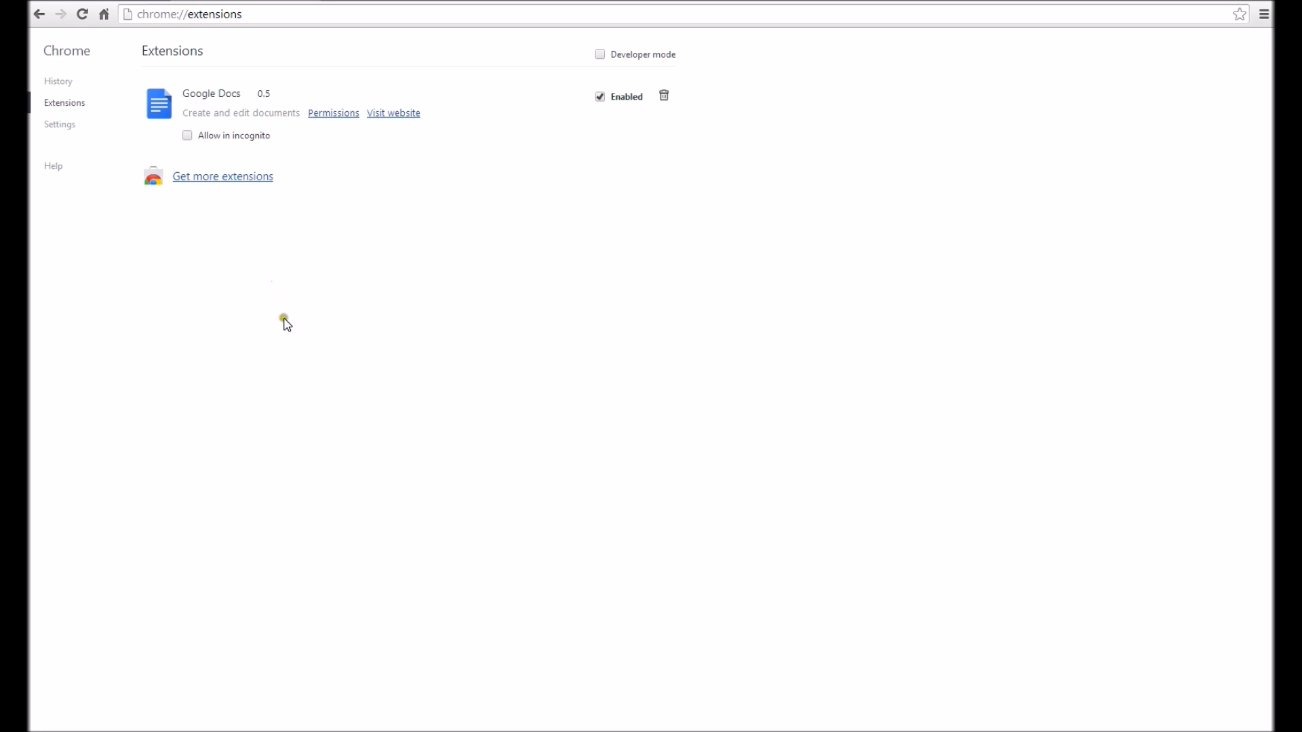
mouse_move(325, 340)
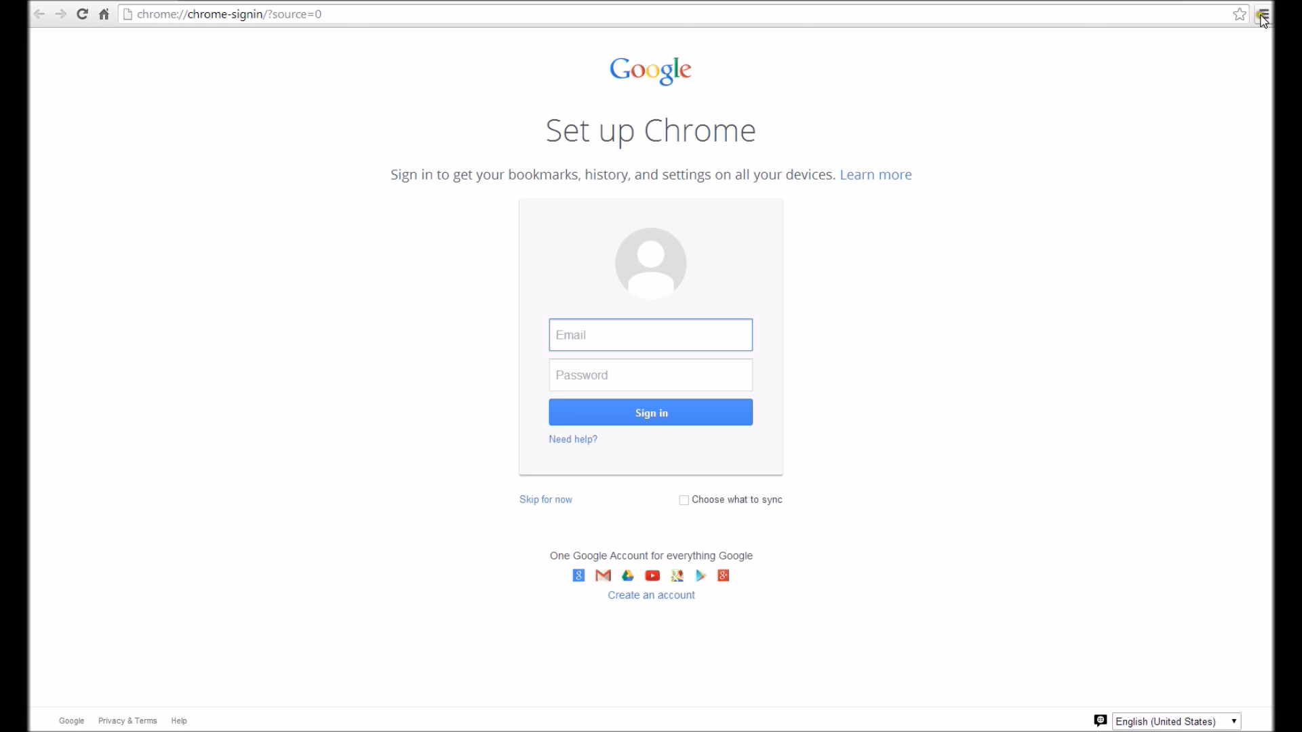
Confirm on Chrome's About page that version 34.0.1847.116 m is up to date.
left_click(1262, 15)
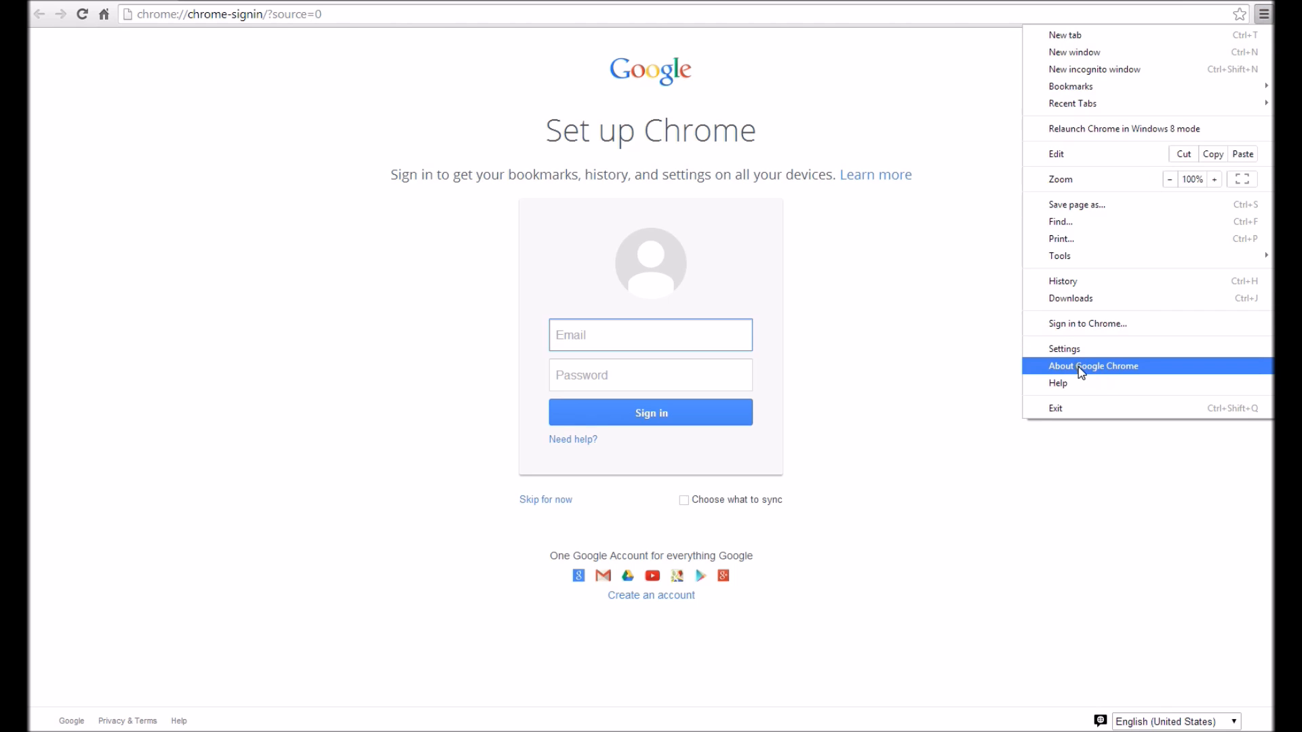
left_click(1093, 366)
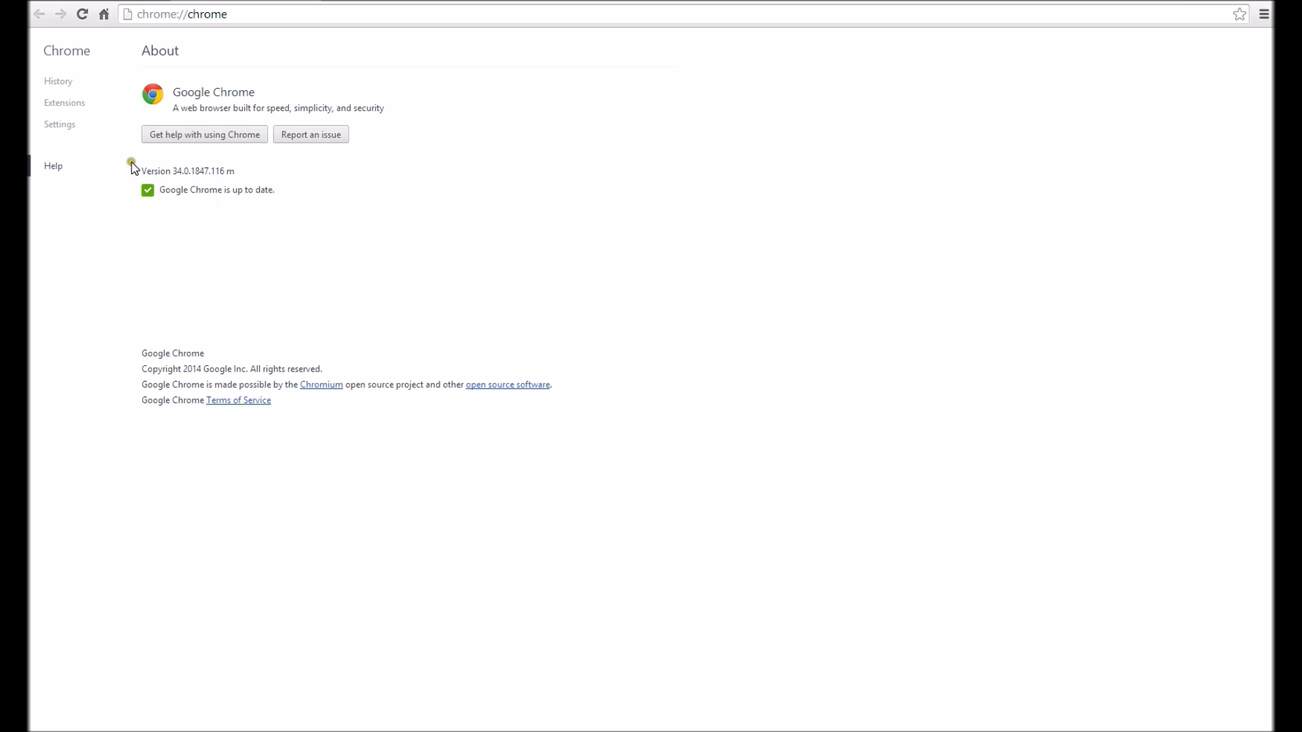
mouse_move(212, 212)
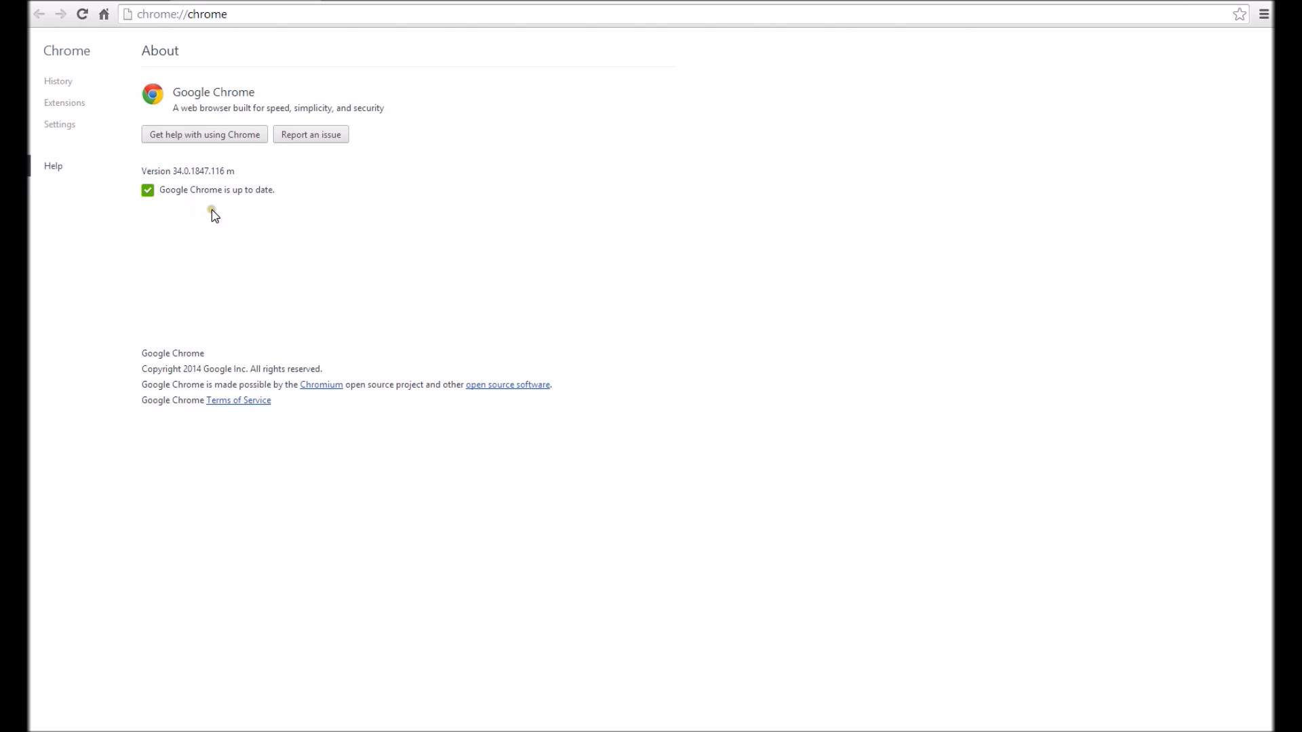
mouse_move(260, 207)
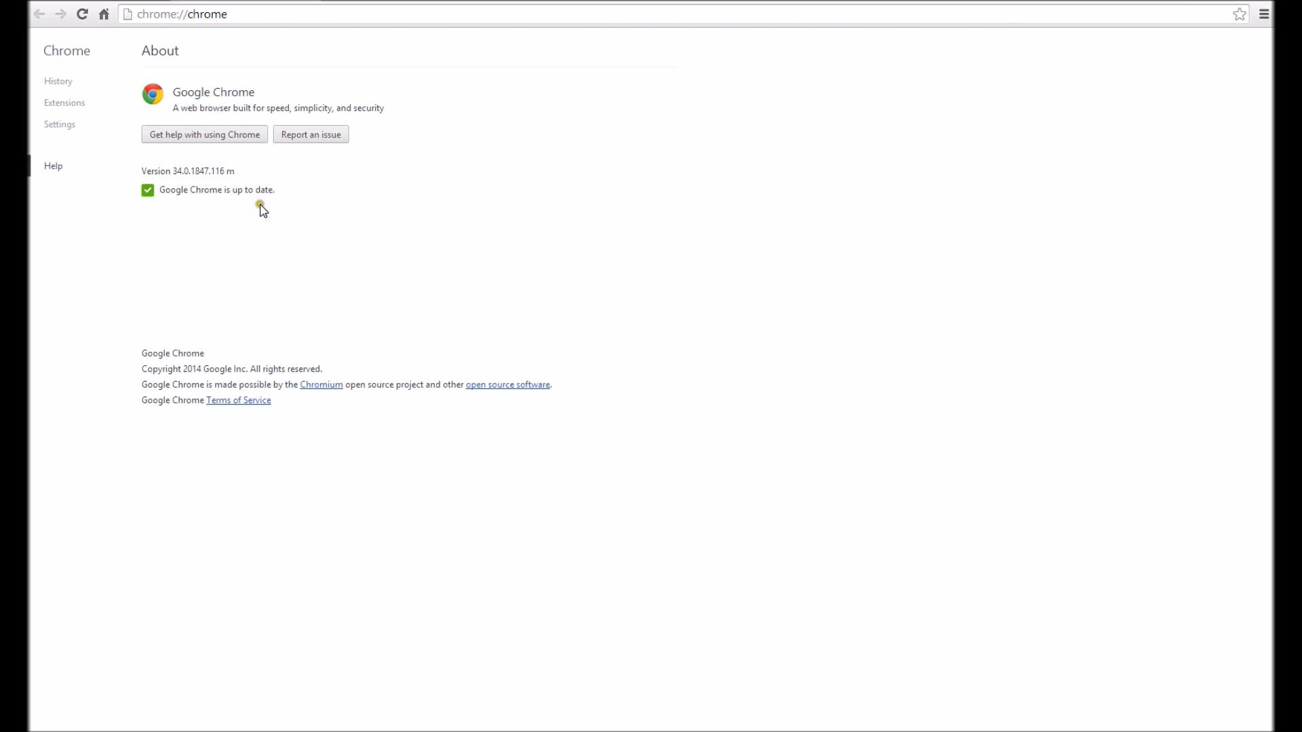
mouse_move(149, 192)
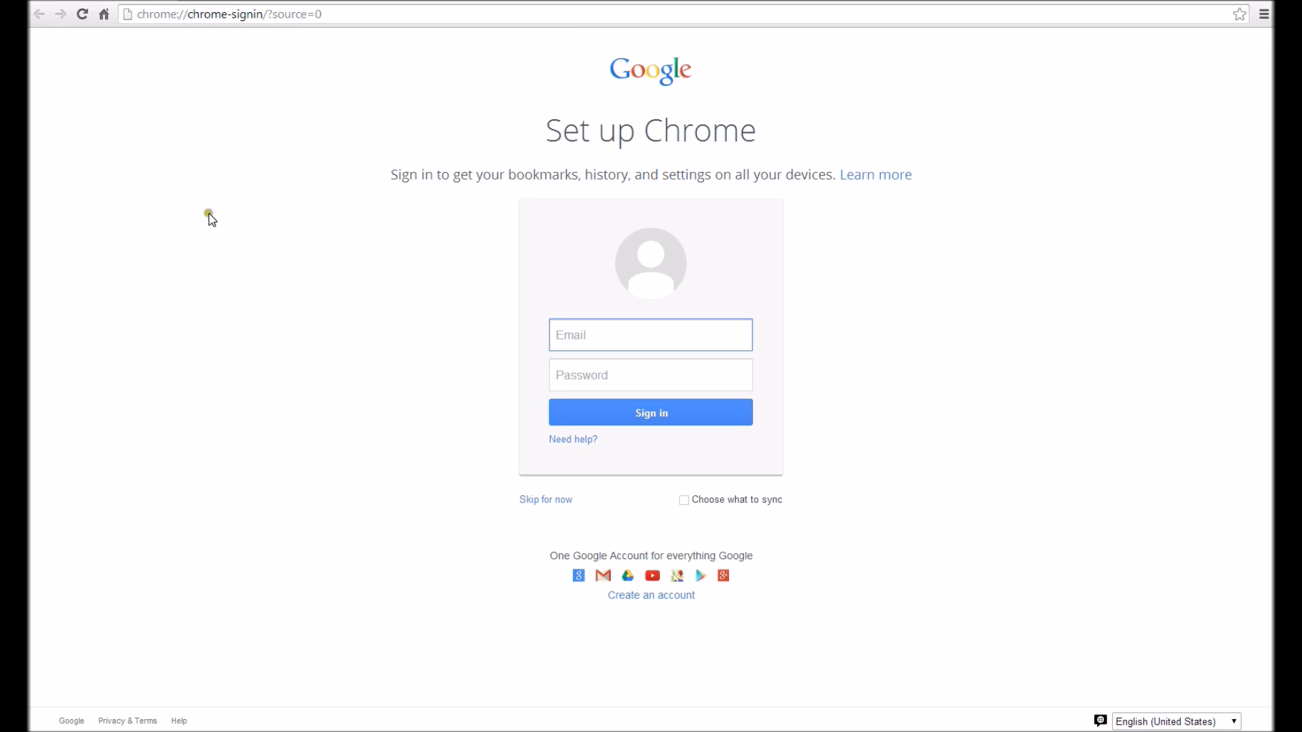
mouse_move(261, 198)
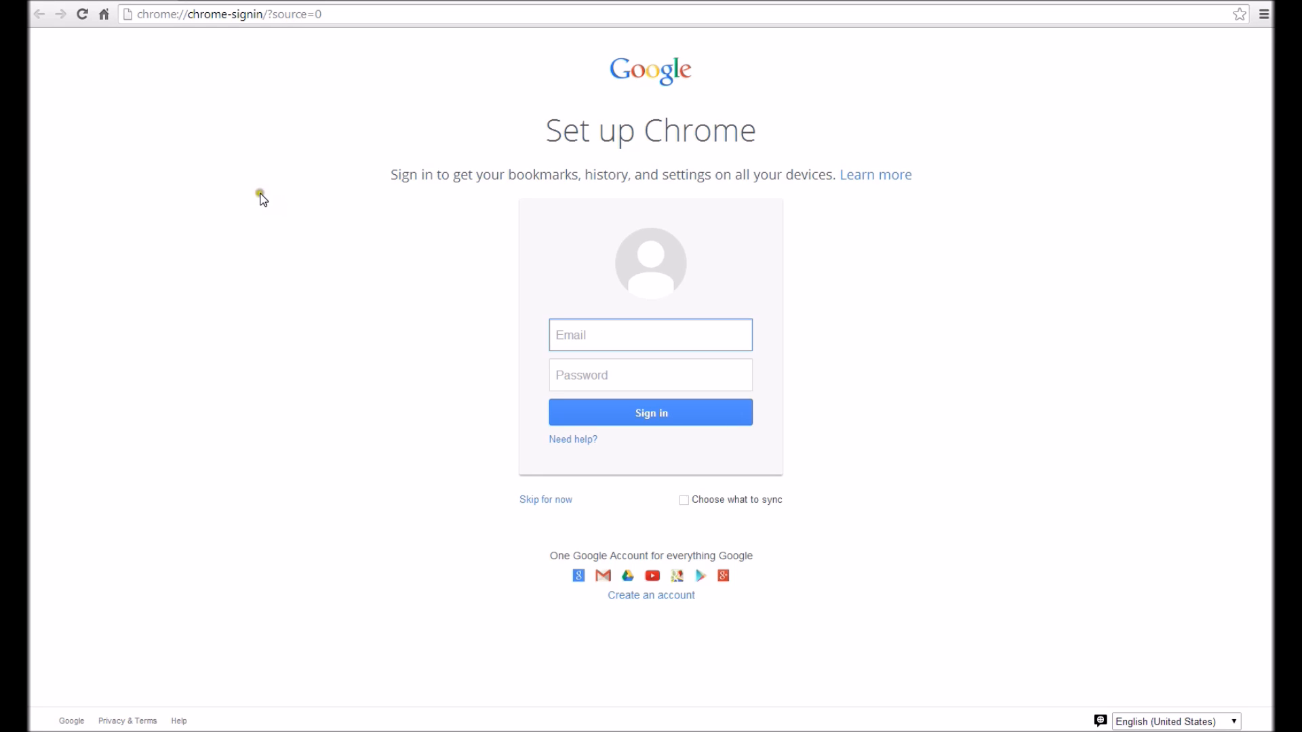
mouse_move(282, 202)
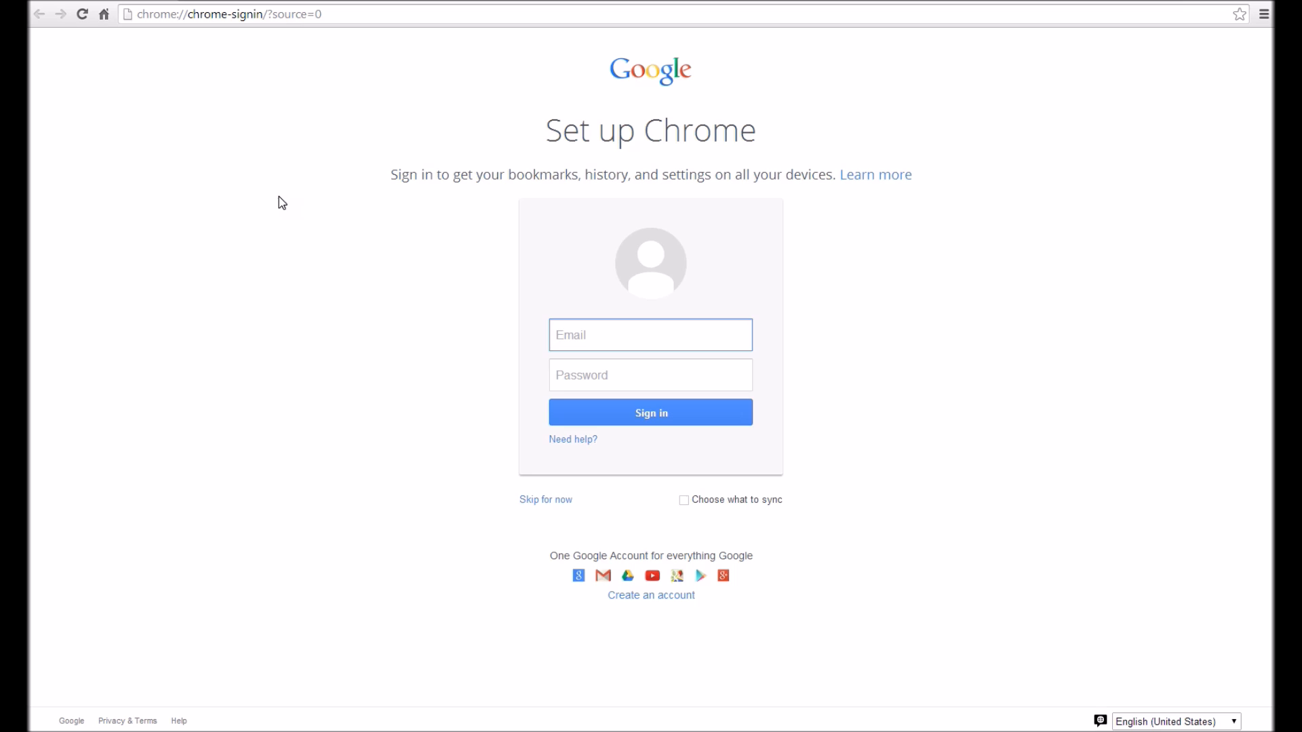
left_click(650, 334)
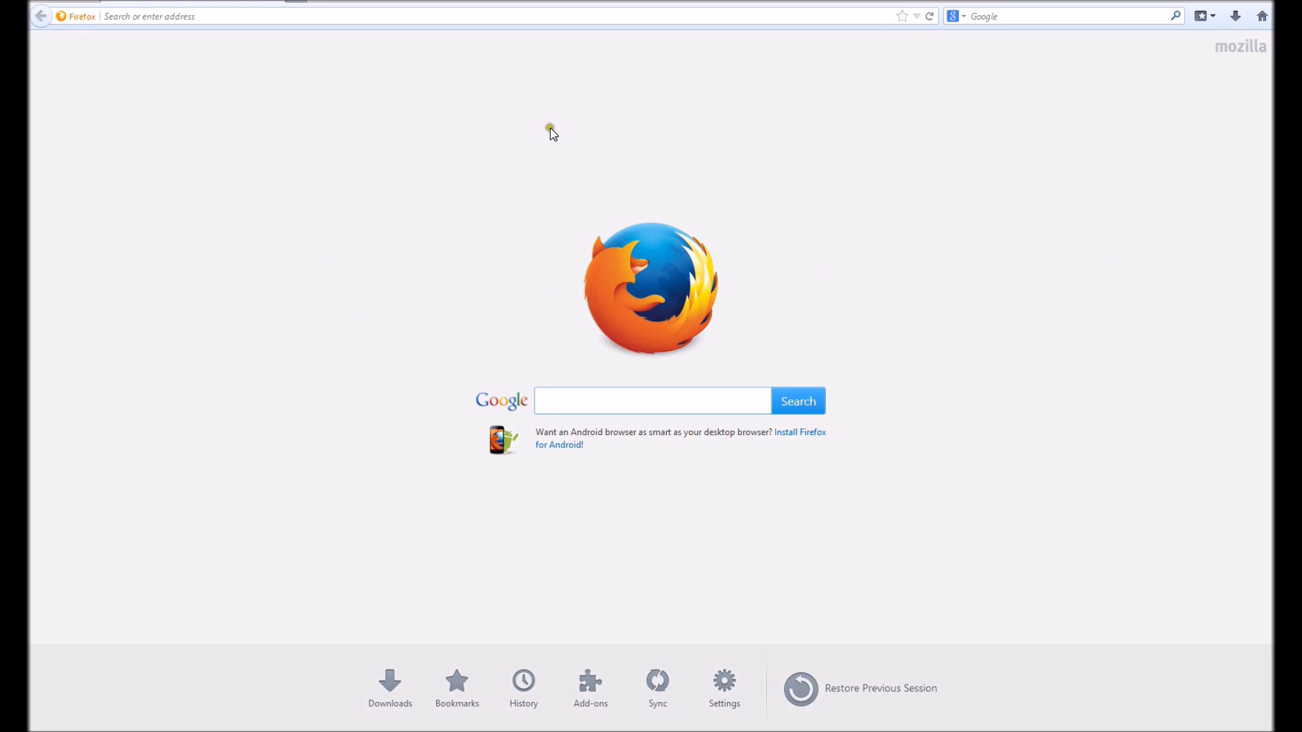
Make Firefox's menu bar always visible and open the Add-ons Manager from Tools.
left_click(652, 401)
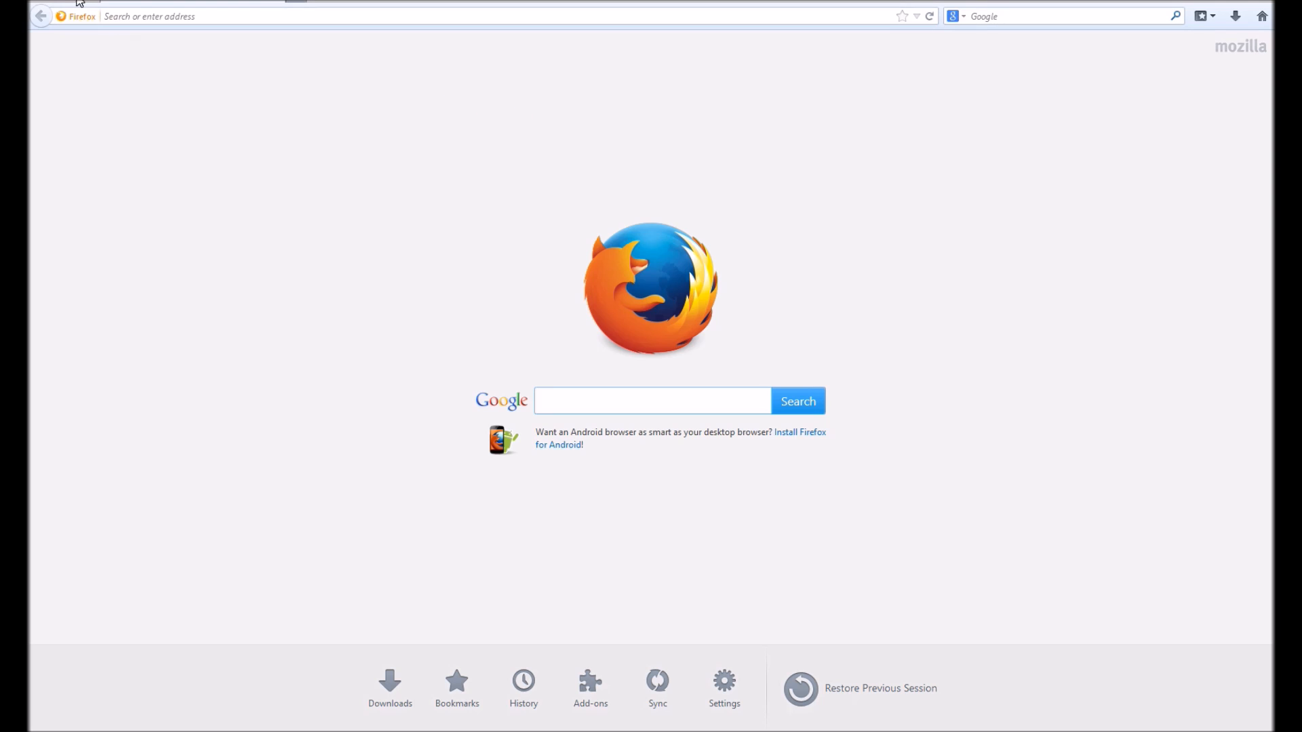
left_click(651, 401)
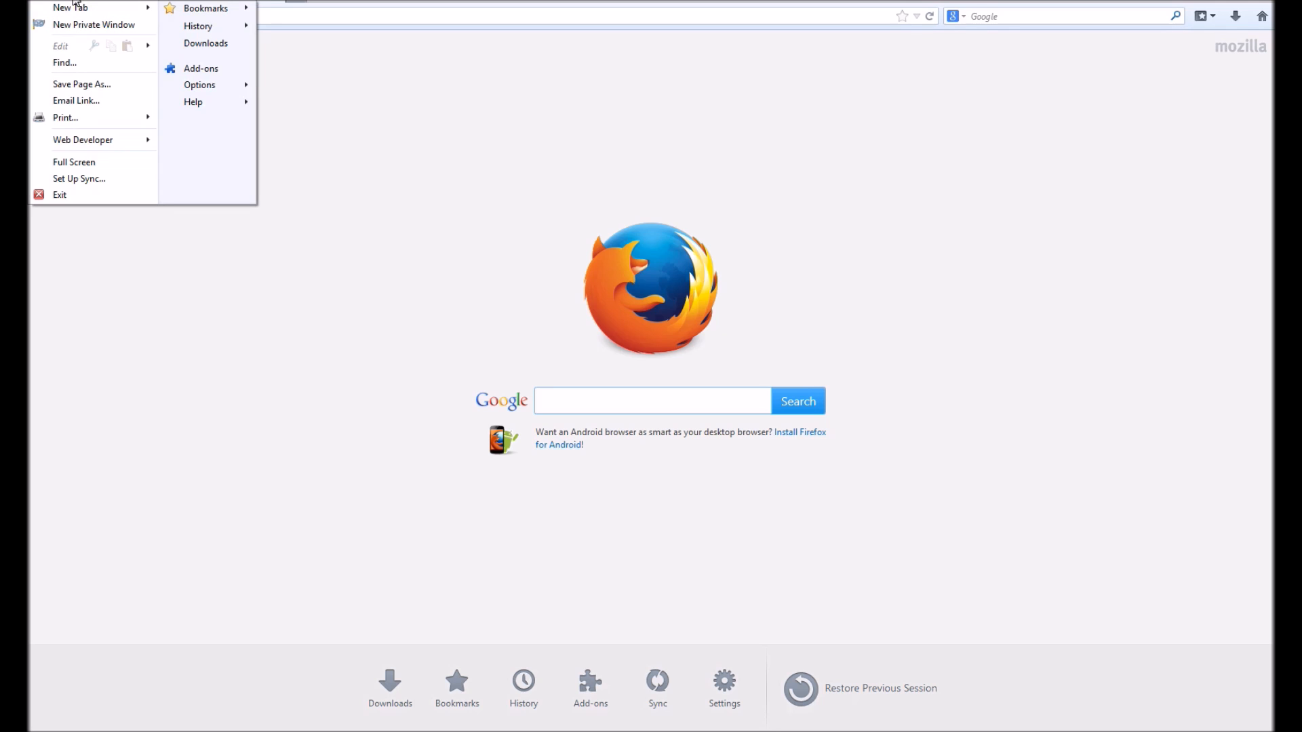
mouse_move(201, 67)
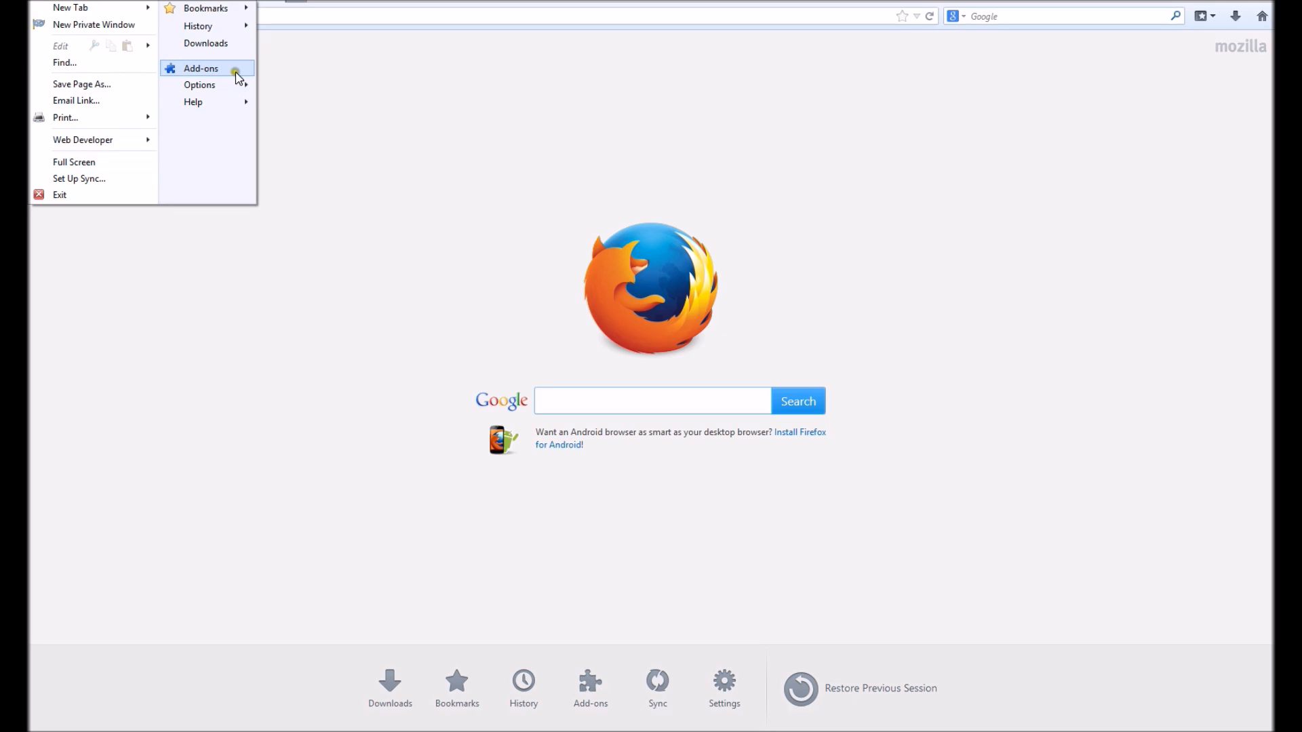
mouse_move(467, 4)
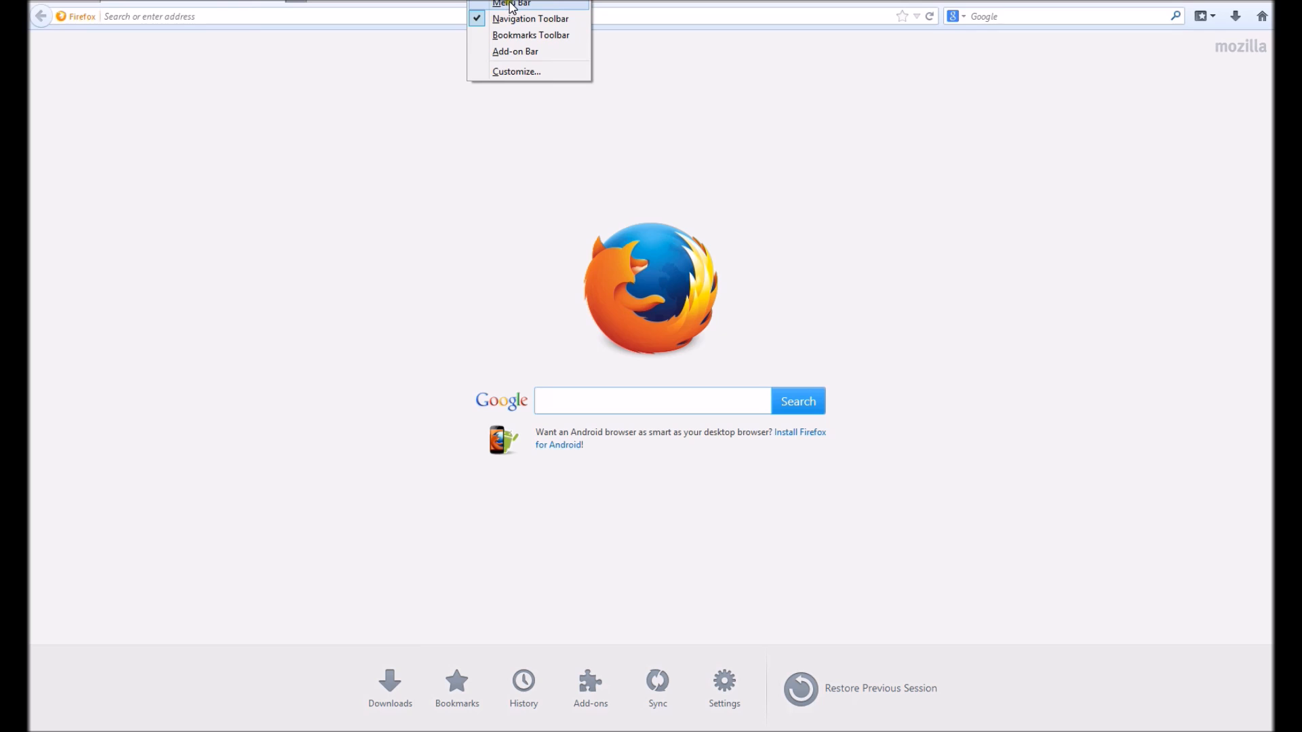
left_click(511, 5)
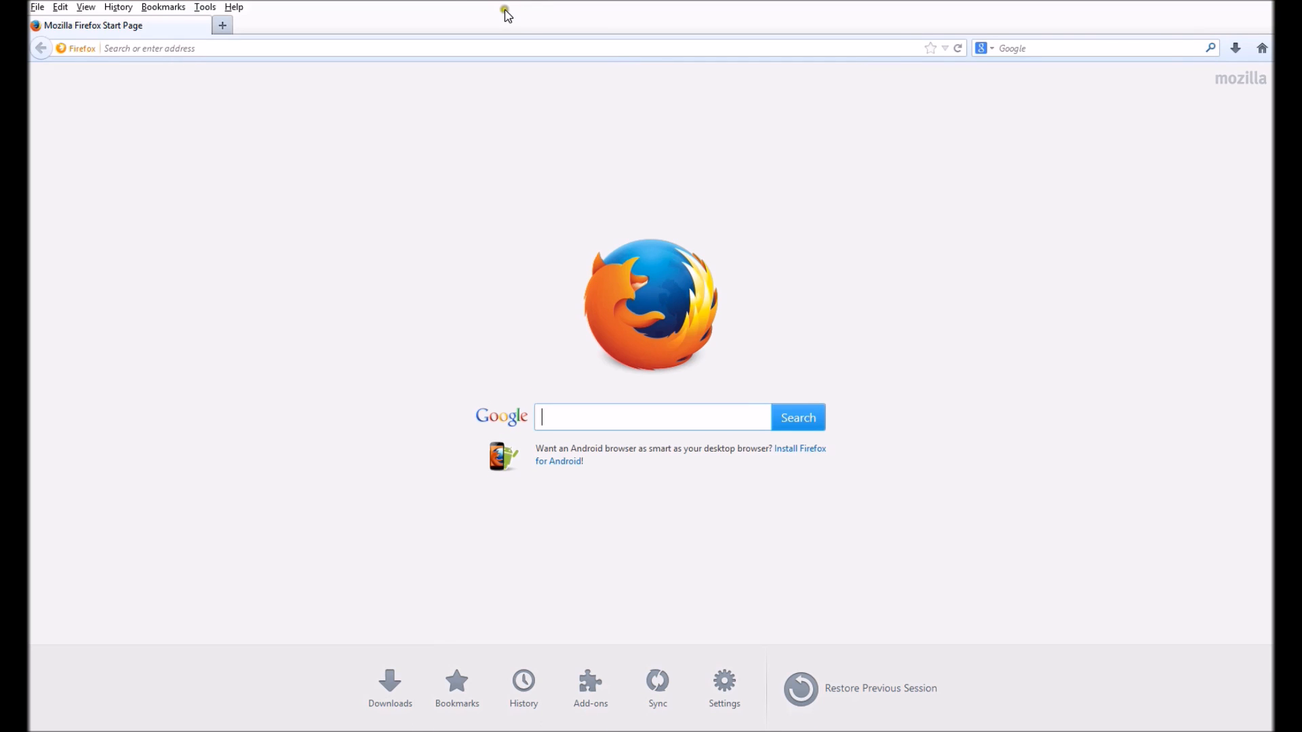
mouse_move(204, 6)
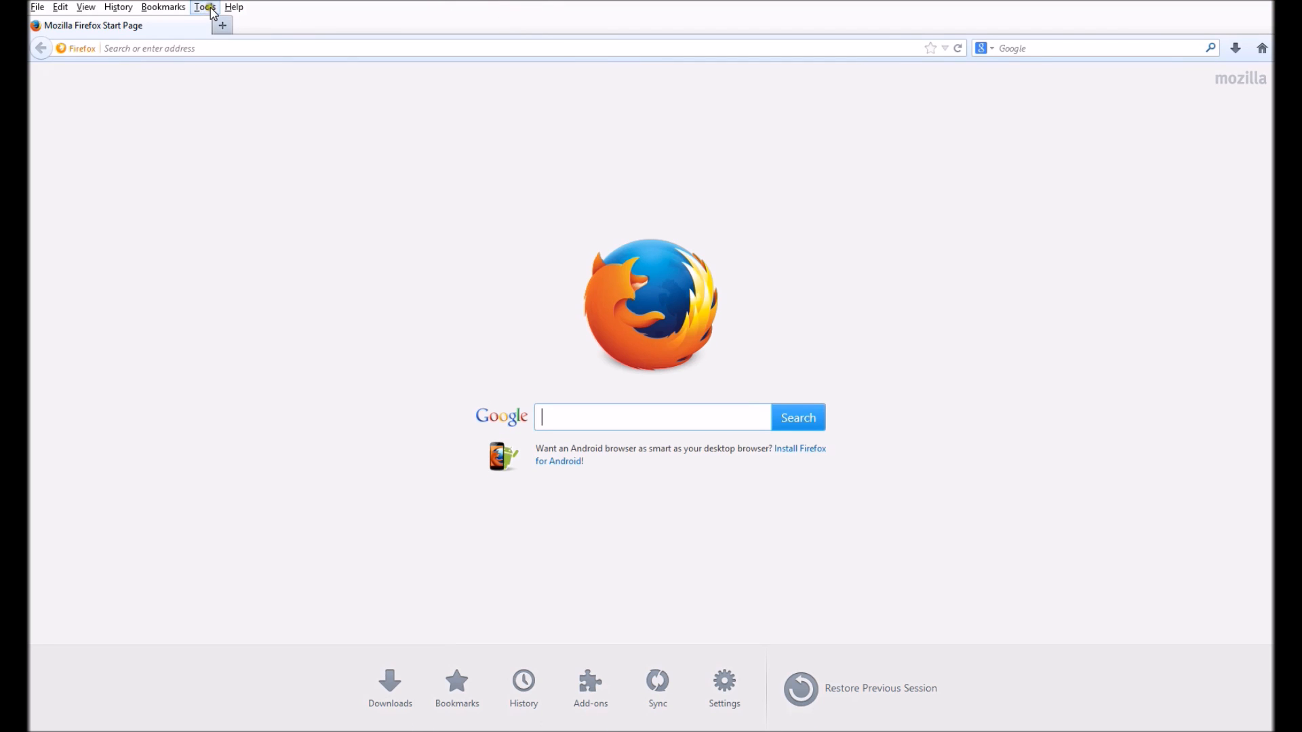
left_click(204, 7)
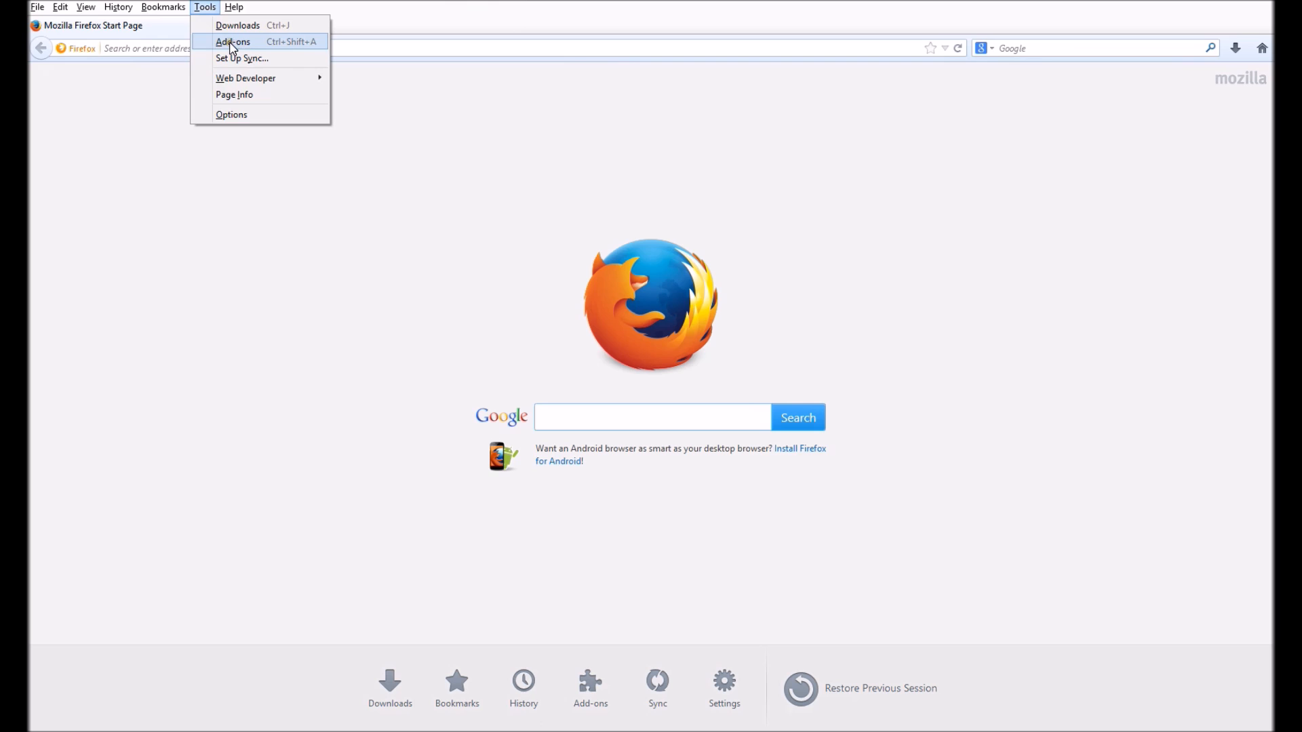
left_click(232, 41)
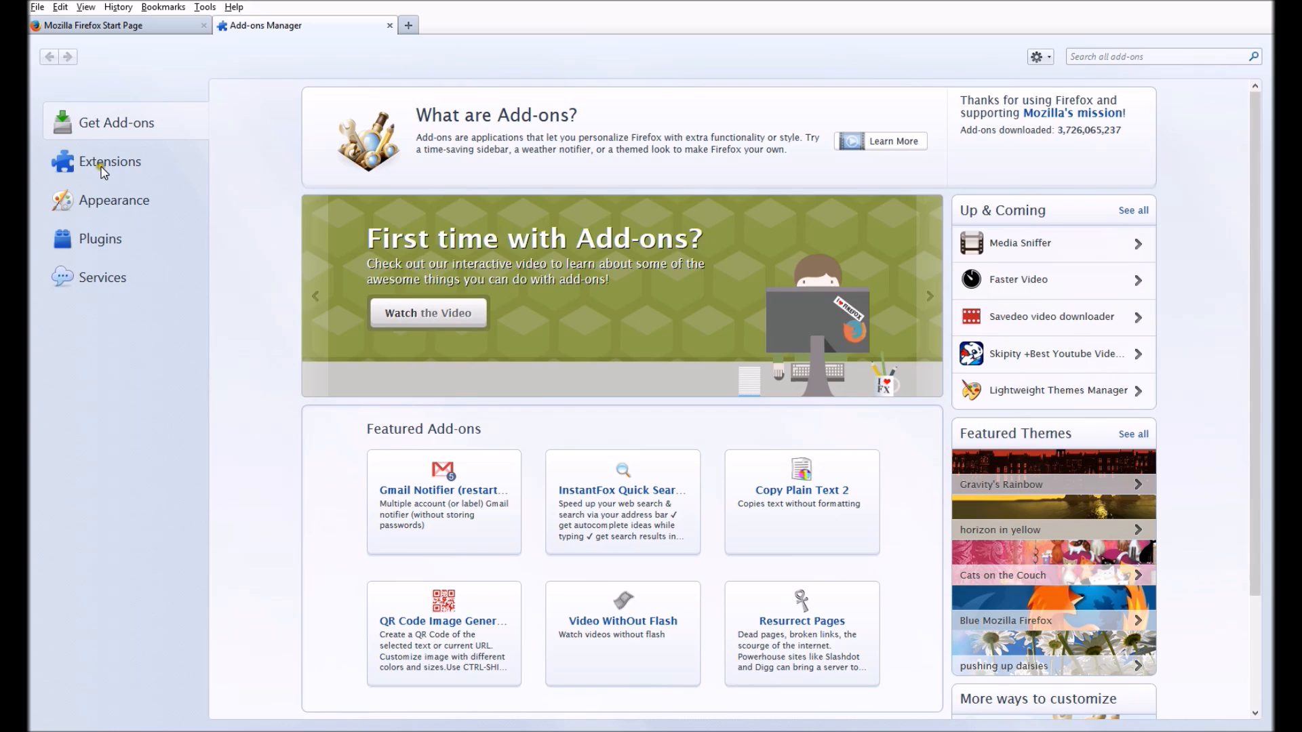
Open the Extensions section of the Add-ons Manager, which lists no extensions.
left_click(110, 161)
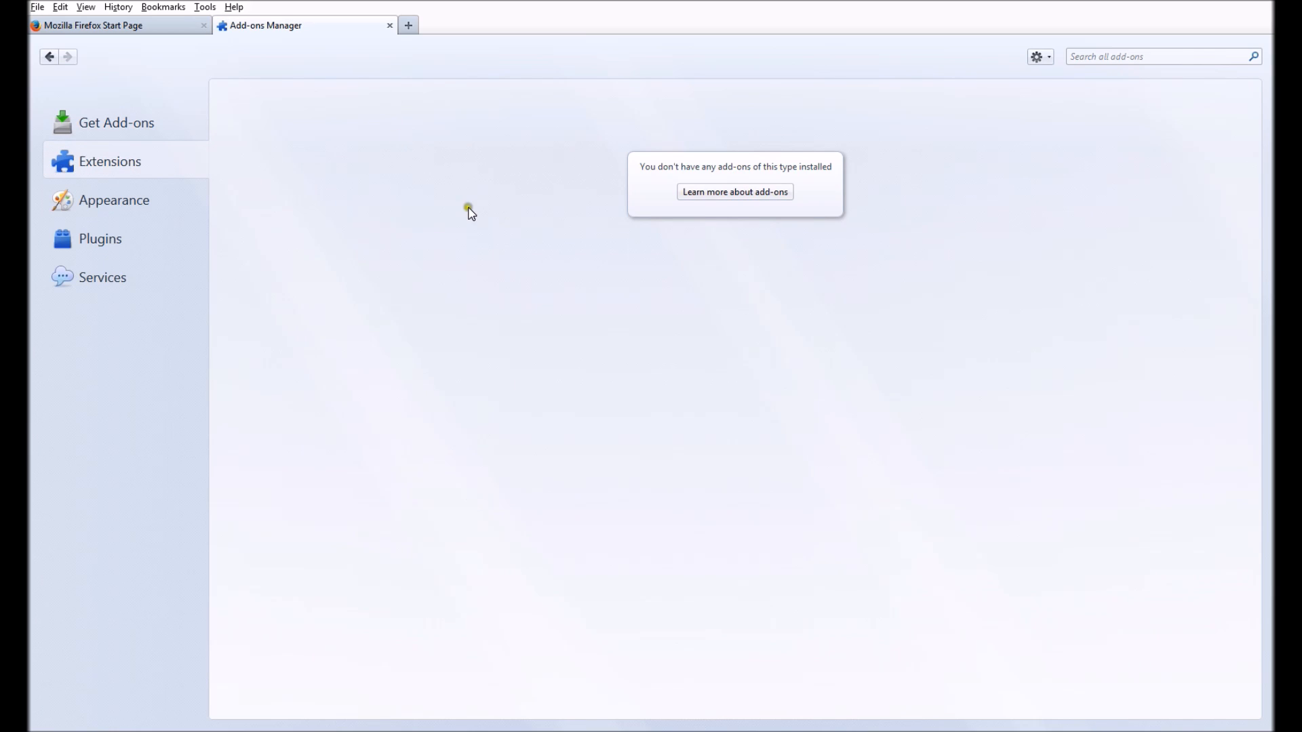
mouse_move(480, 291)
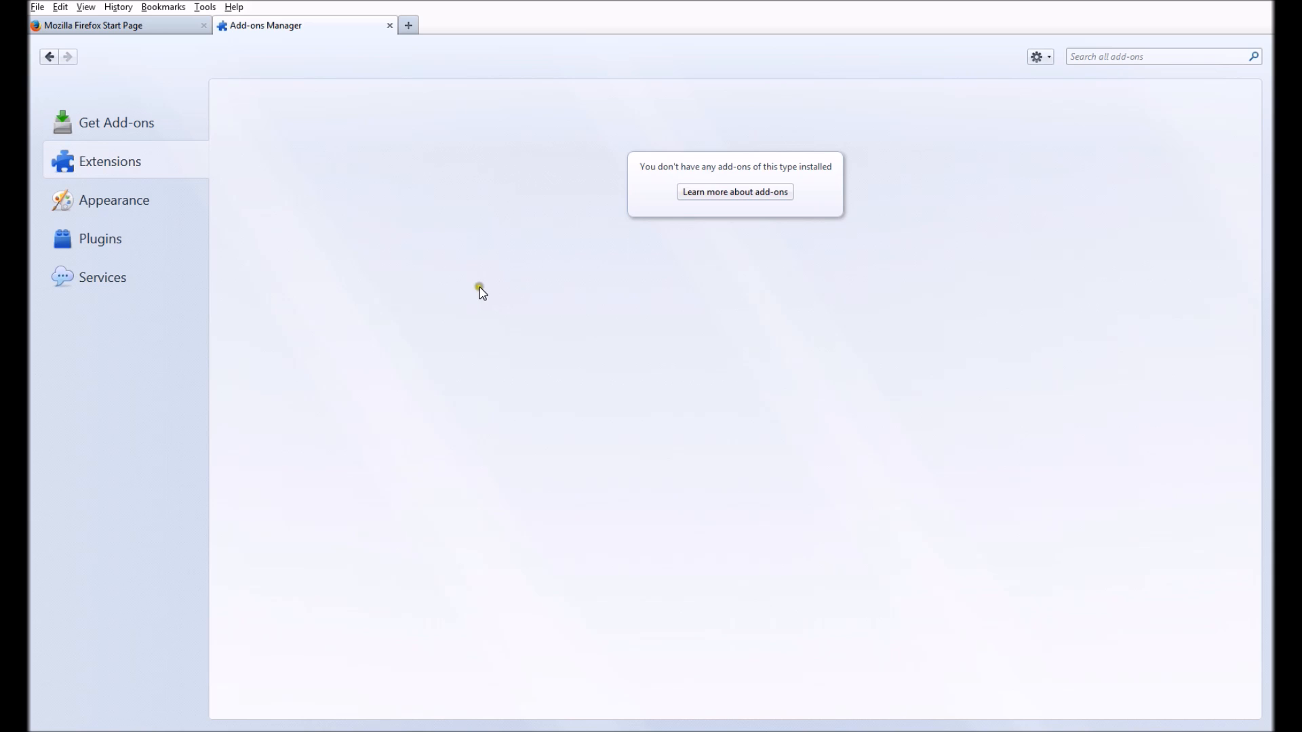
mouse_move(478, 418)
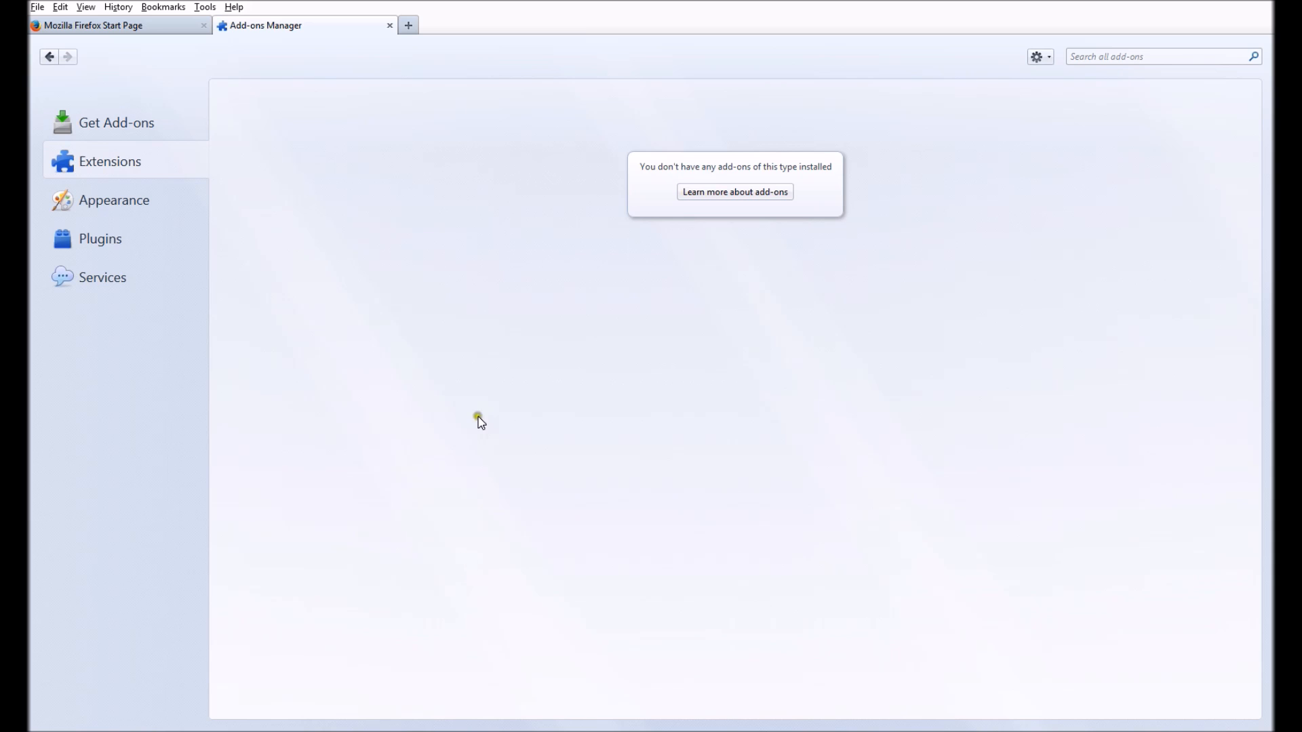
mouse_move(846, 387)
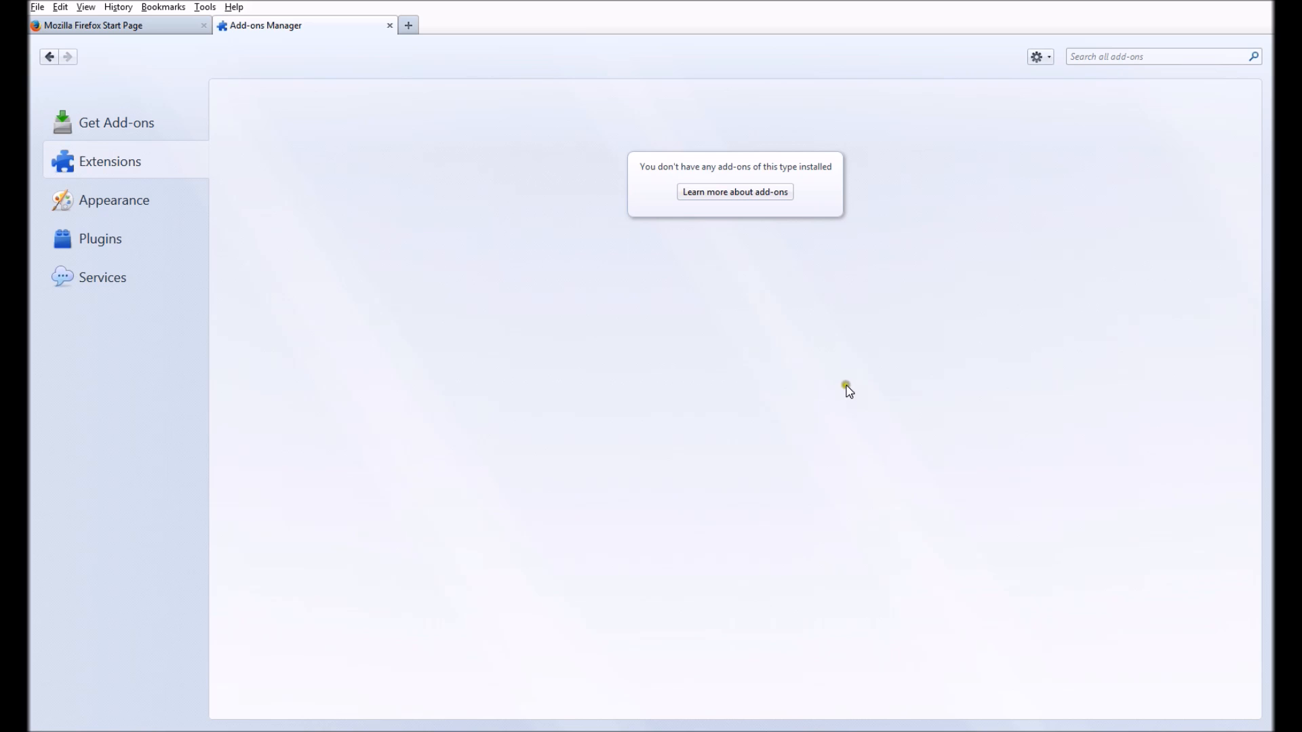
mouse_move(950, 262)
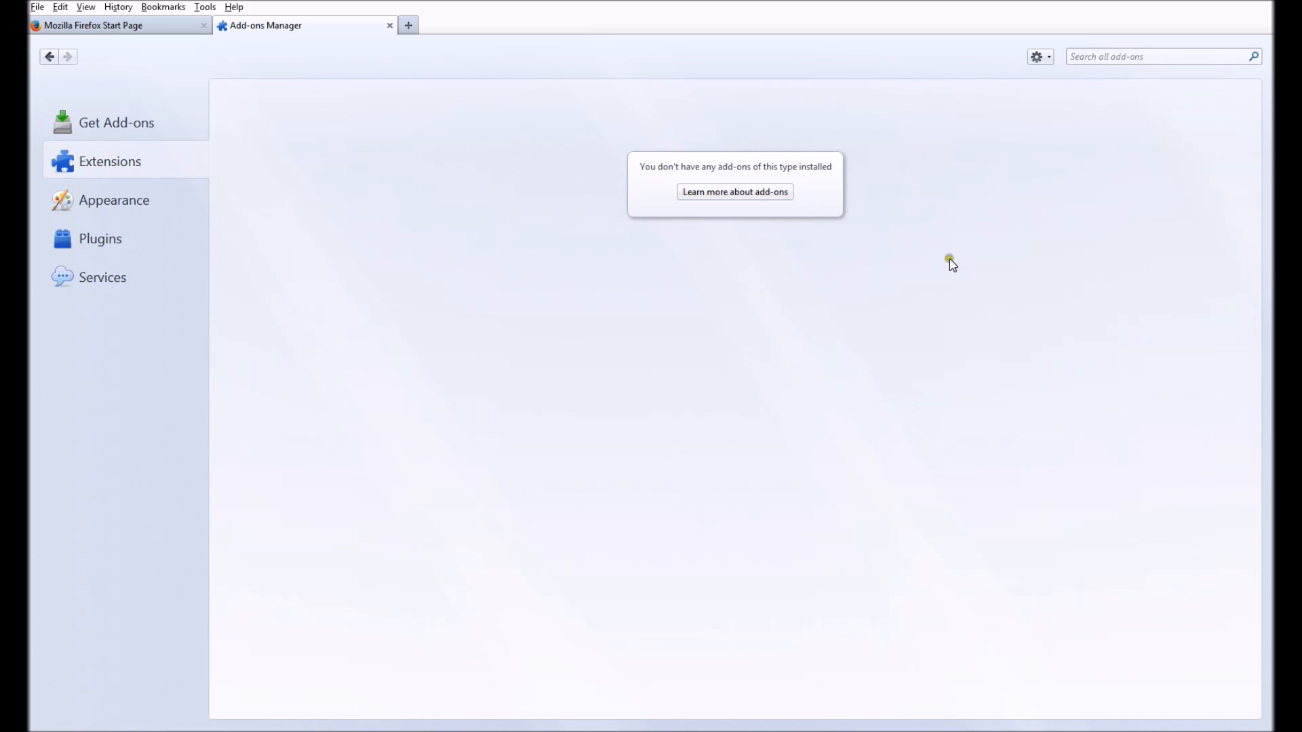
mouse_move(612, 299)
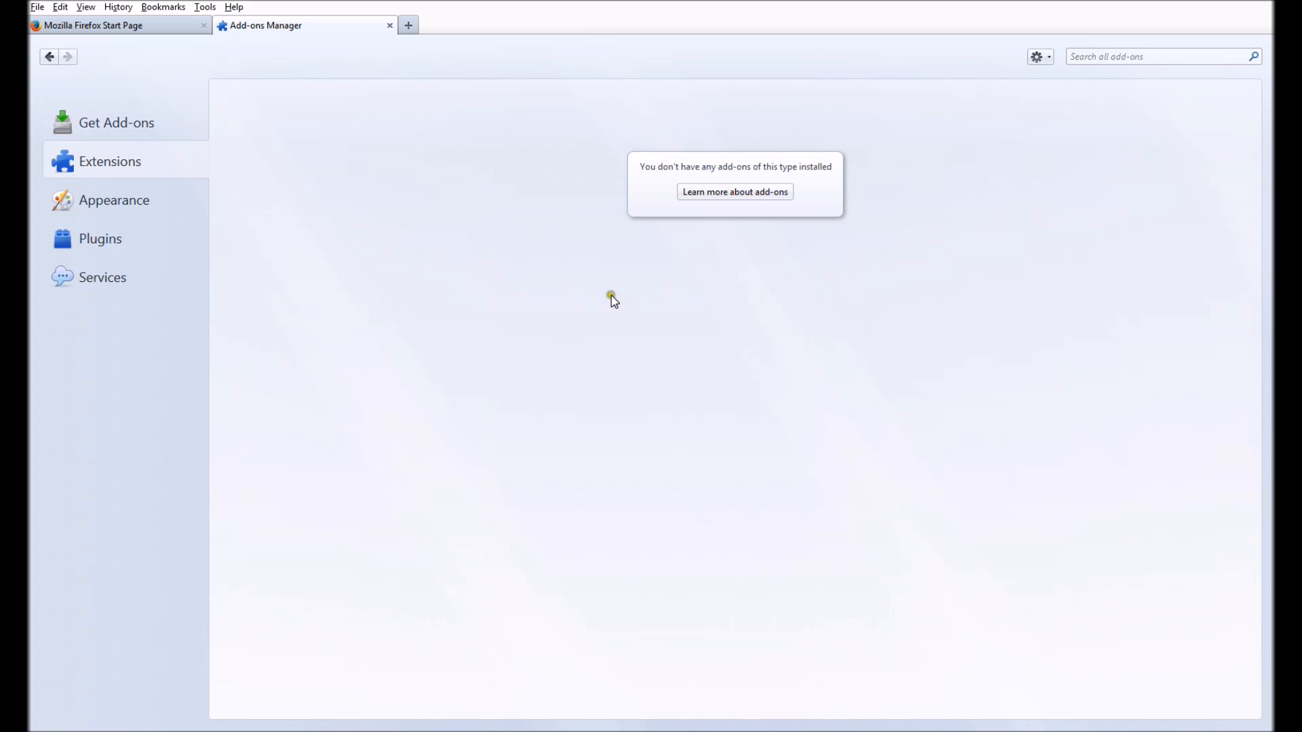
mouse_move(981, 497)
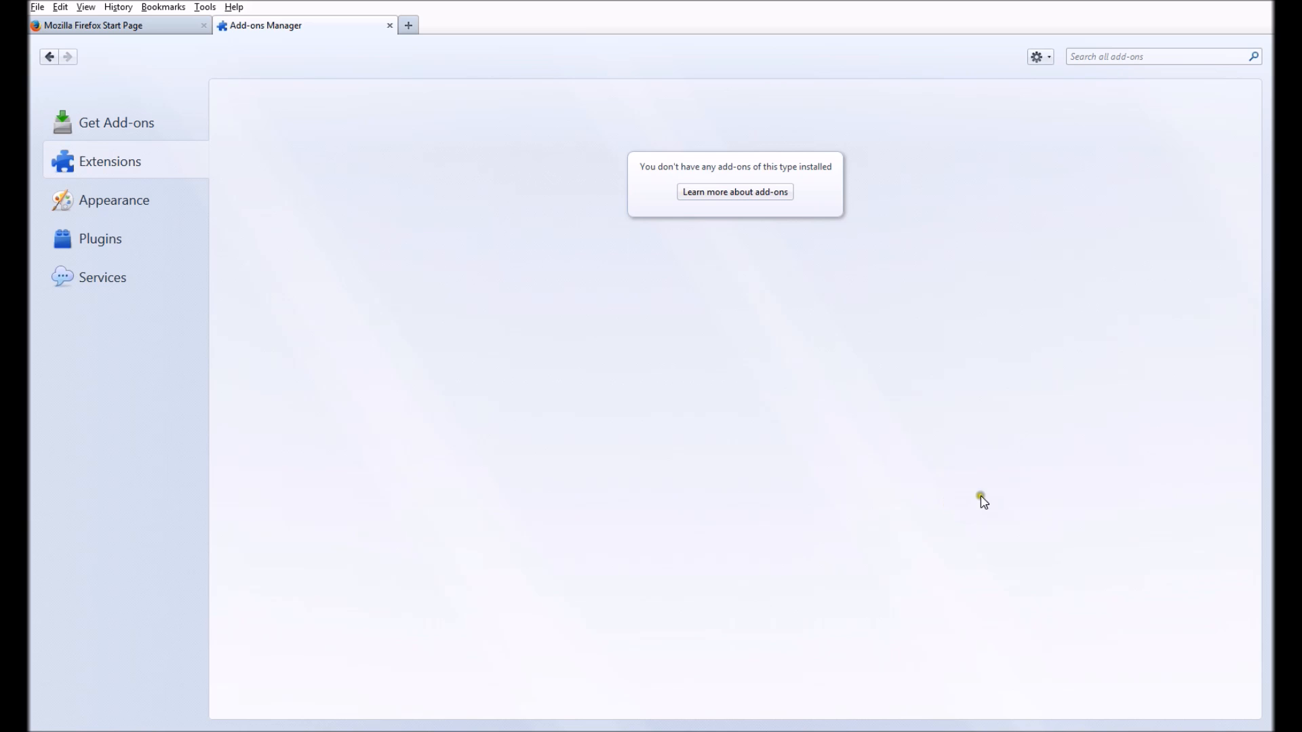
mouse_move(580, 406)
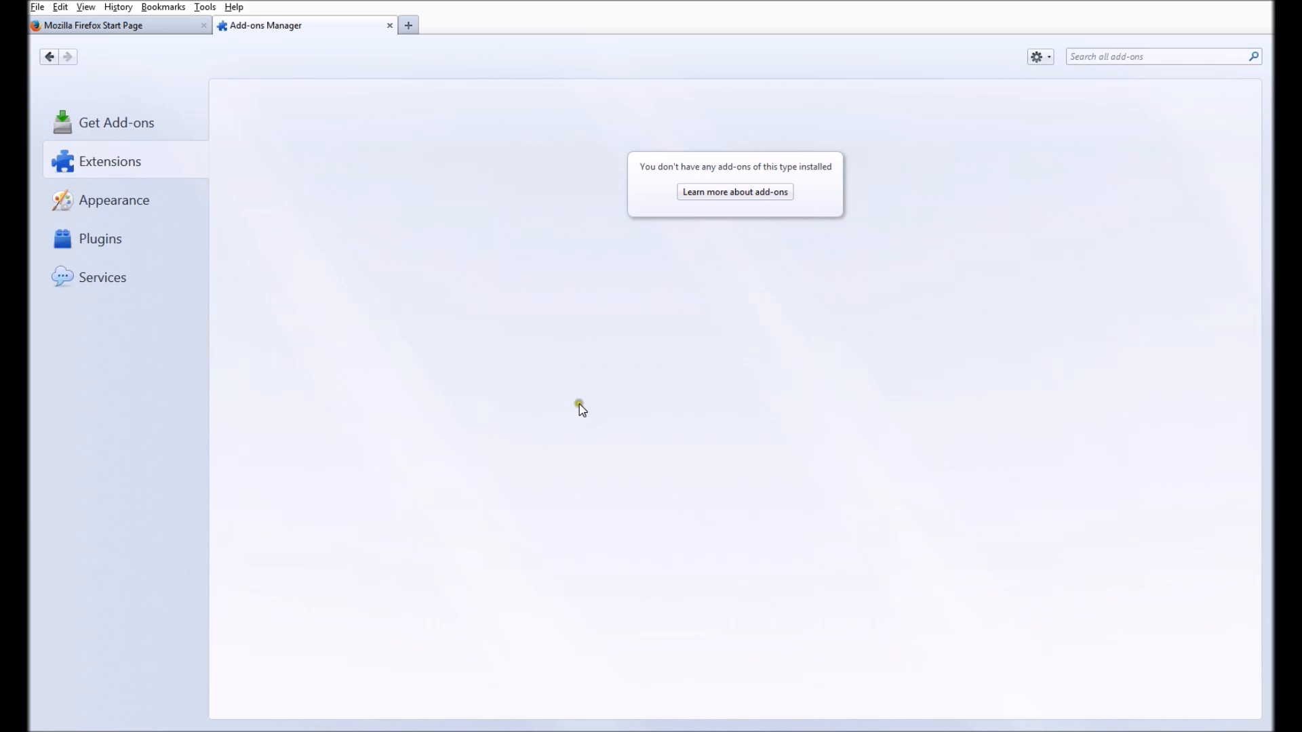
mouse_move(501, 357)
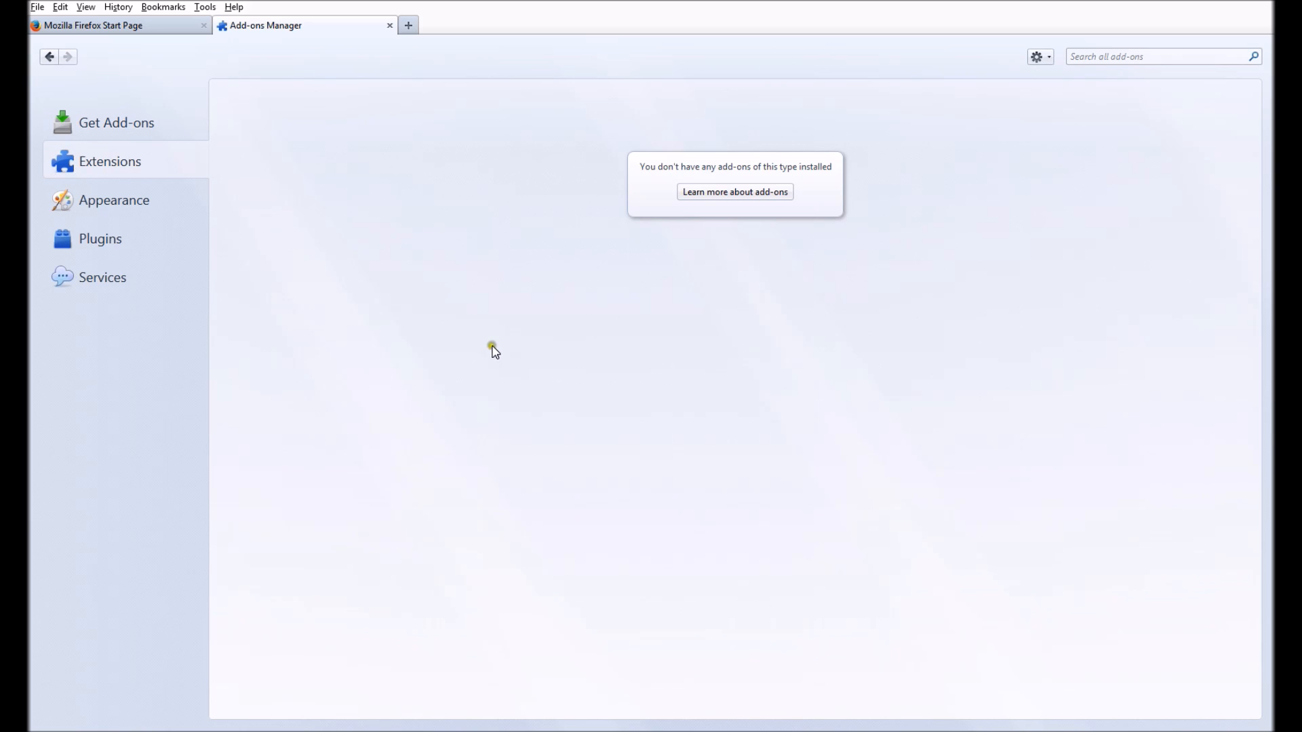
mouse_move(95, 247)
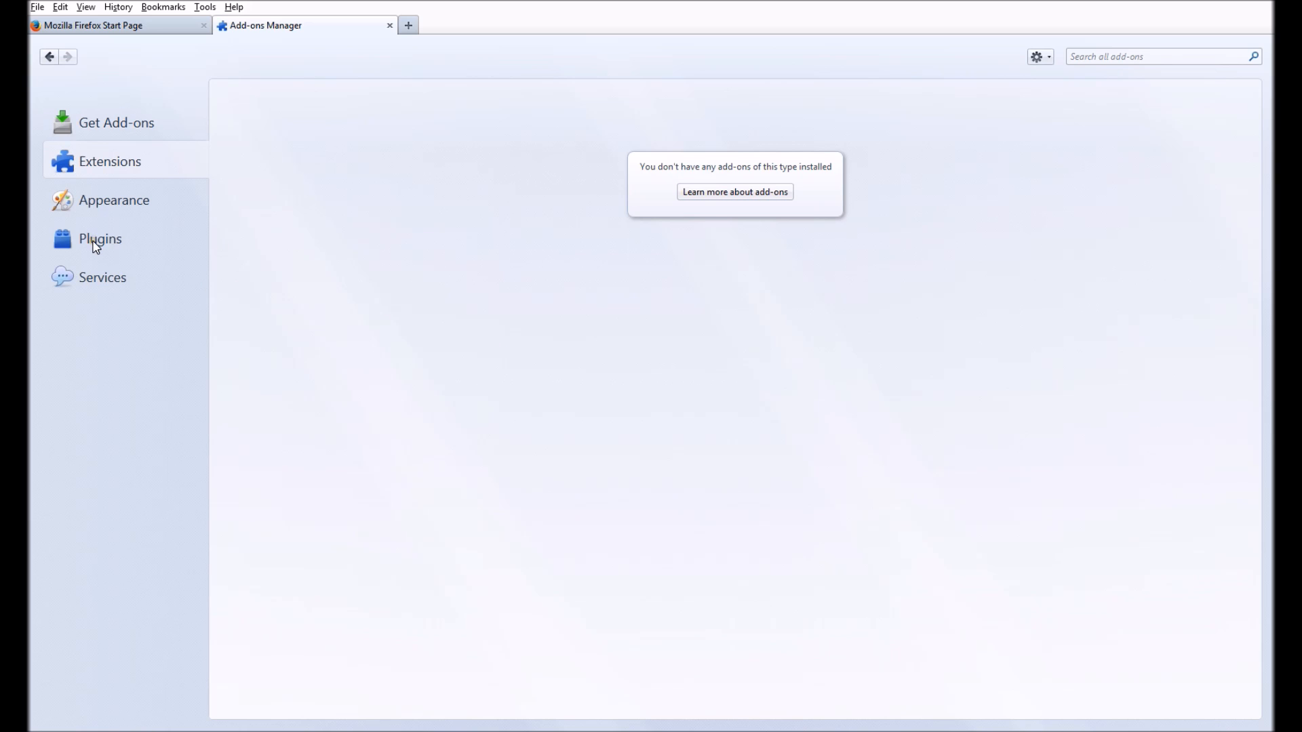
List installed plugins and open the vulnerable Java Deployment Toolkit's activation choices, keeping Ask to Activate.
left_click(99, 238)
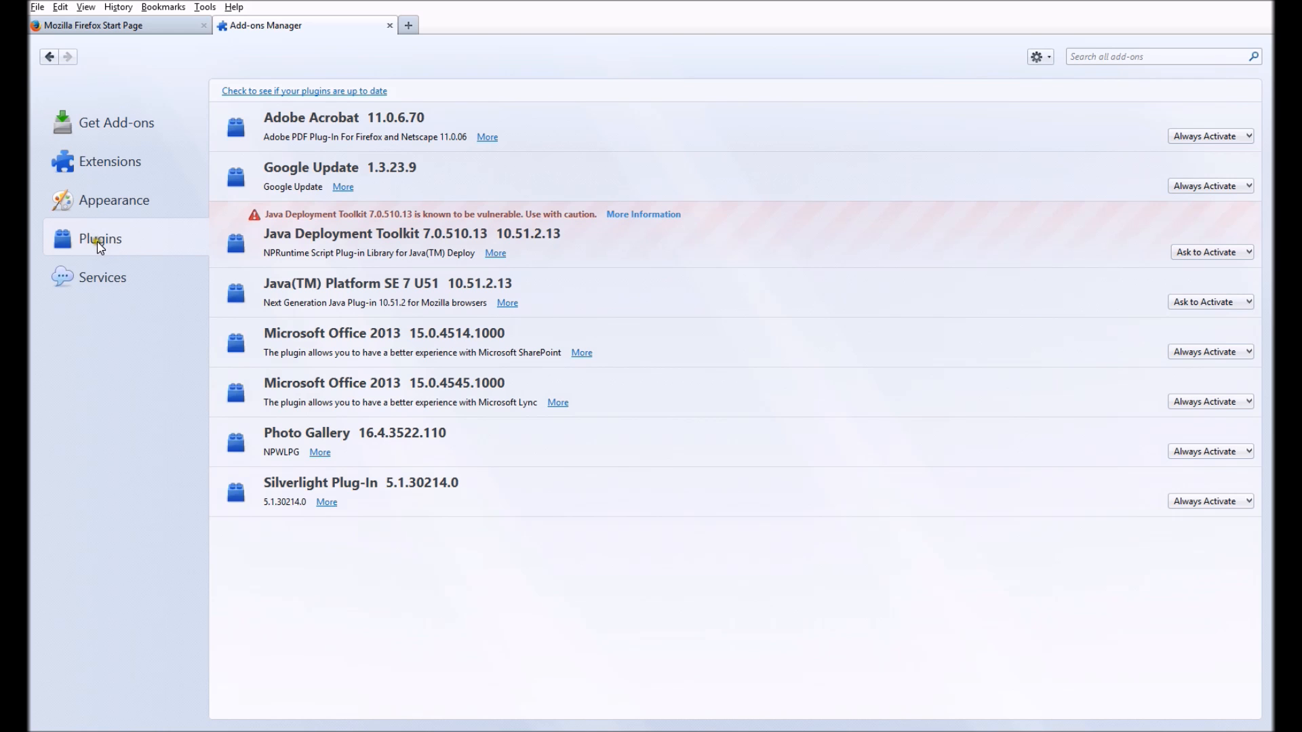
mouse_move(315, 238)
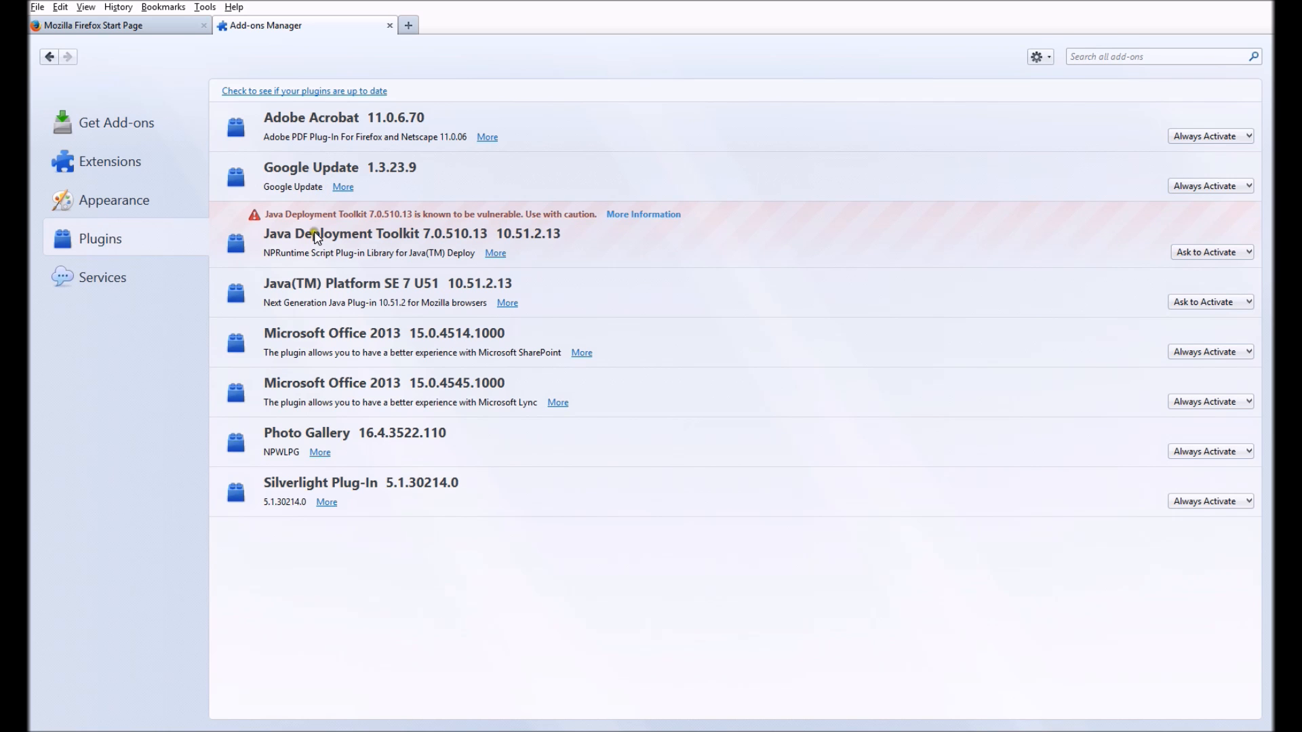
mouse_move(365, 419)
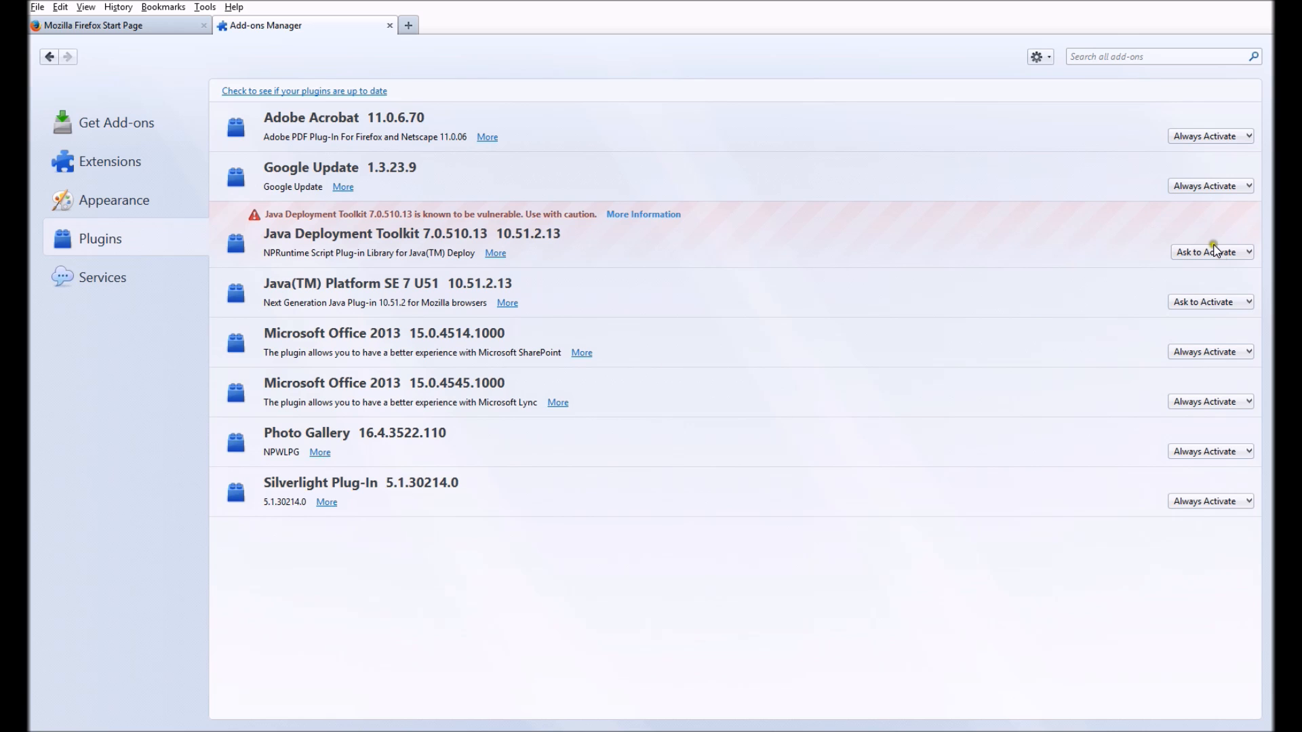
left_click(1210, 252)
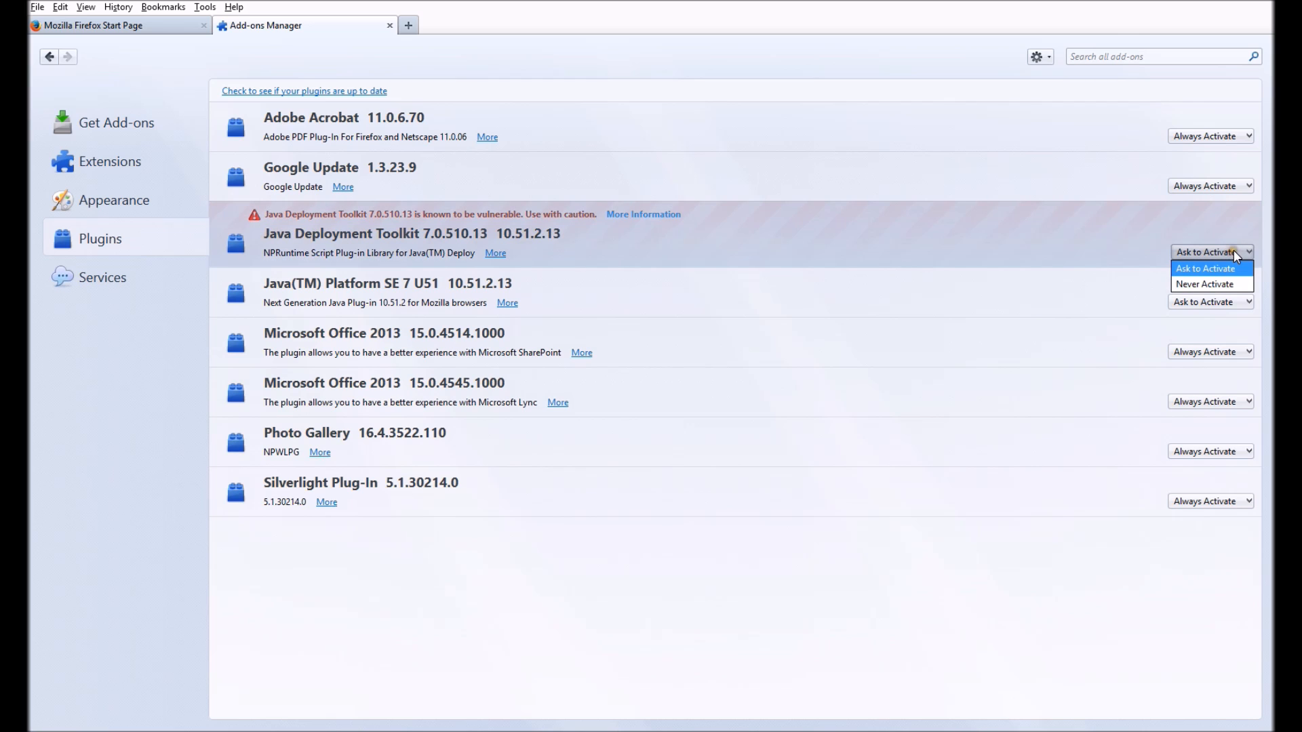
mouse_move(1205, 285)
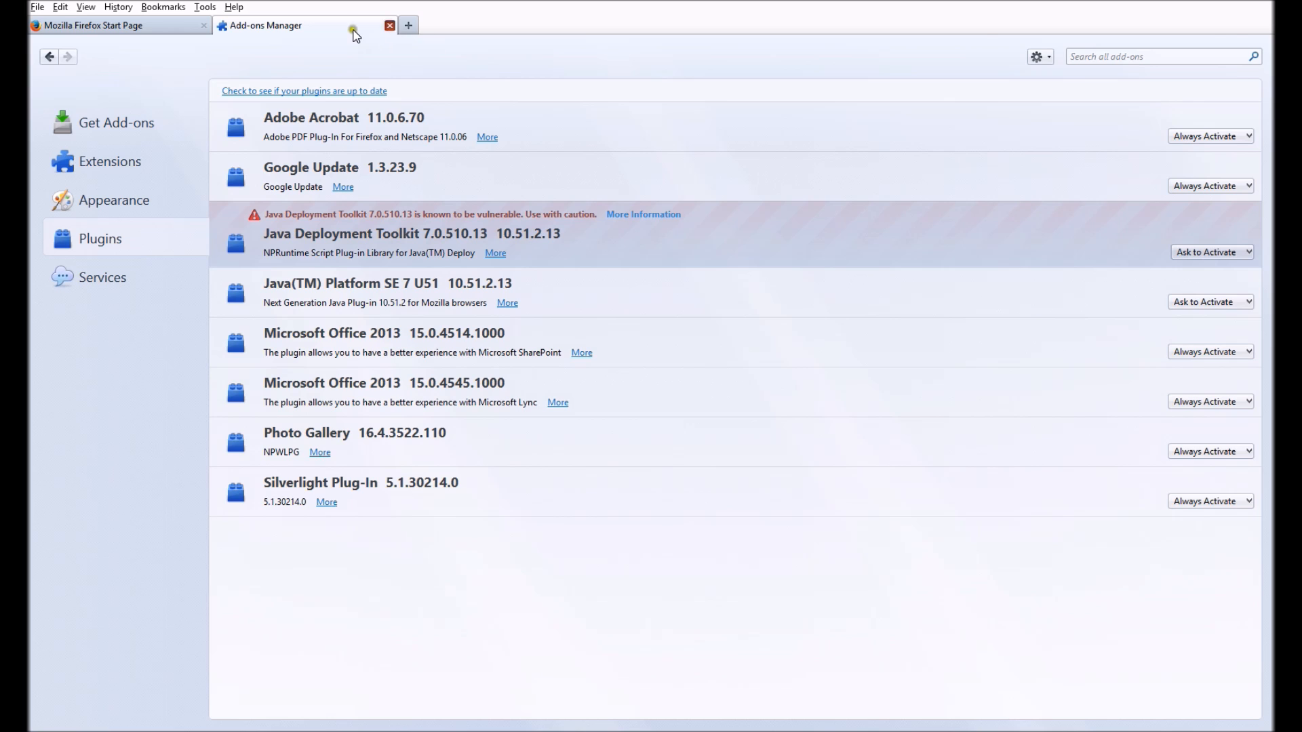
Close the Add-ons Manager tab and open Manage Search Engines from the search bar.
left_click(389, 25)
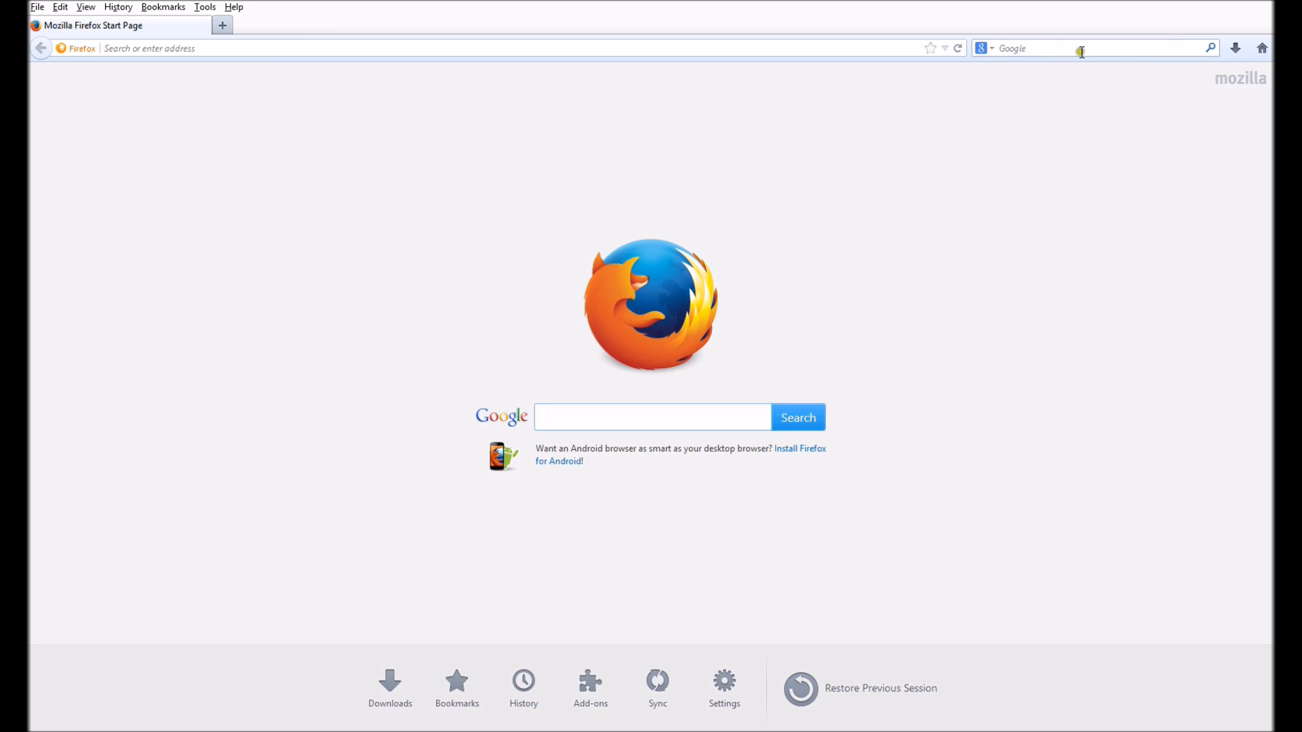
left_click(652, 417)
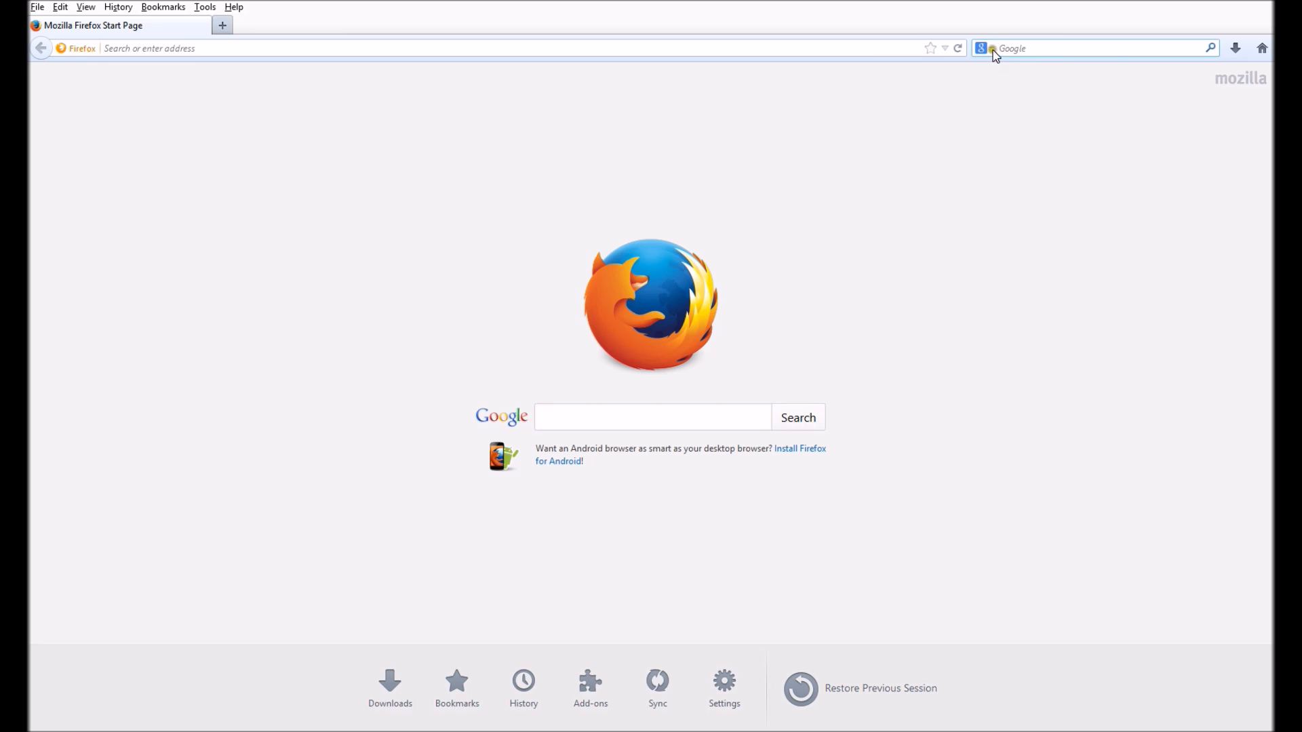
left_click(983, 48)
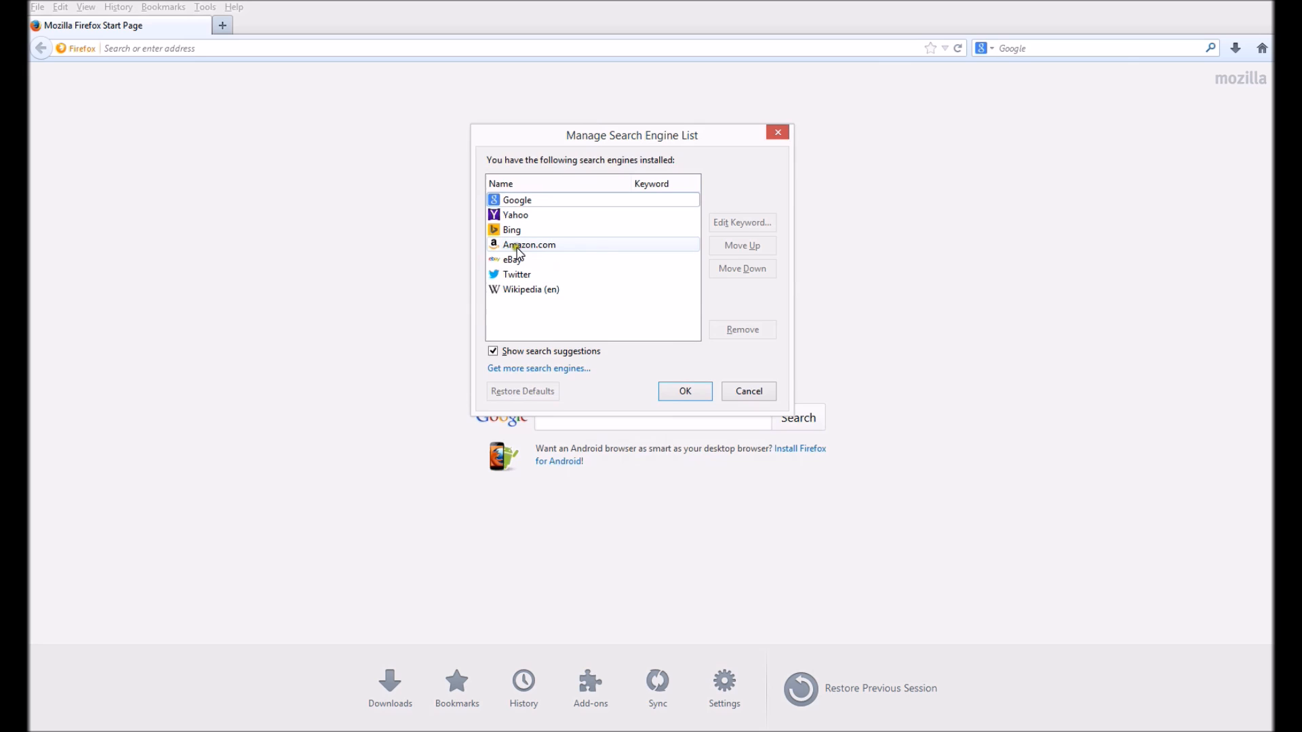
Remove Amazon.com, eBay and Wikipedia (en) from Firefox's search engine list.
left_click(529, 244)
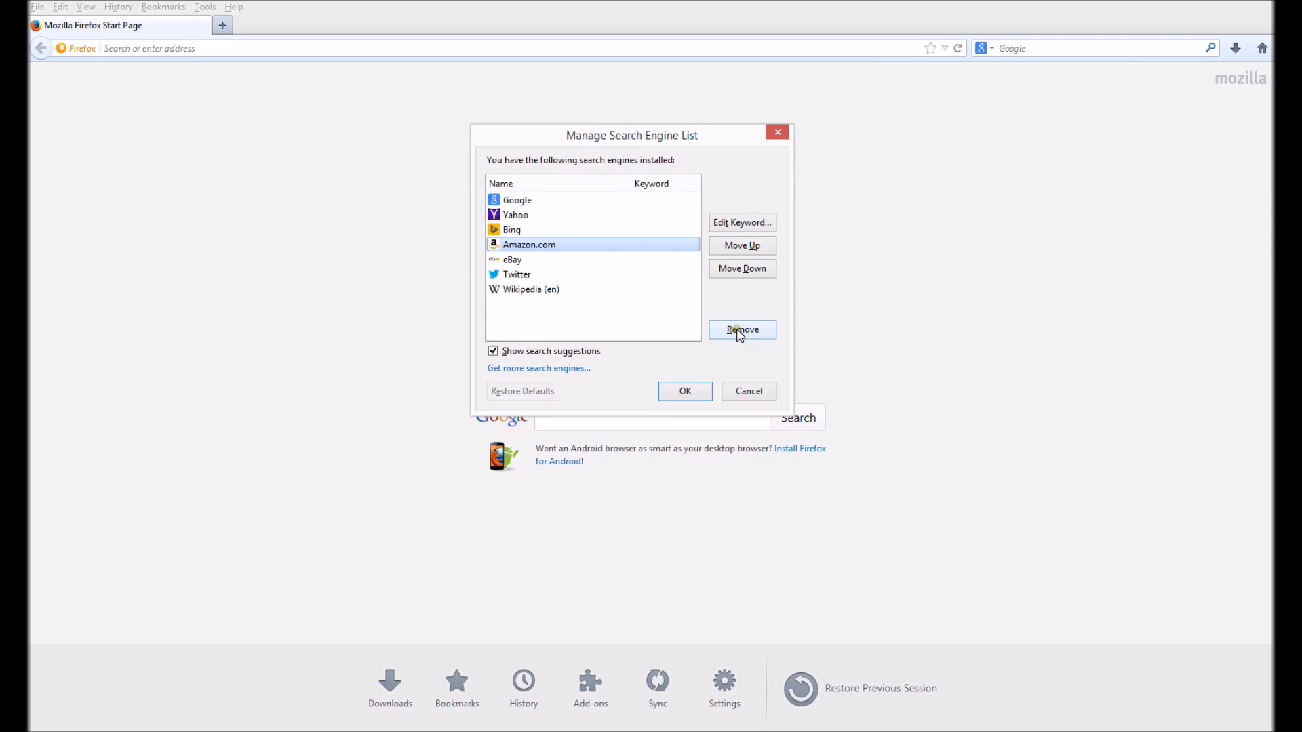
left_click(741, 330)
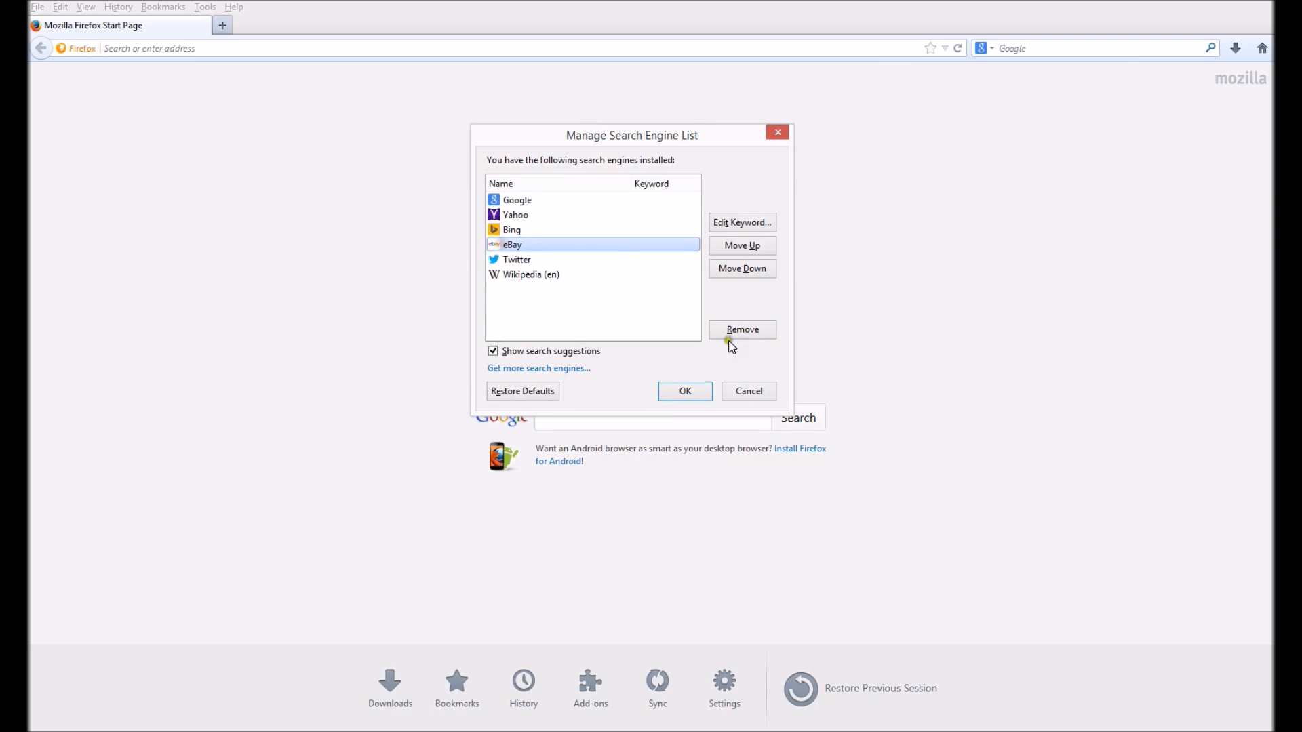
left_click(741, 329)
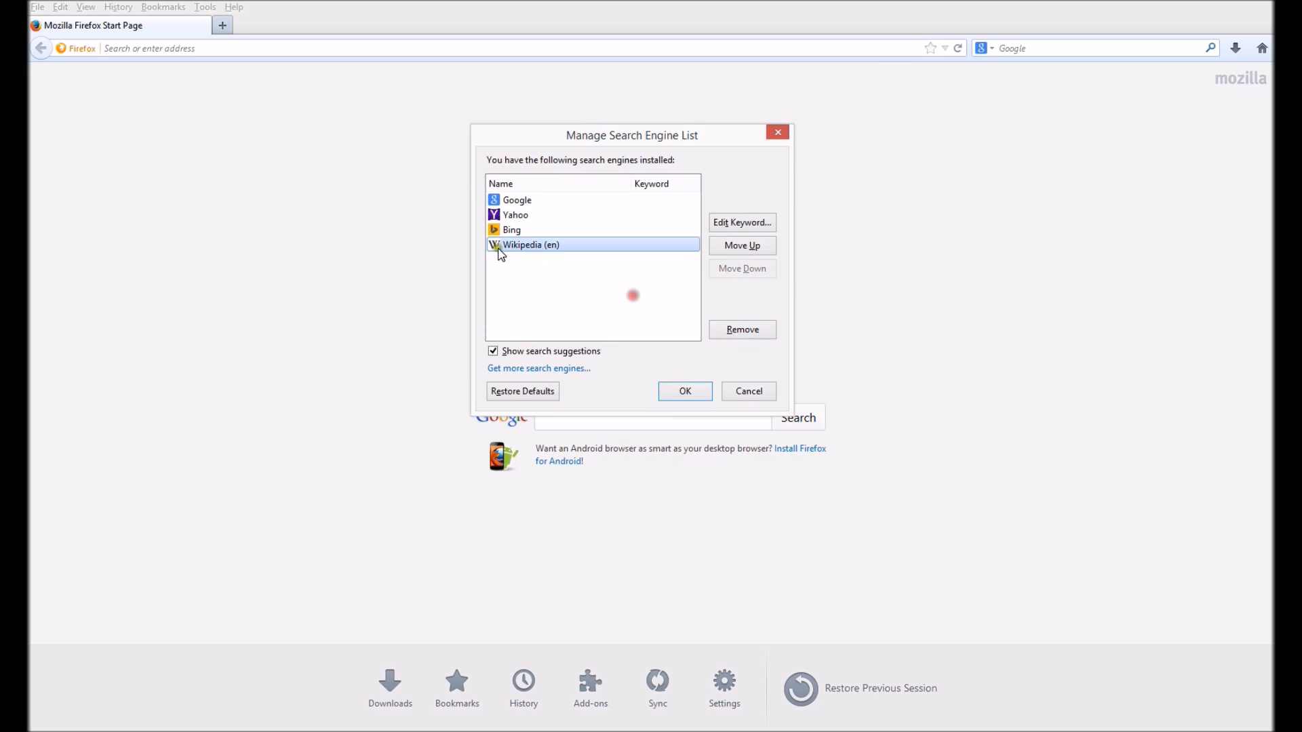
left_click(741, 330)
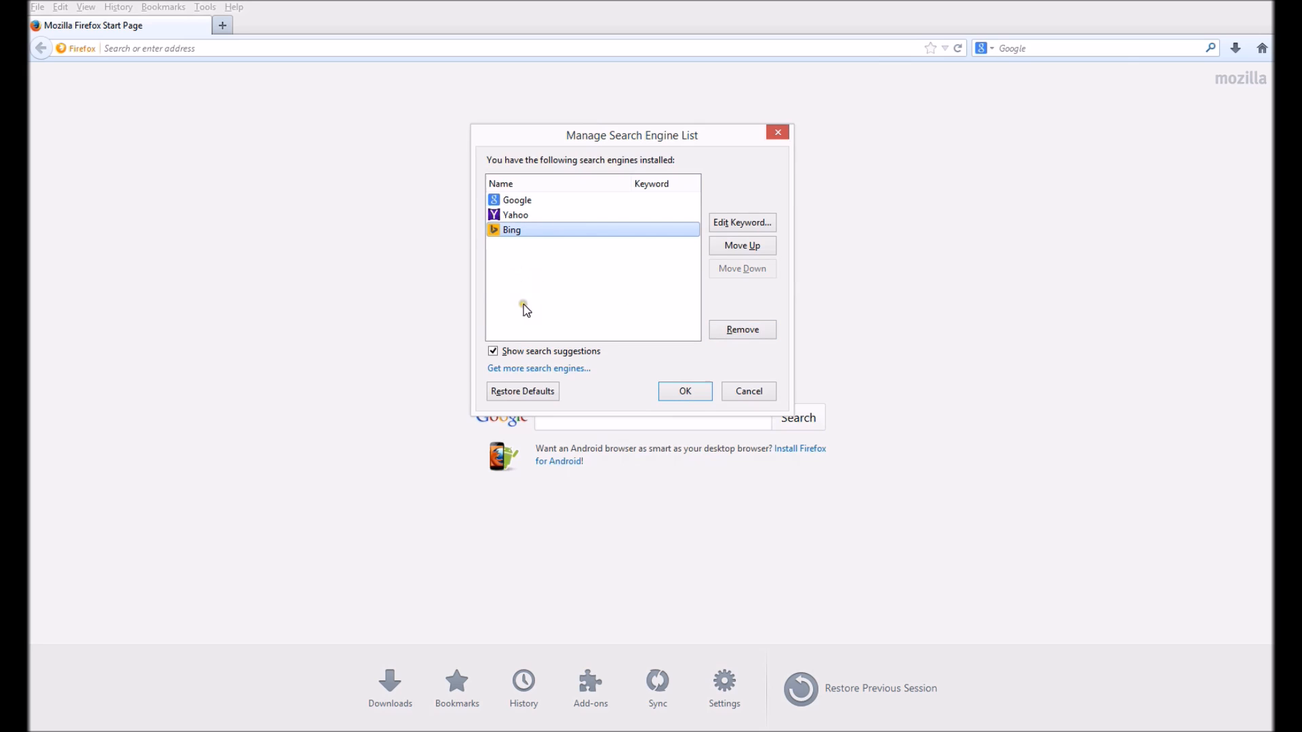
mouse_move(525, 293)
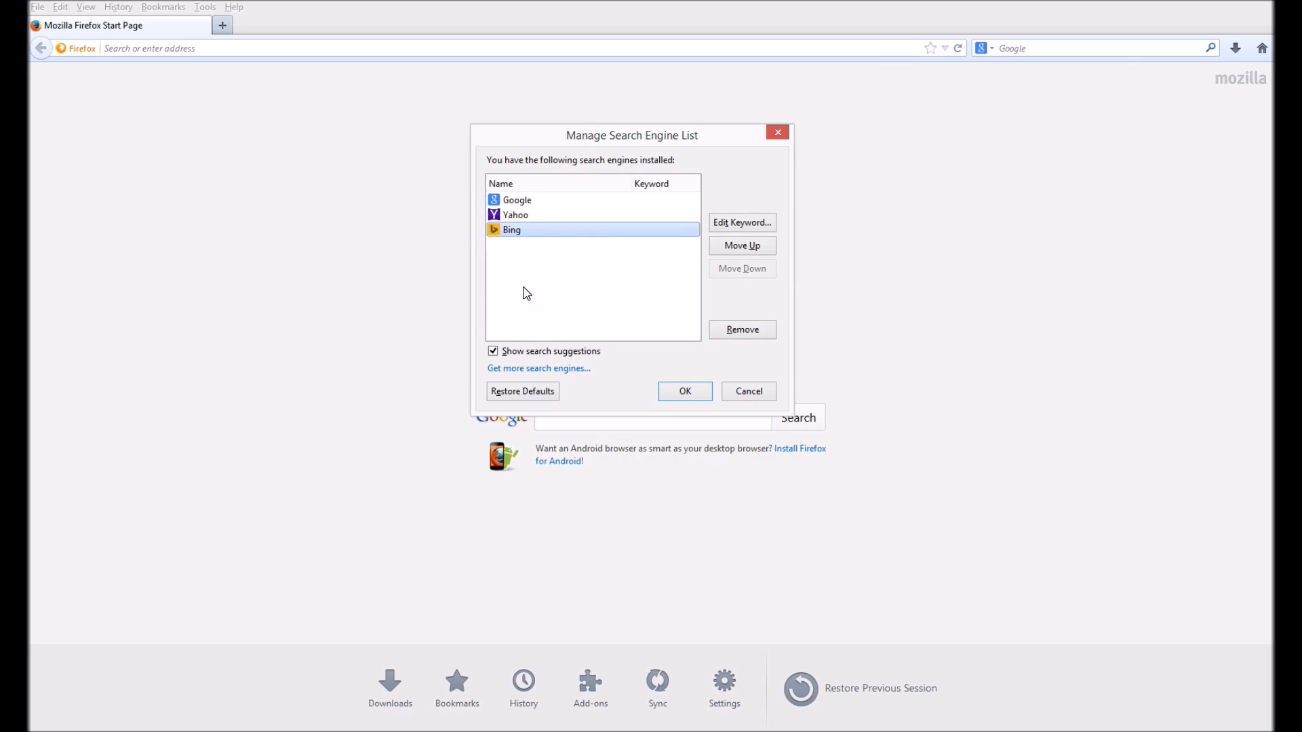
mouse_move(529, 283)
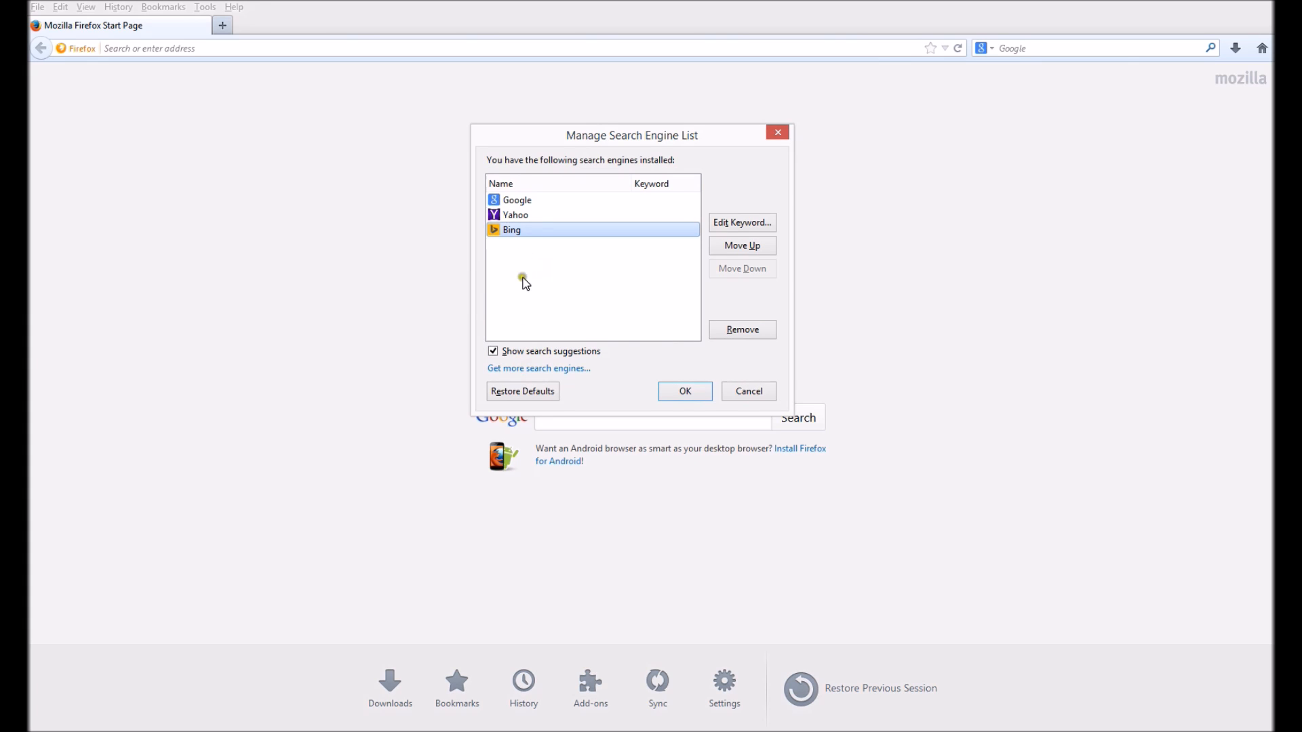
mouse_move(523, 251)
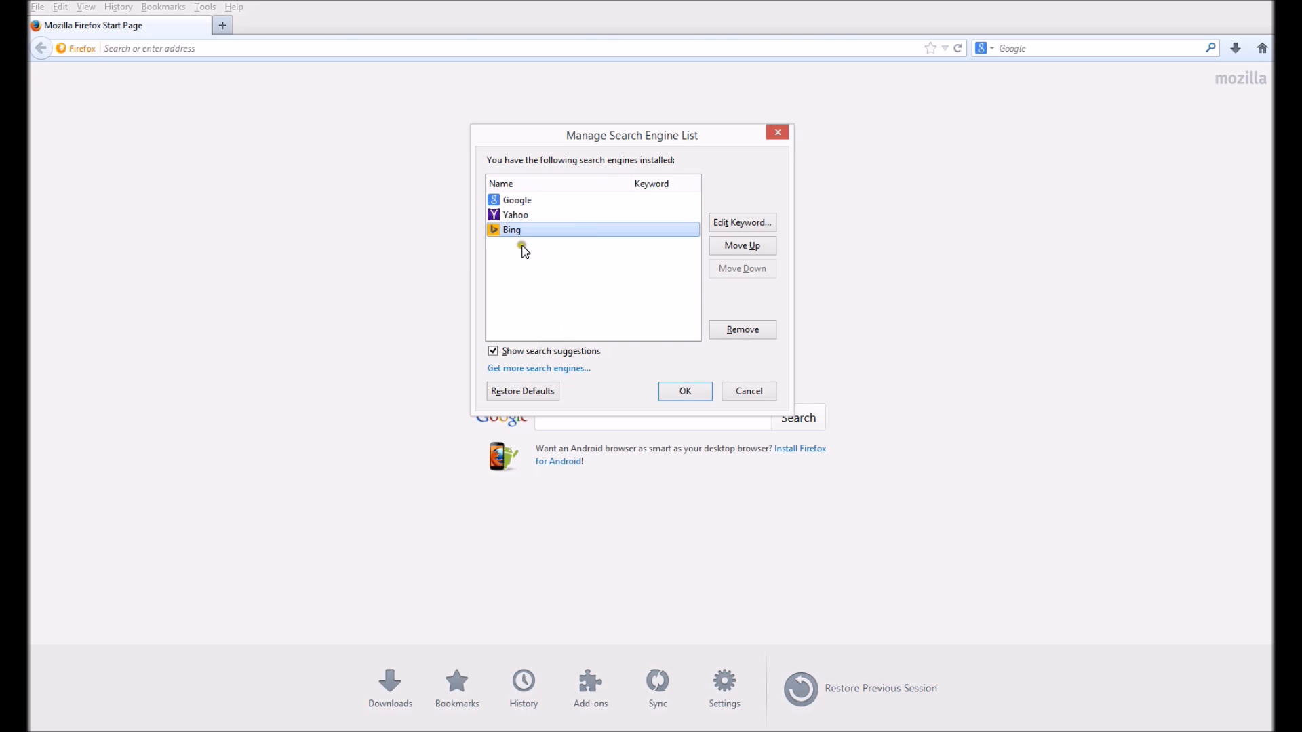
Move Bing above Yahoo and Google to the top and save the list.
left_click(517, 200)
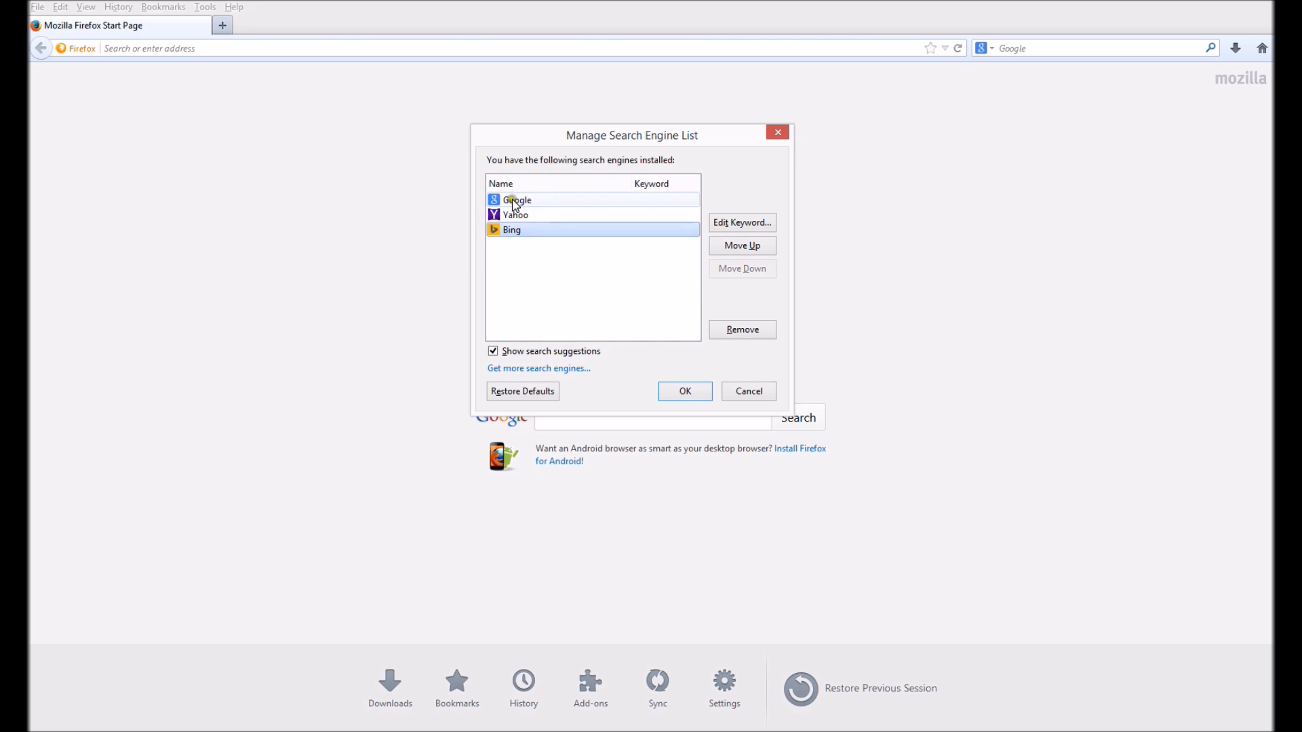
left_click(512, 230)
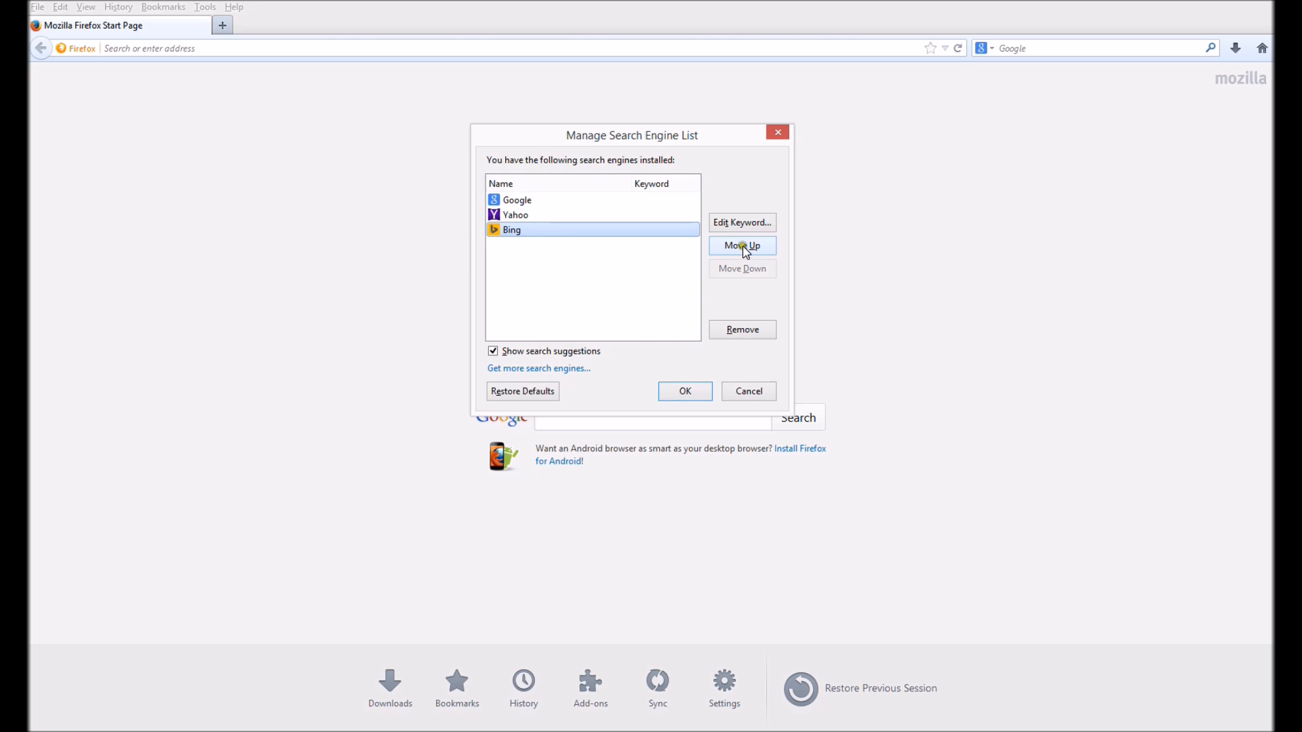
left_click(741, 244)
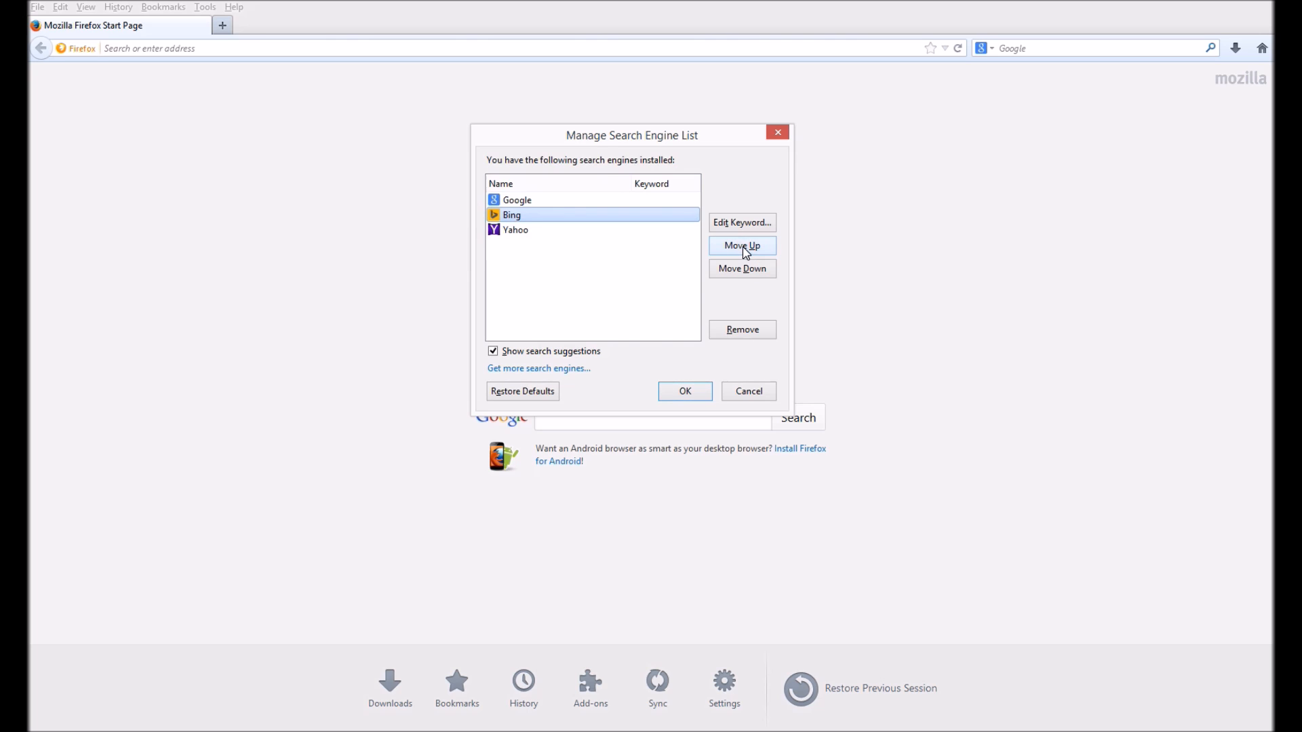
left_click(741, 245)
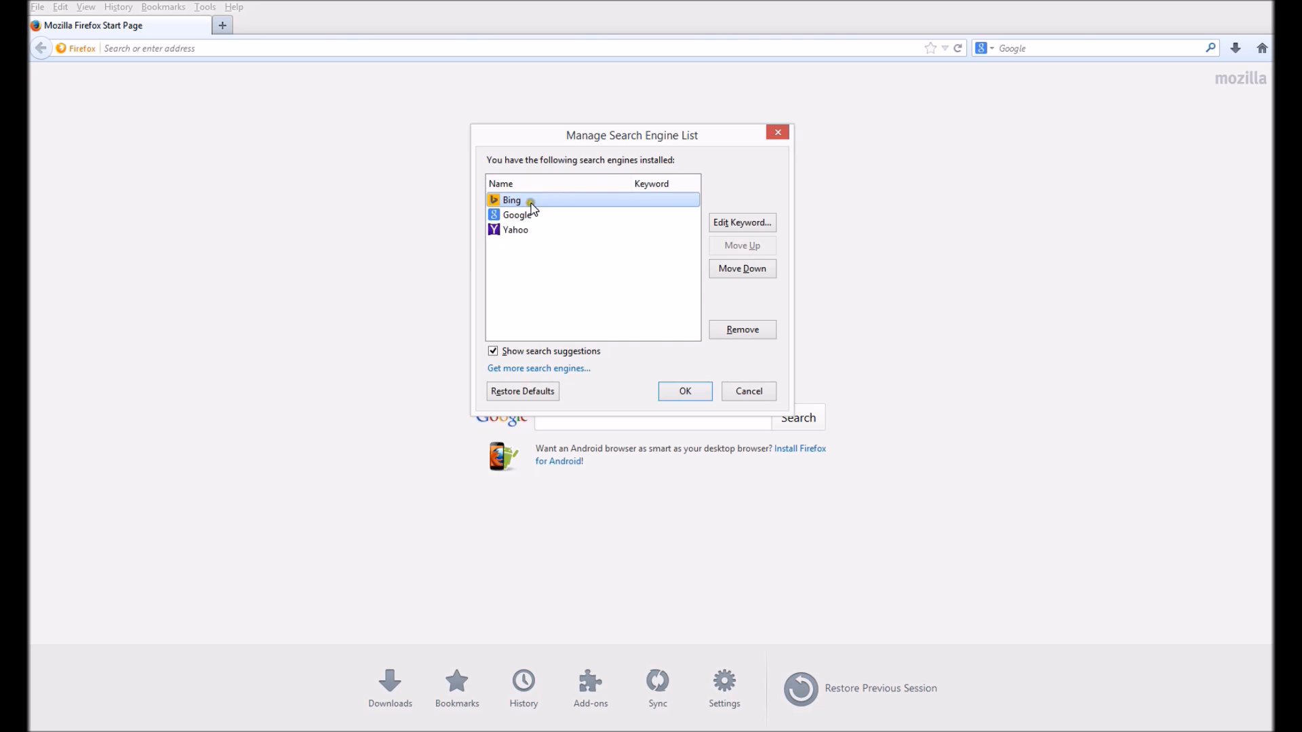
mouse_move(502, 174)
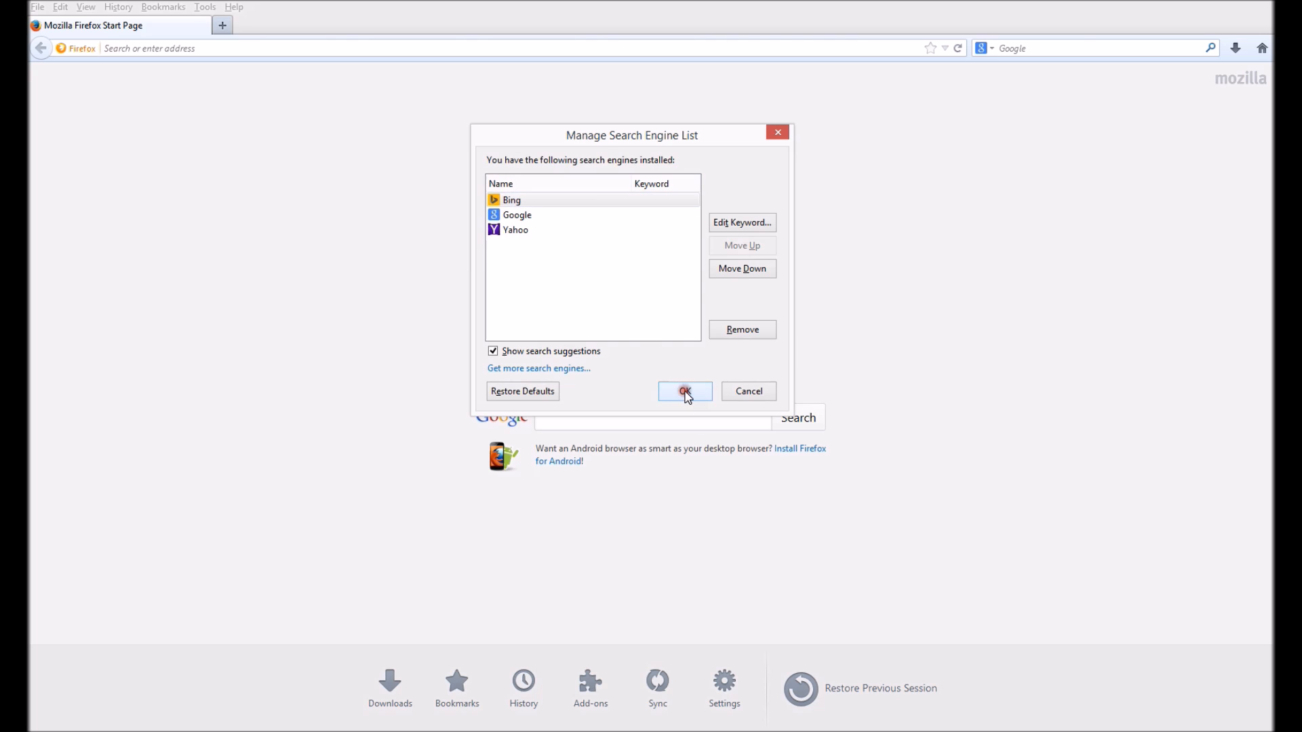
left_click(684, 391)
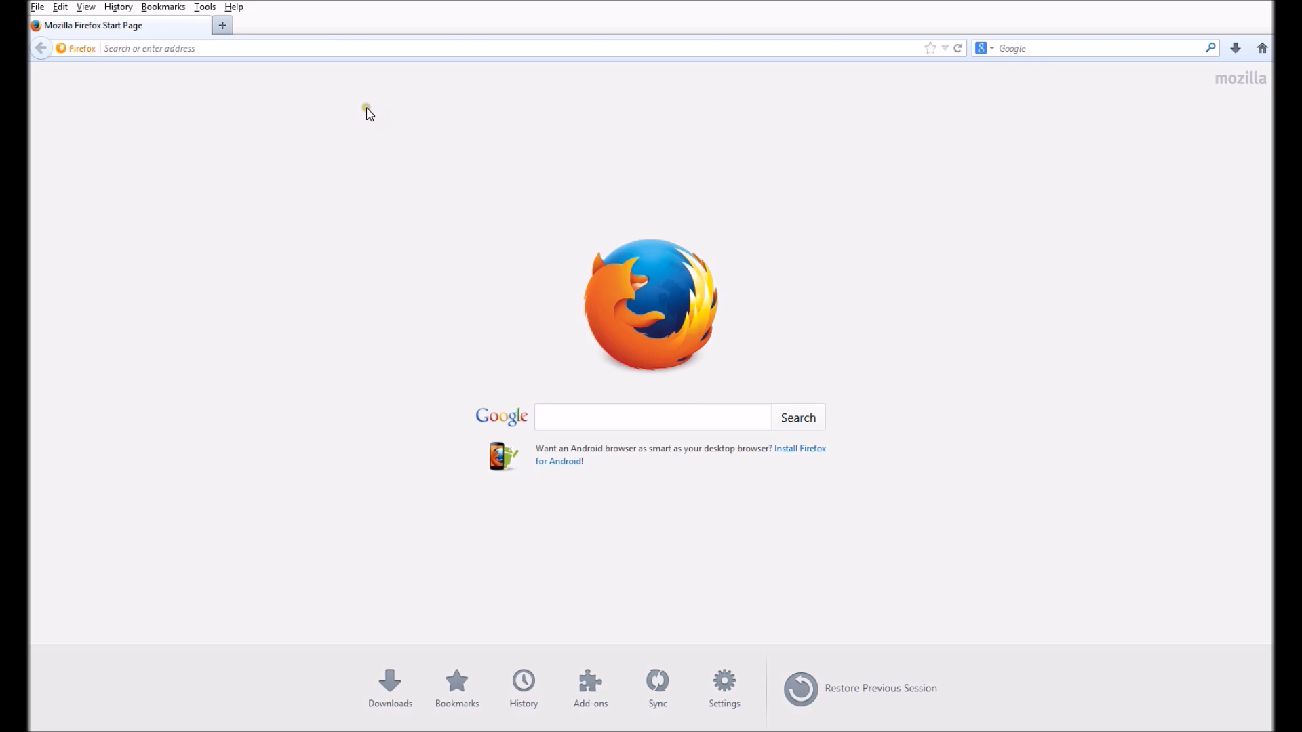
mouse_move(491, 166)
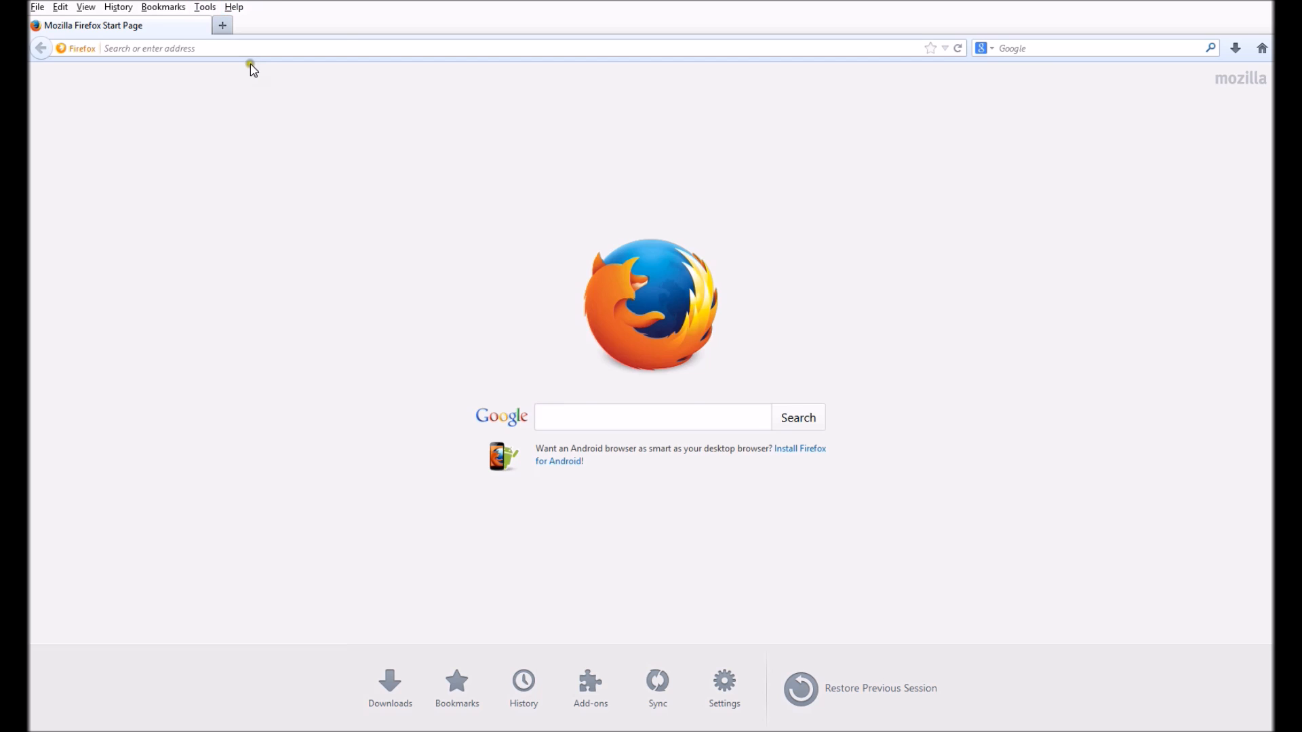
left_click(235, 6)
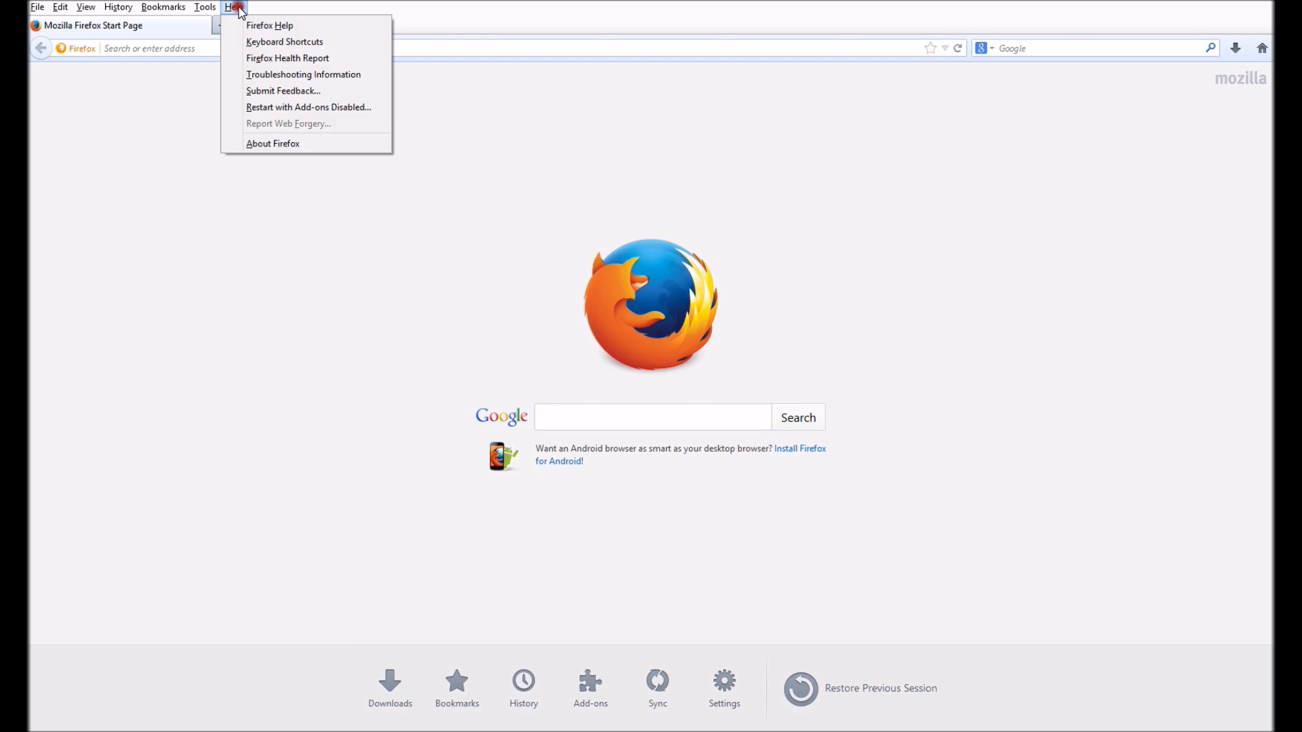
mouse_move(273, 143)
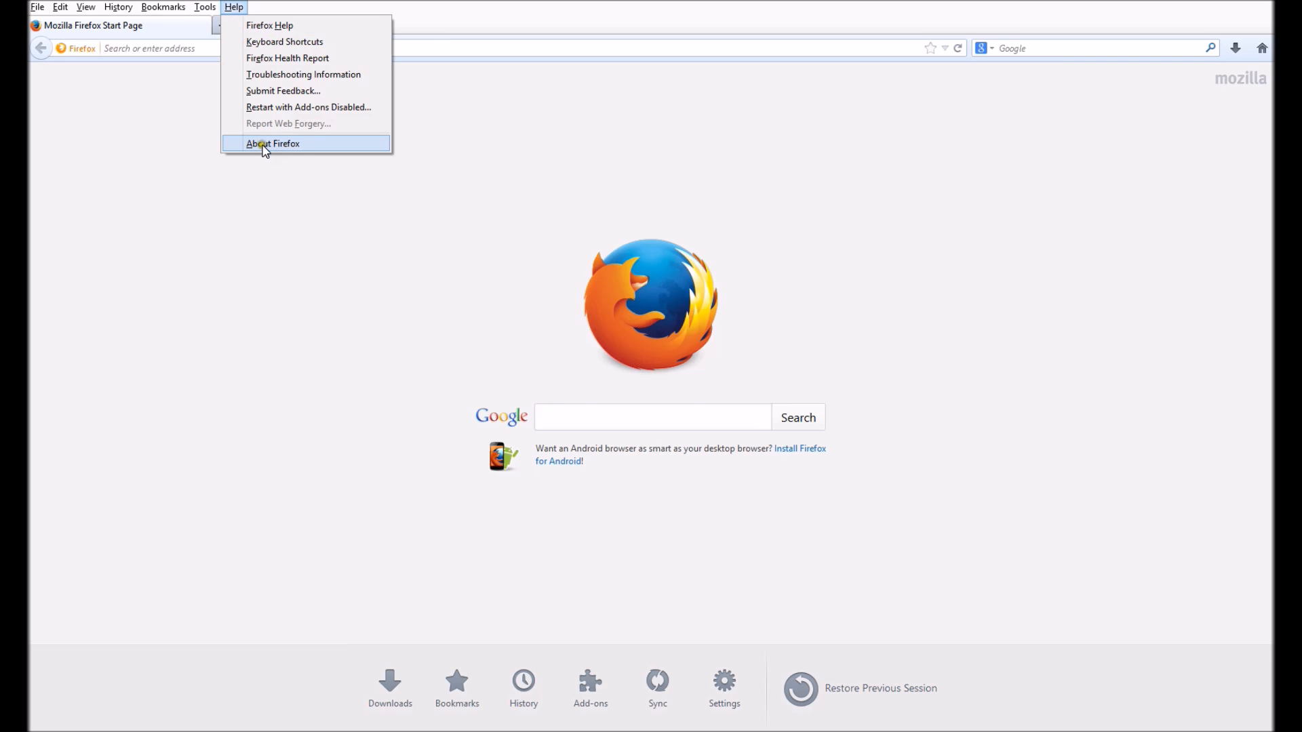
left_click(273, 143)
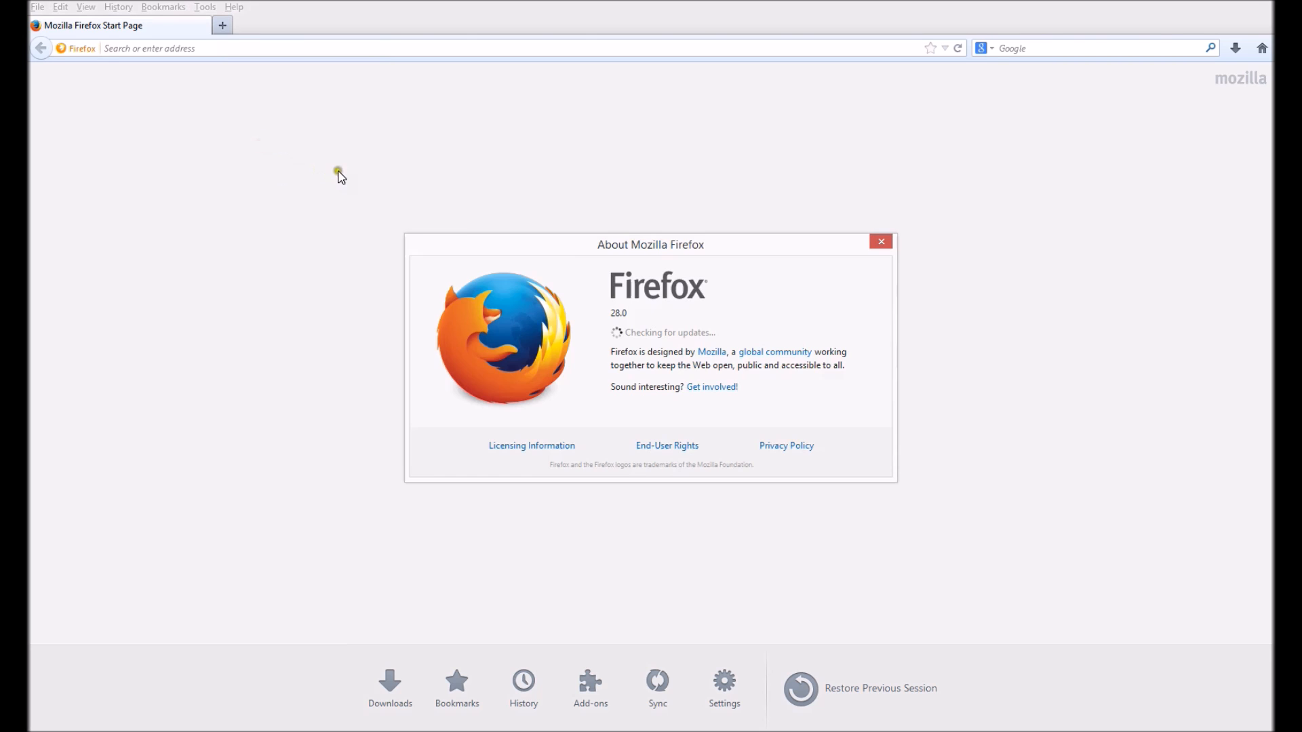
left_click_drag(650, 244, 512, 128)
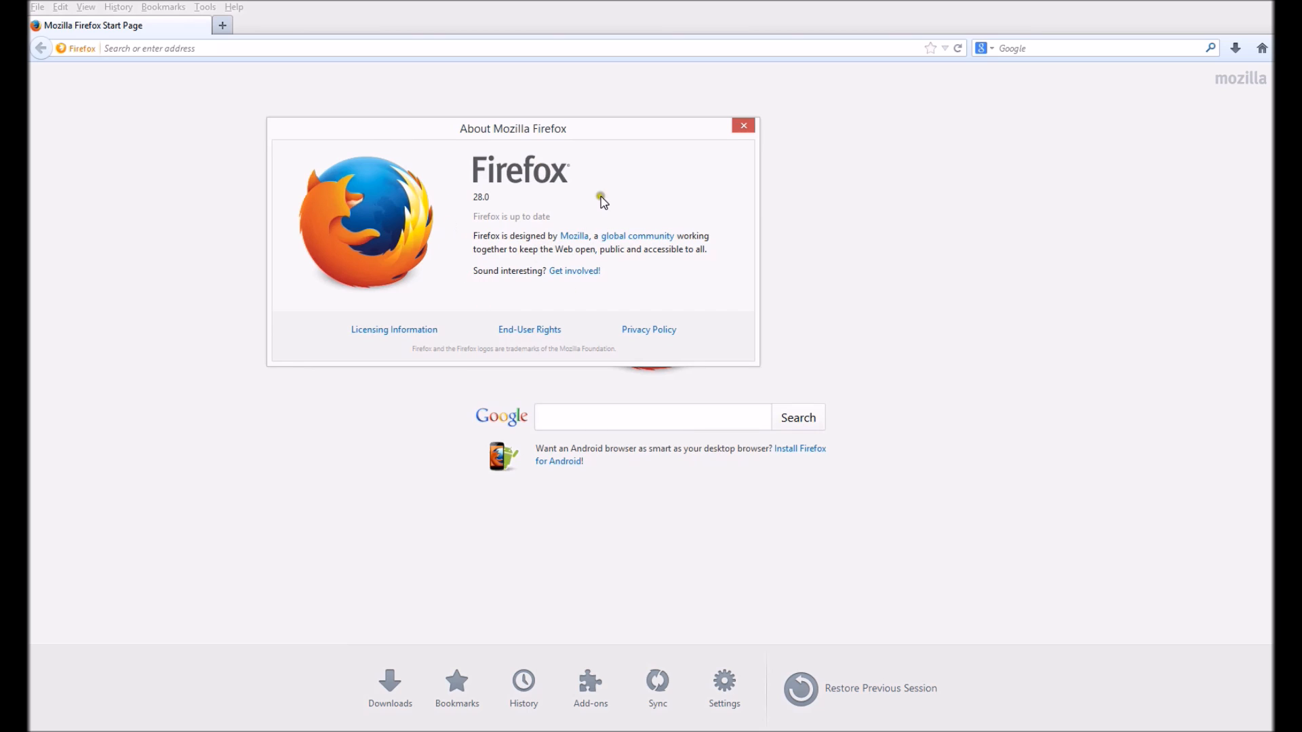
mouse_move(448, 133)
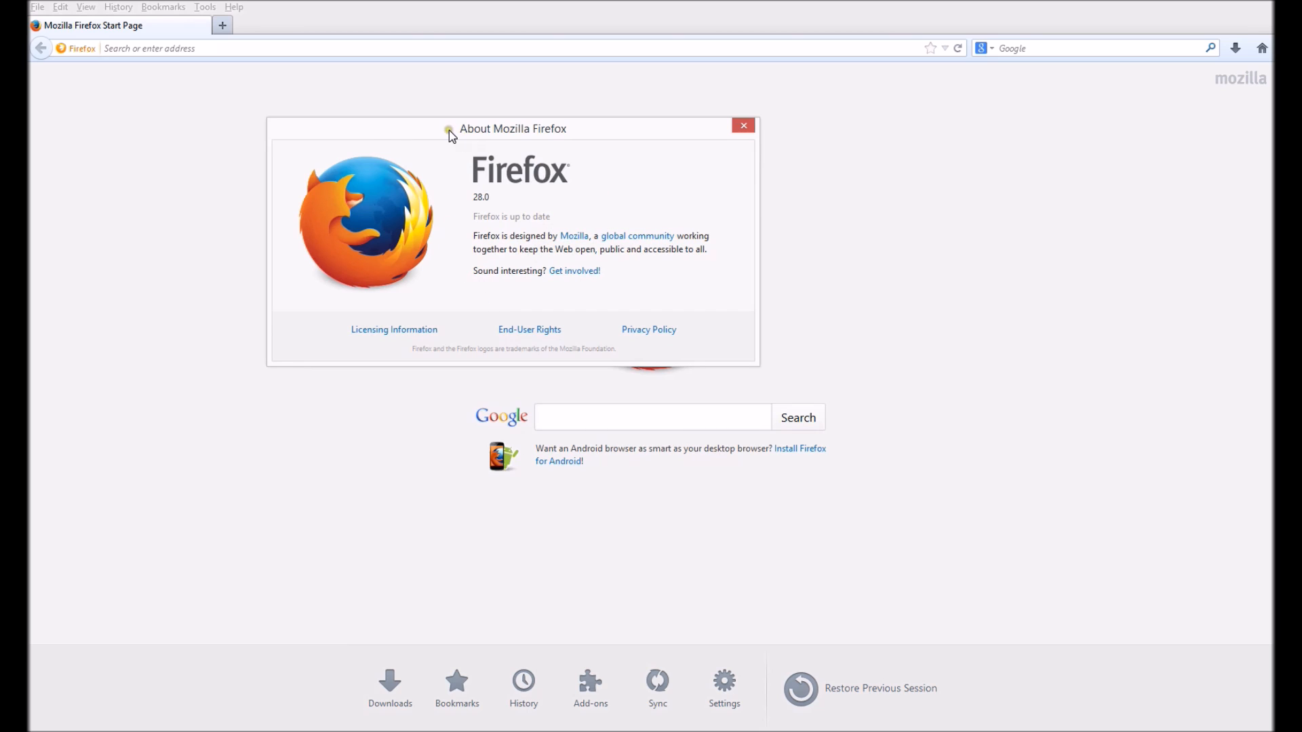
mouse_move(619, 218)
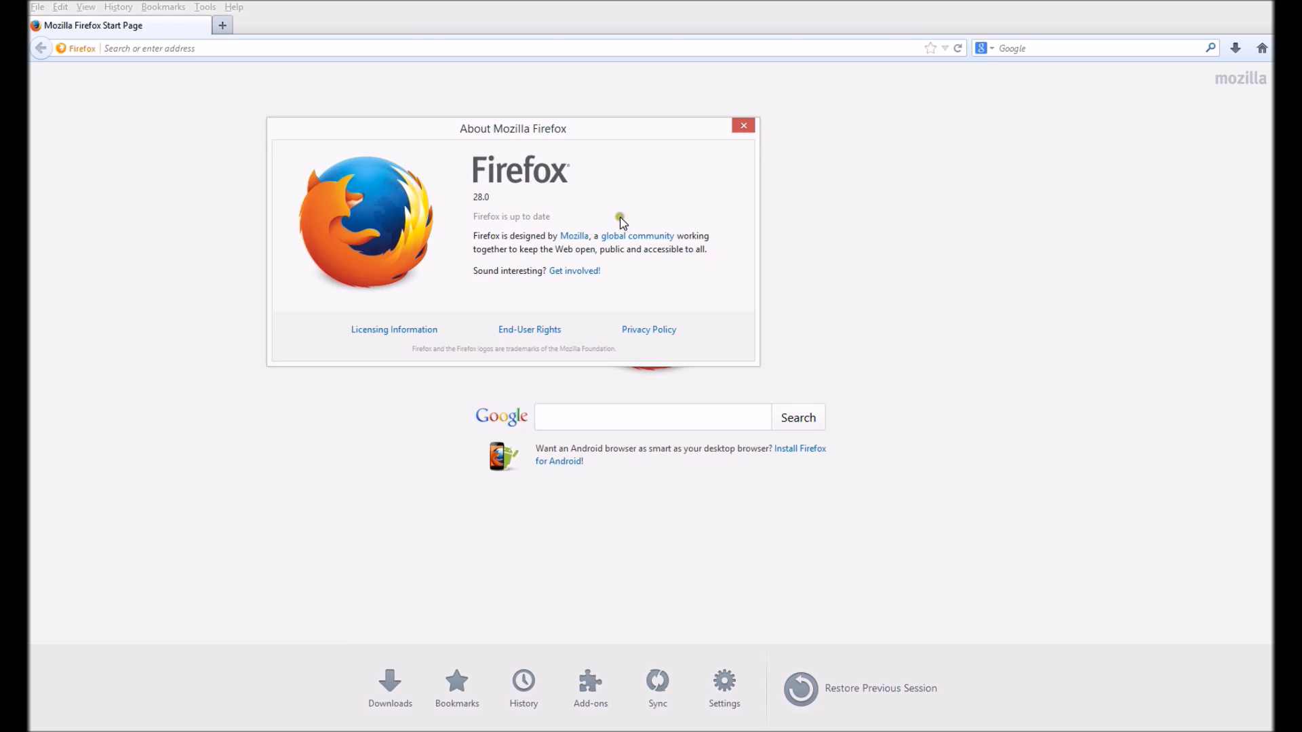
mouse_move(510, 194)
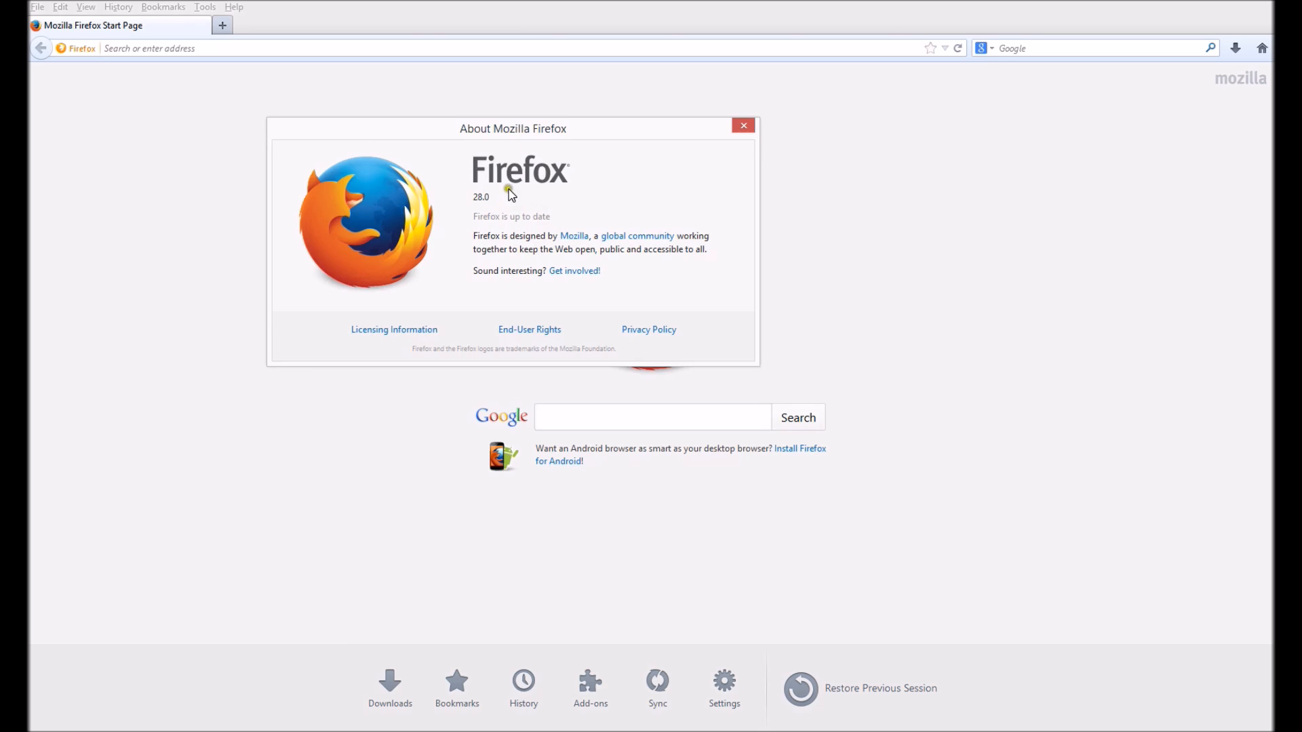
left_click_drag(512, 129, 547, 132)
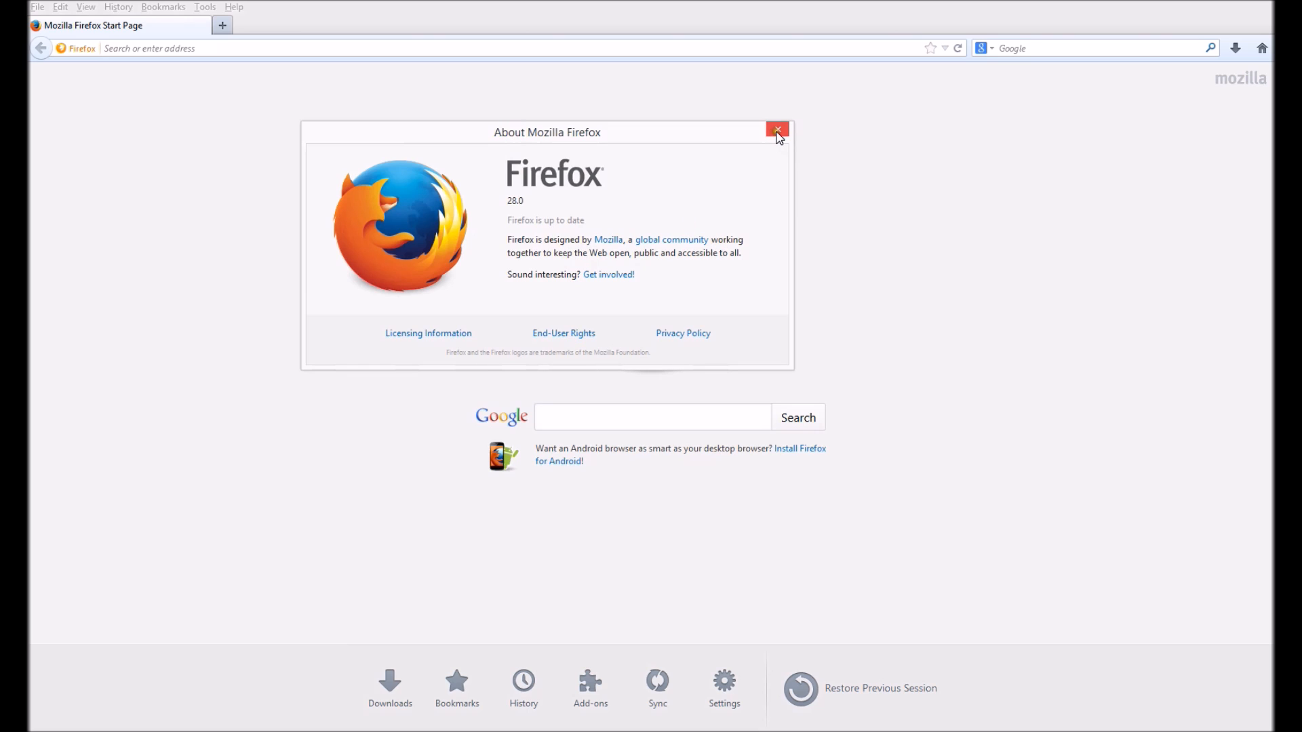
left_click(777, 131)
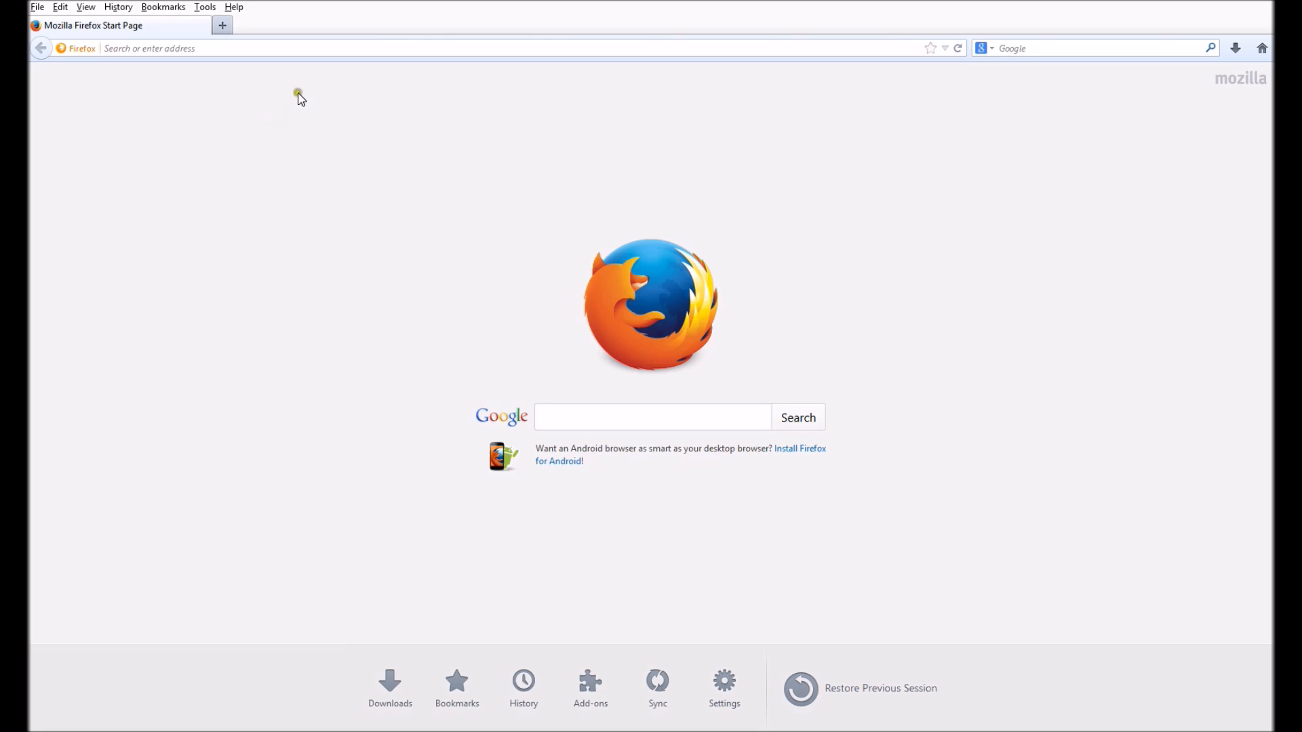
left_click(204, 6)
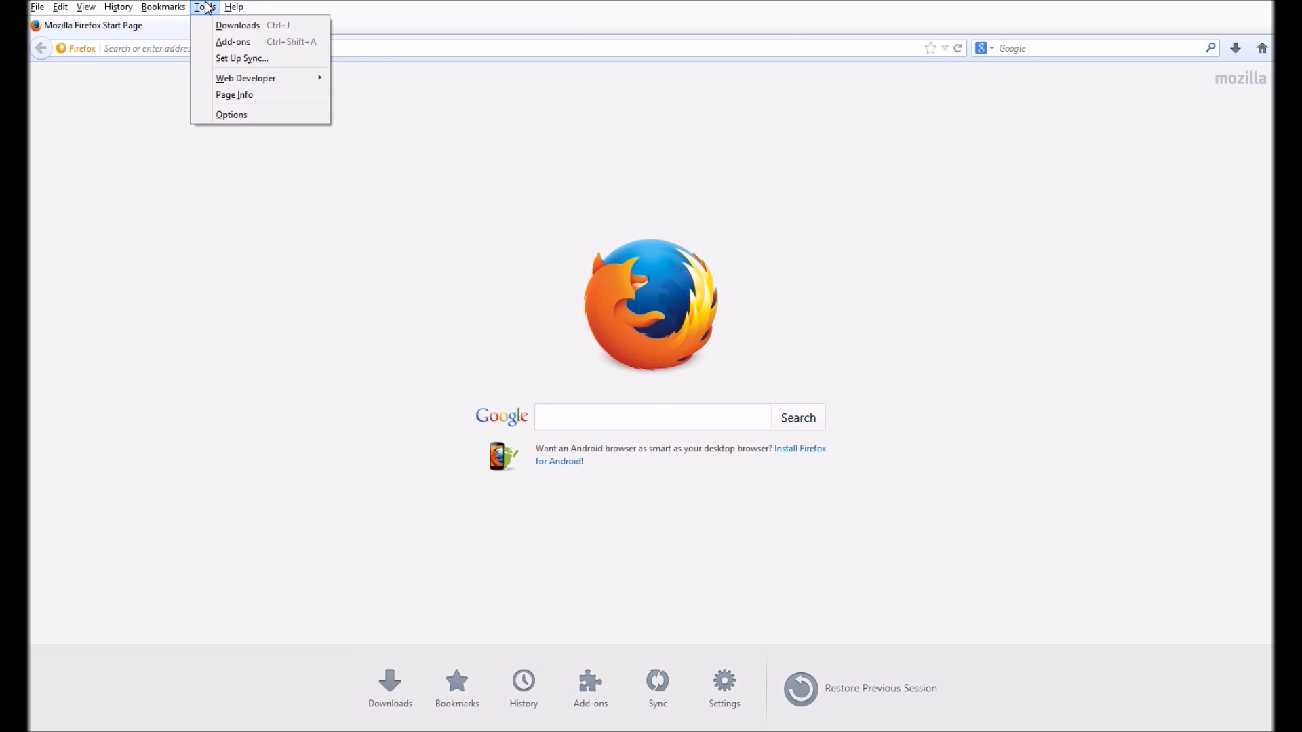
mouse_move(238, 25)
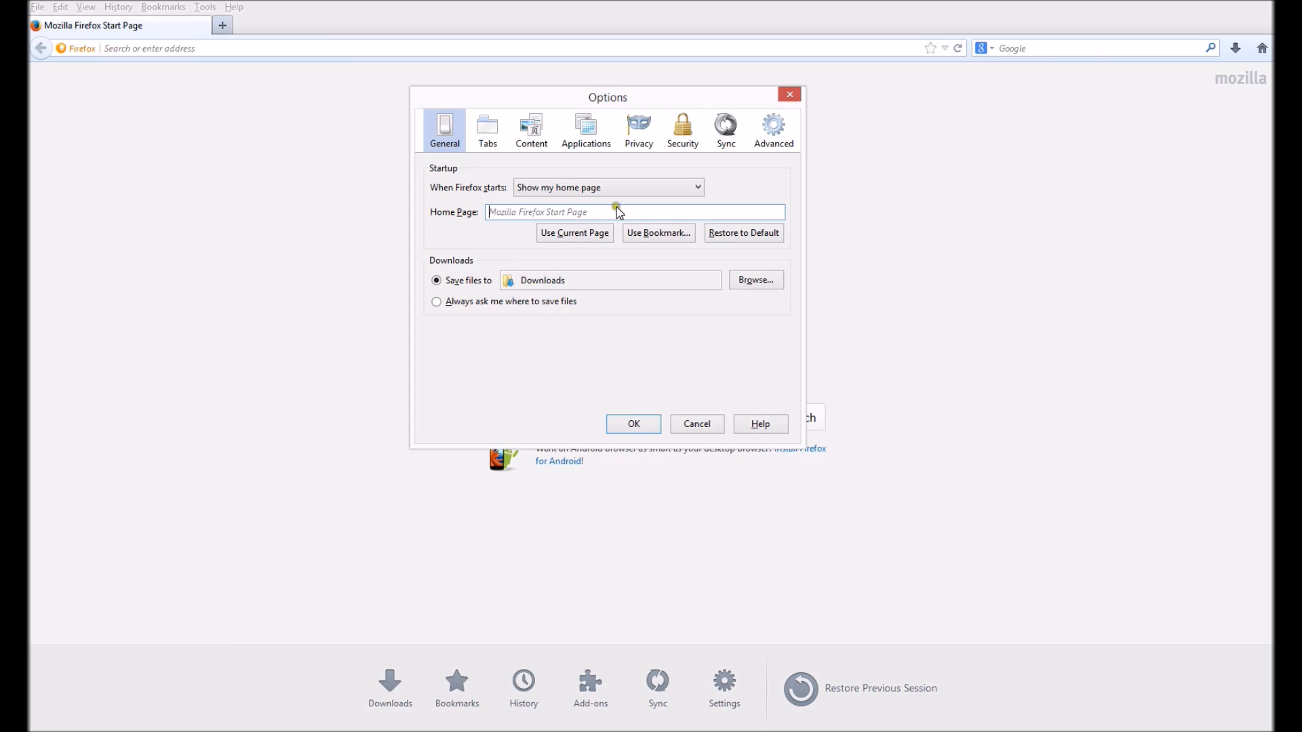
left_click(632, 423)
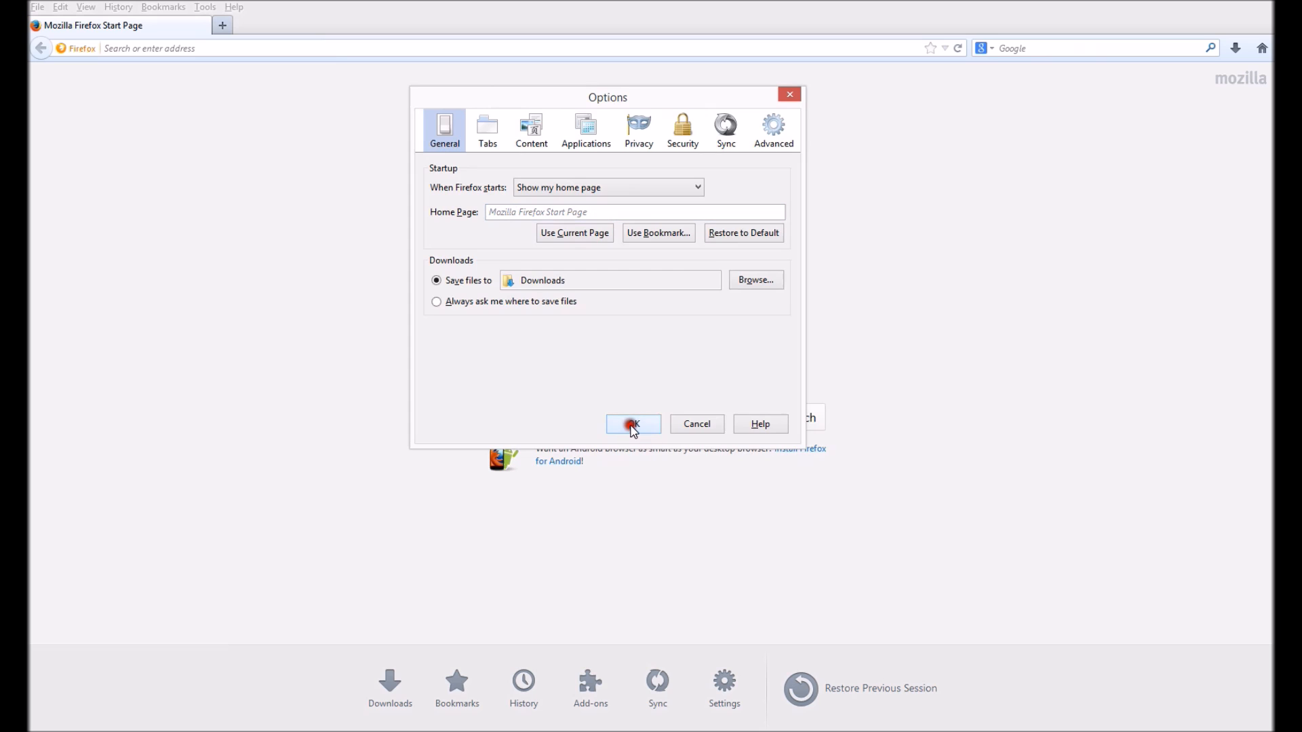
left_click(633, 425)
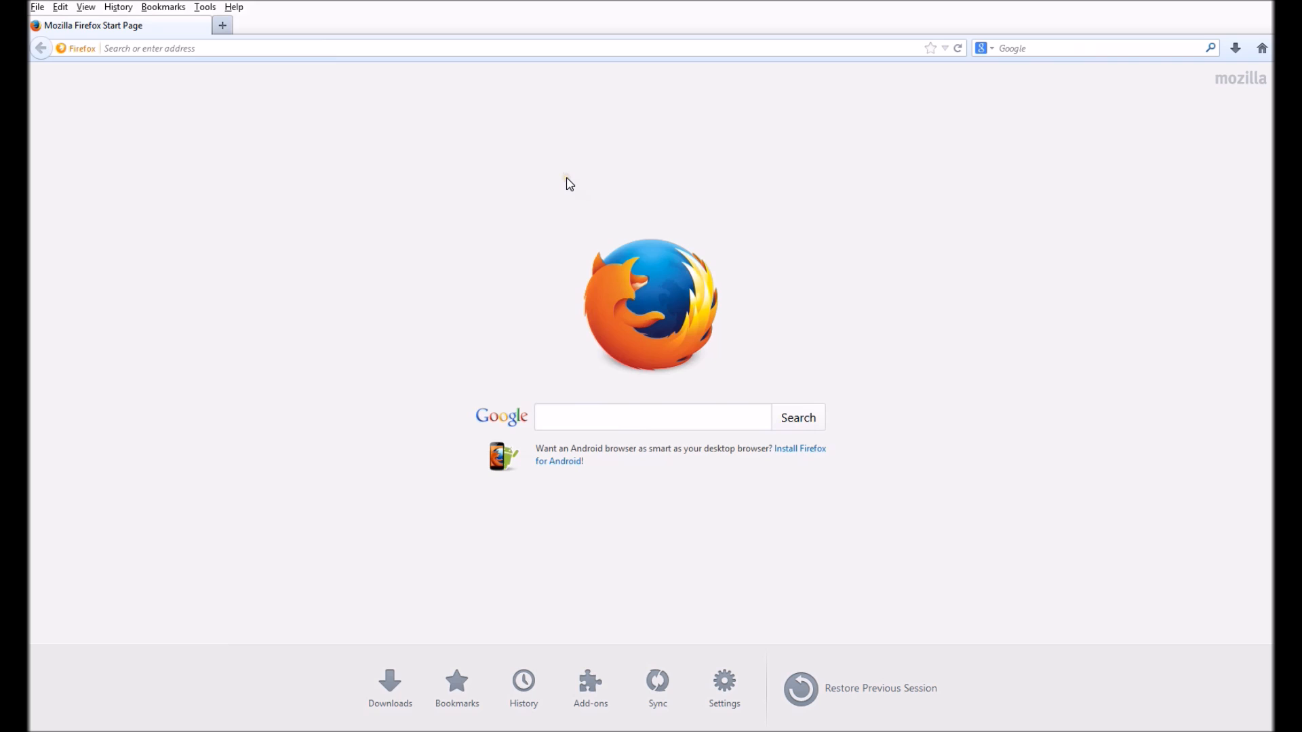
mouse_move(567, 178)
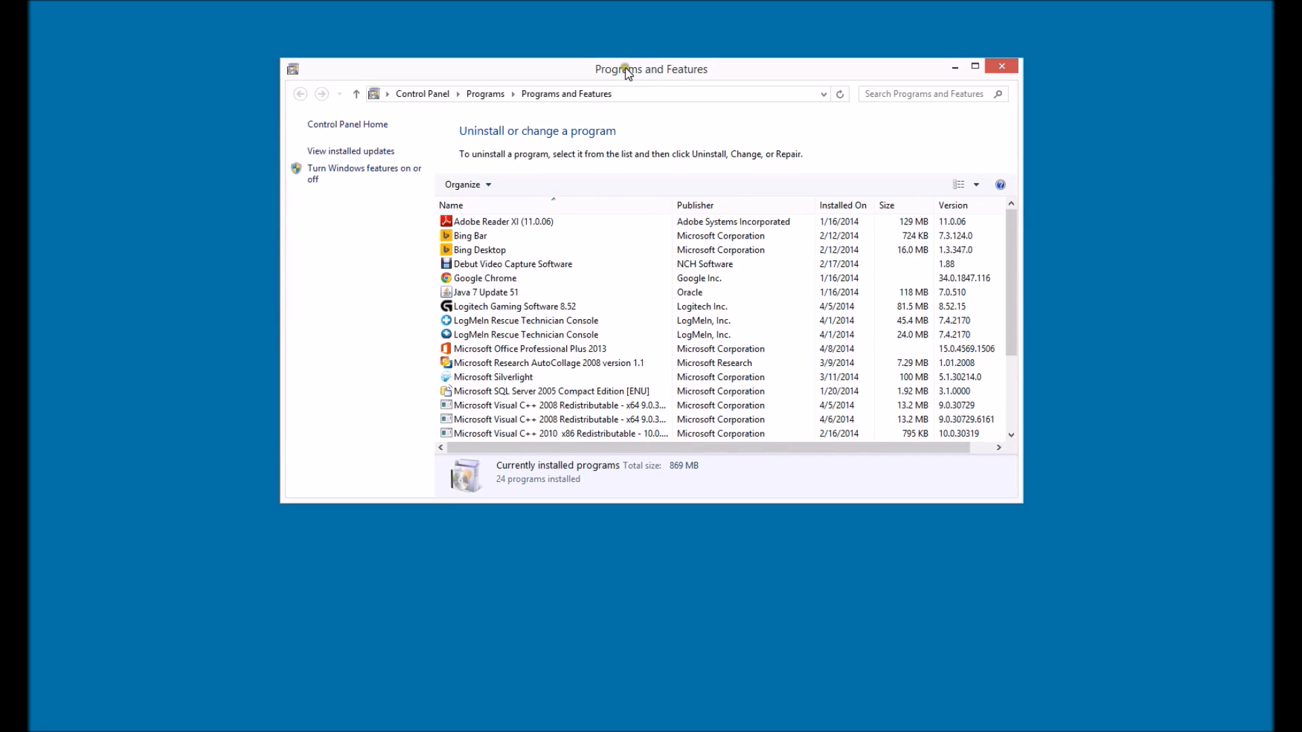
left_click(485, 278)
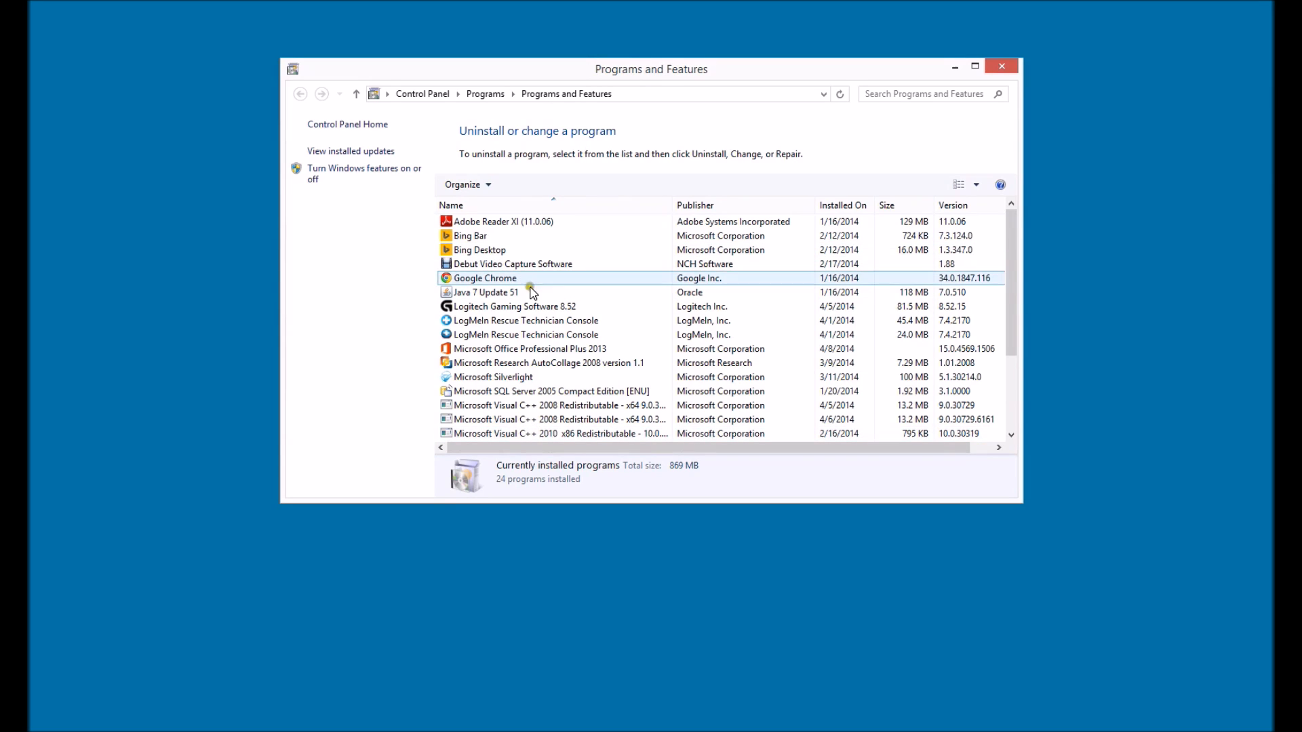
scroll("down", 3)
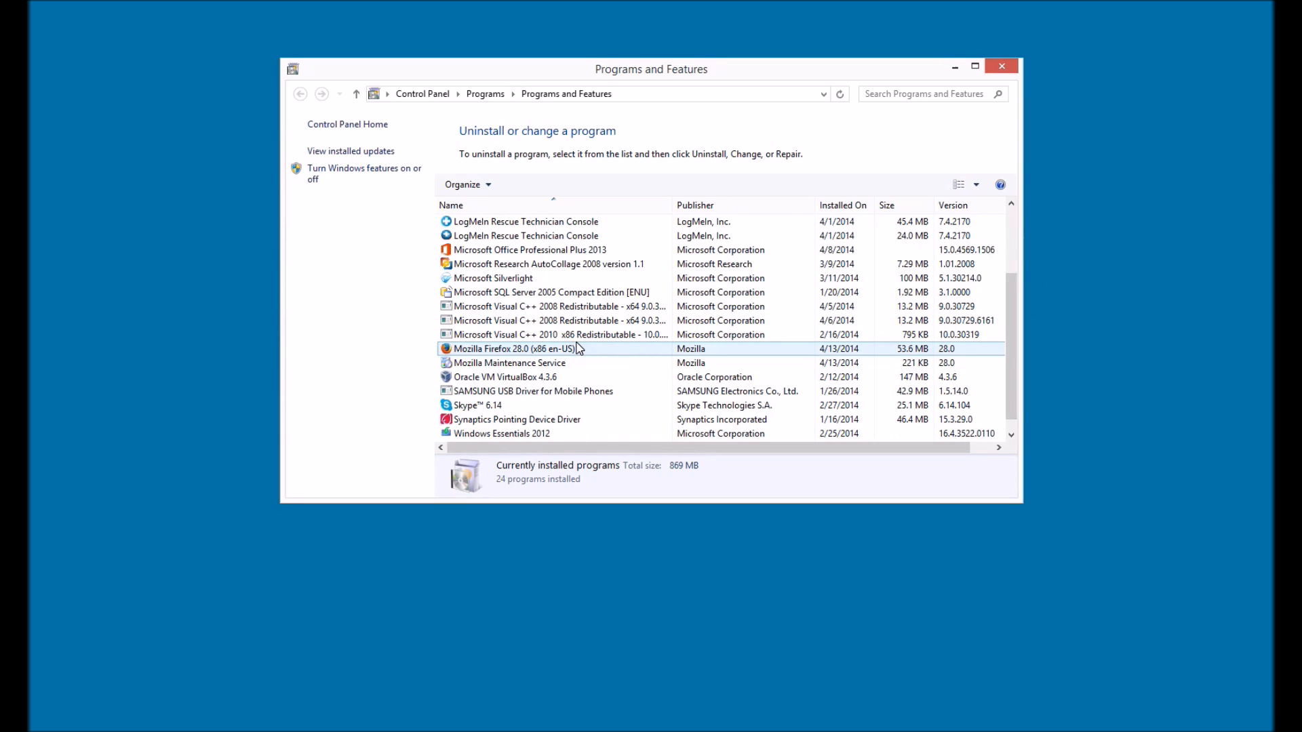
left_click(552, 334)
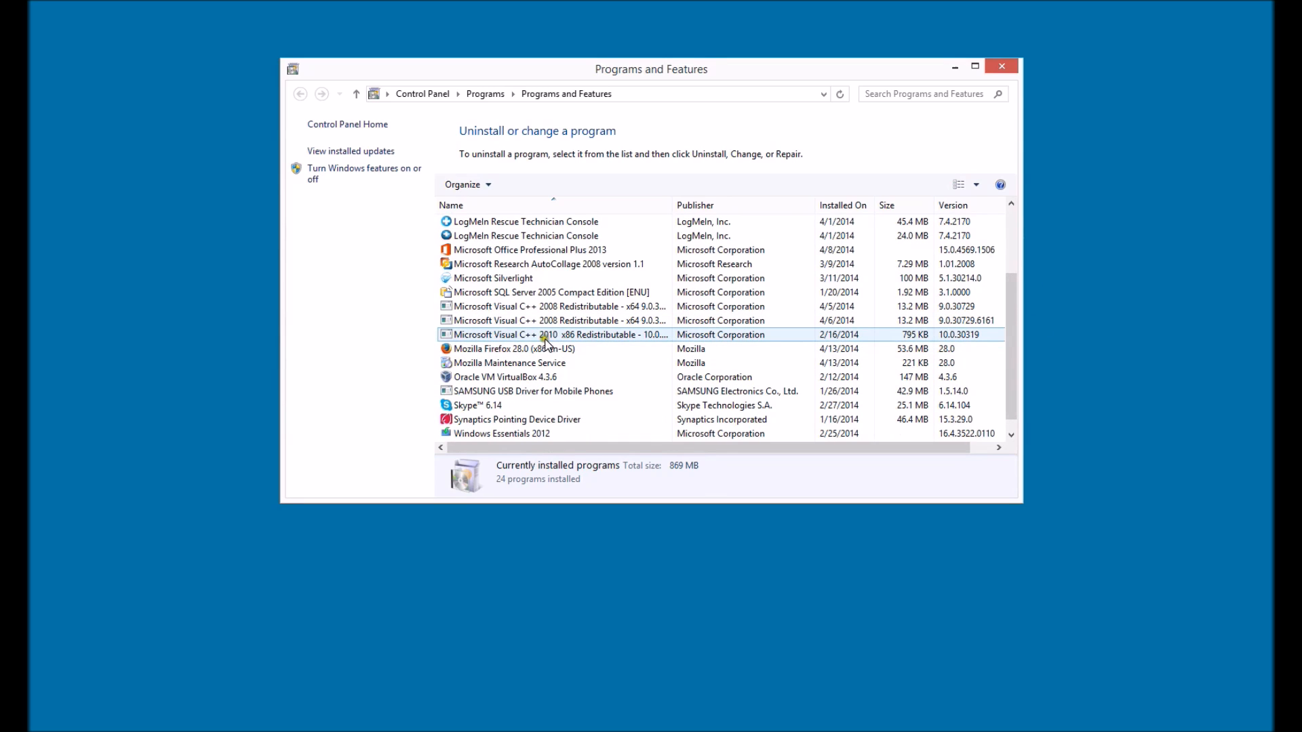
mouse_move(527, 343)
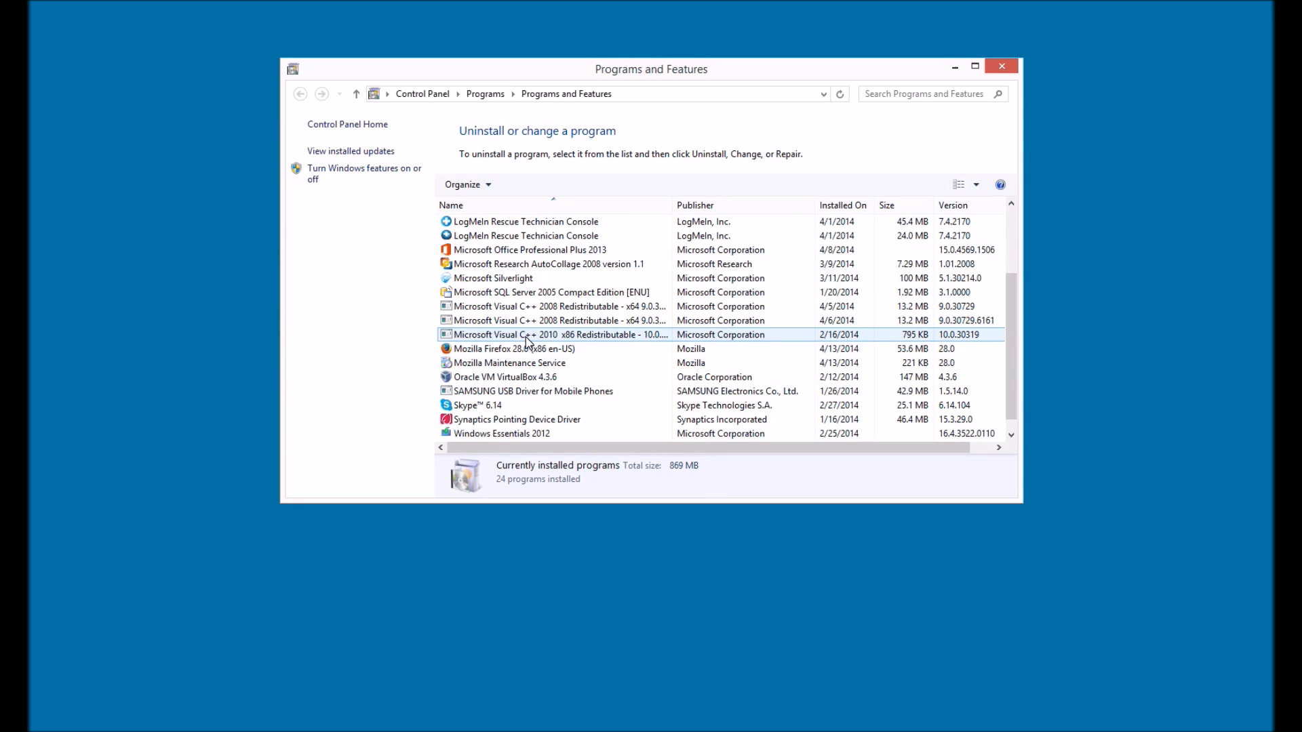